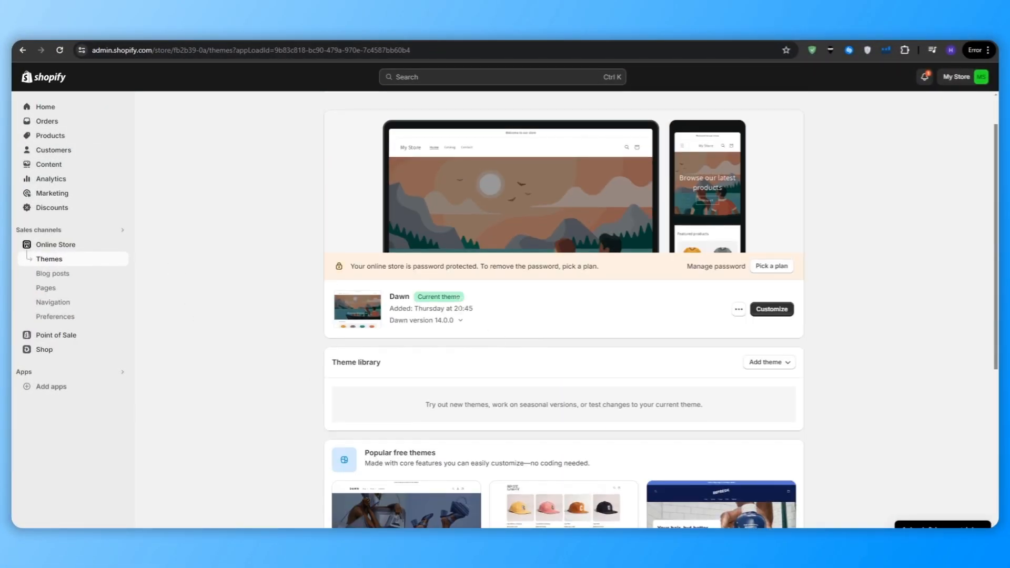
Step: Browse the Dawn theme's free banner images under Women's Fashion, then return to the admin home
{"action": "left_click", "coordinate": [770, 308]}
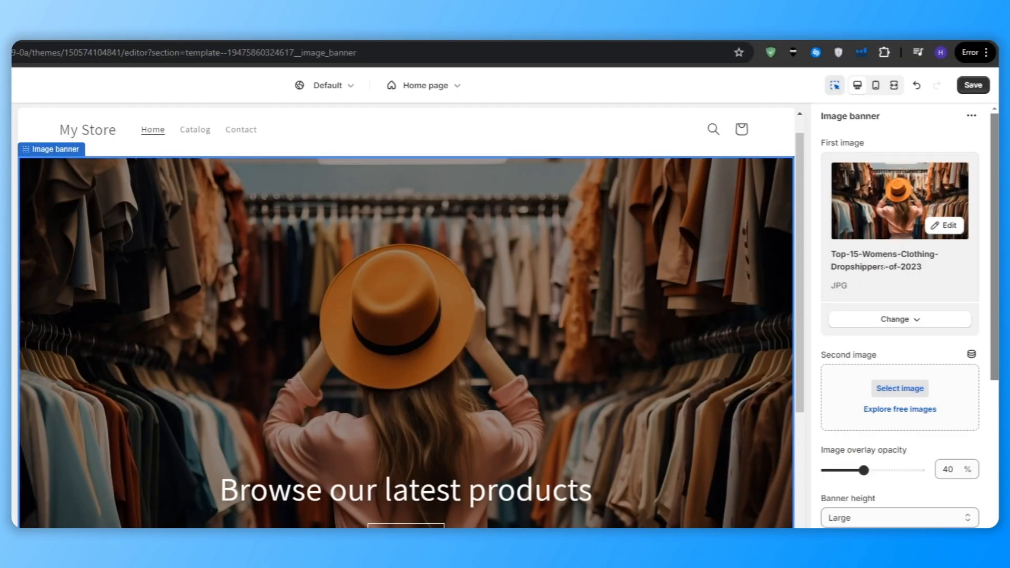
{"action": "left_click", "coordinate": [899, 408]}
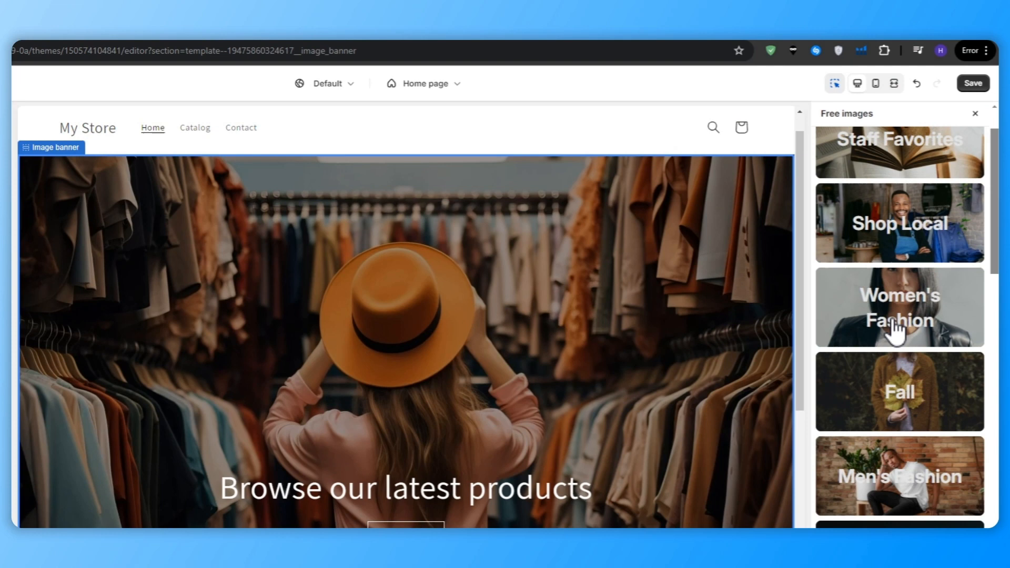
{"action": "left_click", "coordinate": [858, 340]}
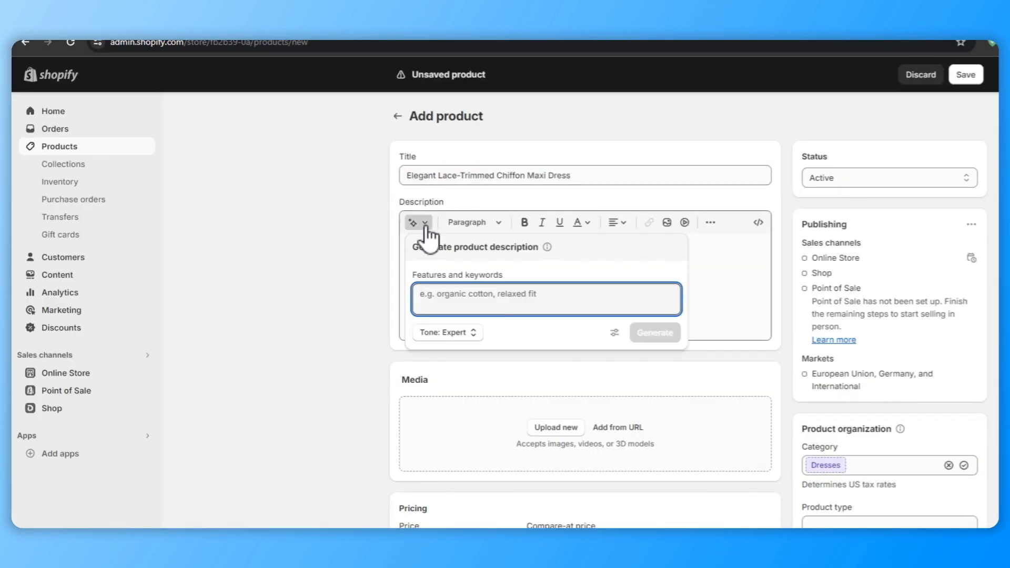
{"action": "left_click", "coordinate": [653, 332]}
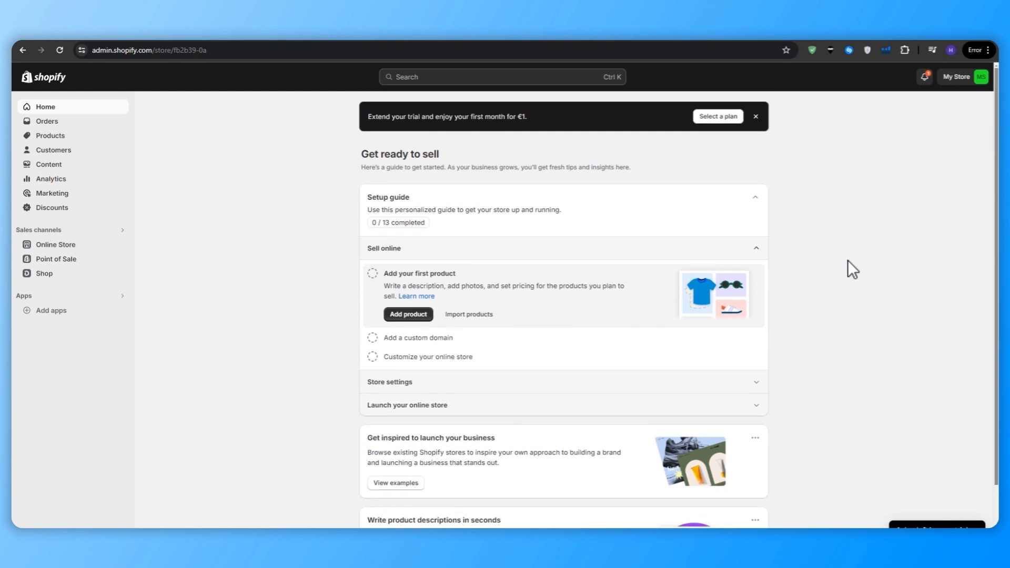
{"action": "mouse_move", "coordinate": [843, 255]}
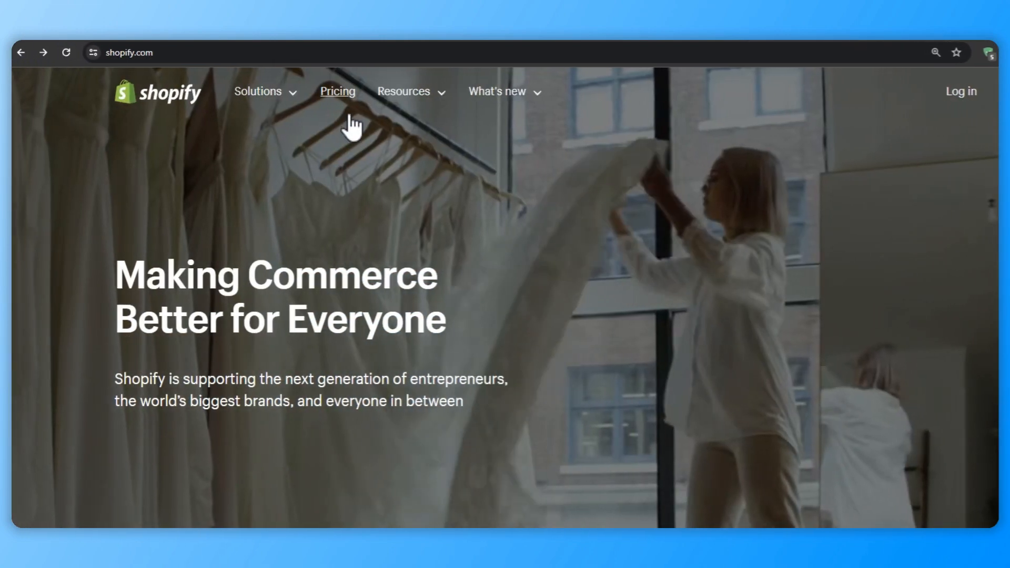
{"action": "left_click", "coordinate": [337, 90]}
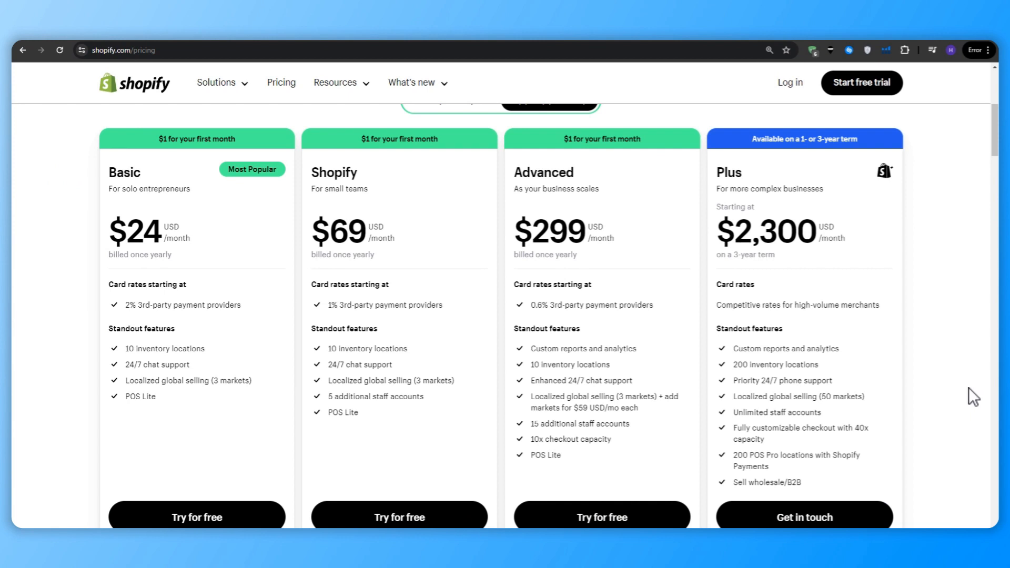
{"action": "mouse_move", "coordinate": [885, 48]}
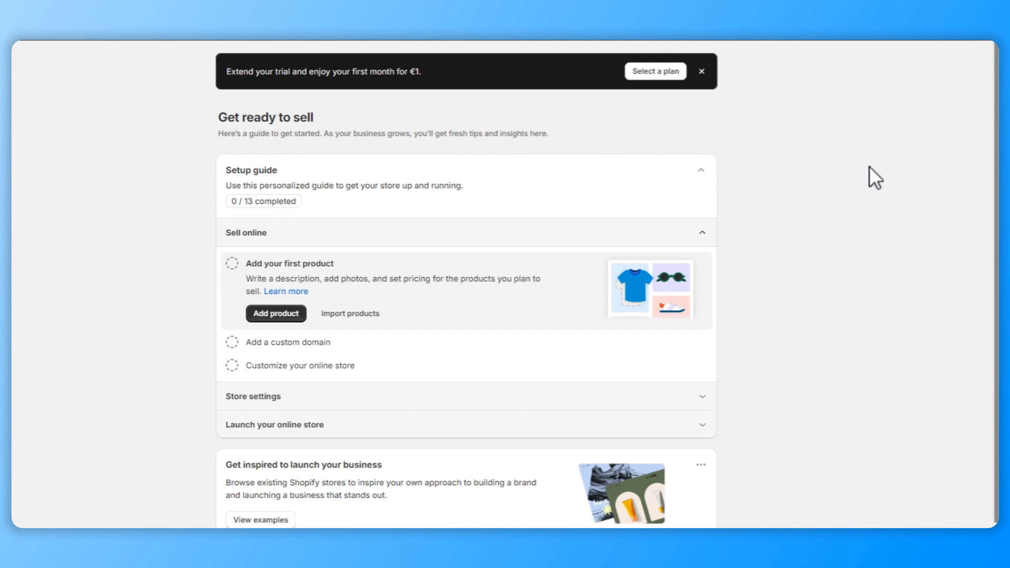
Step: Open Online Store > Themes and customize the Dawn theme's home page
{"action": "left_click", "coordinate": [54, 280]}
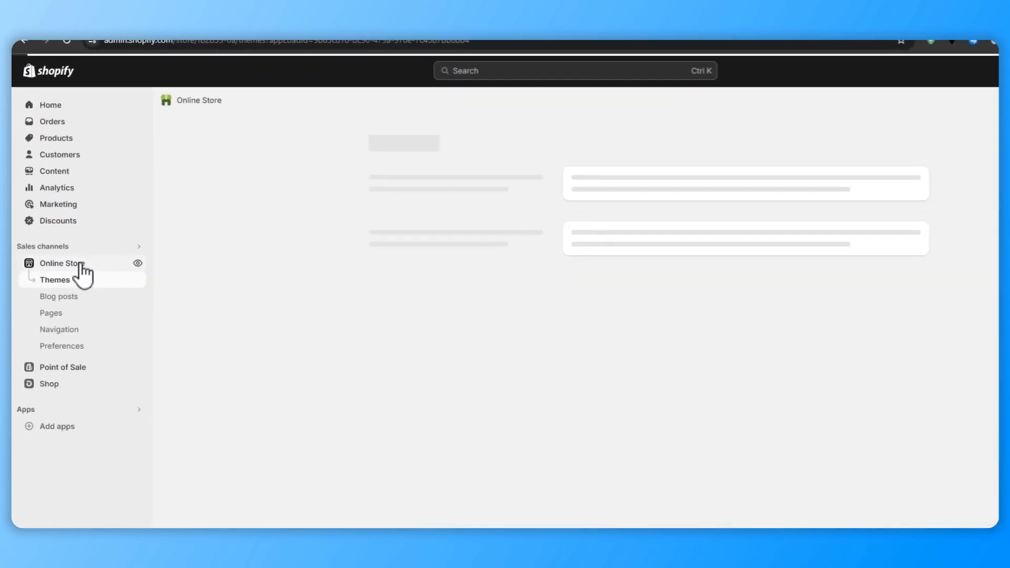
{"action": "left_click", "coordinate": [56, 280]}
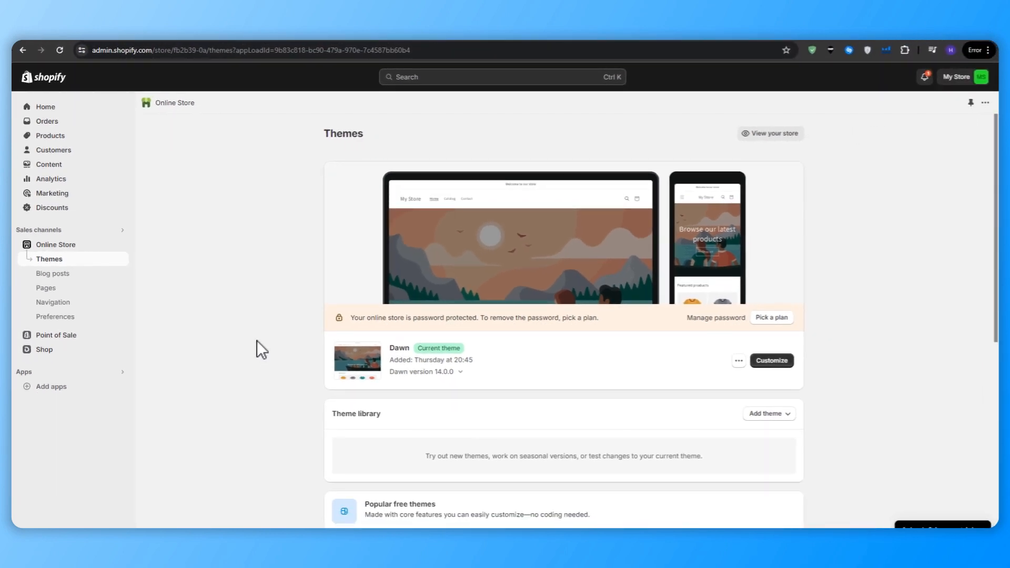
{"action": "scroll", "scroll_direction": "down", "scroll_amount": 3}
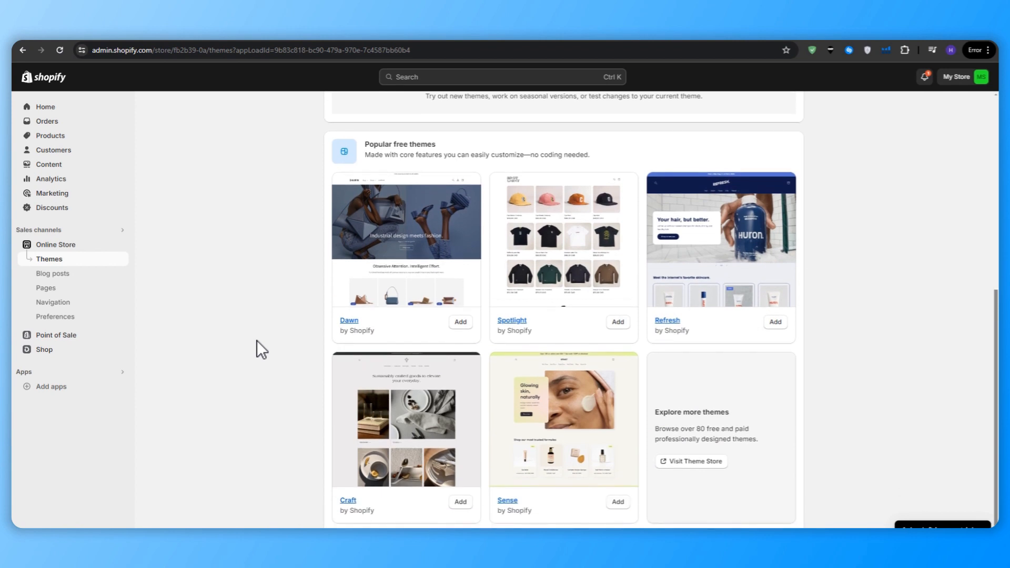
{"action": "mouse_move", "coordinate": [664, 333]}
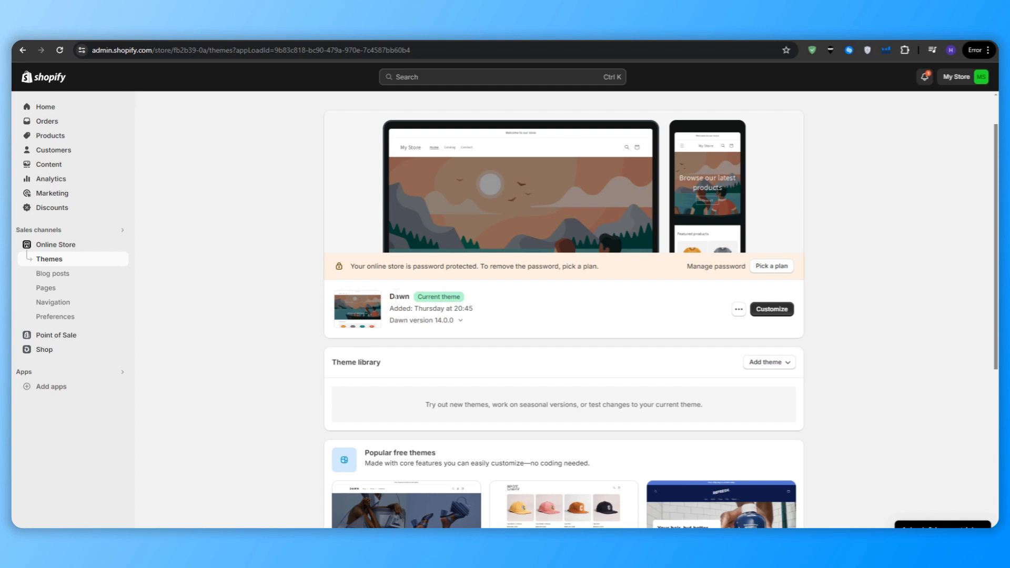
{"action": "left_click", "coordinate": [770, 309]}
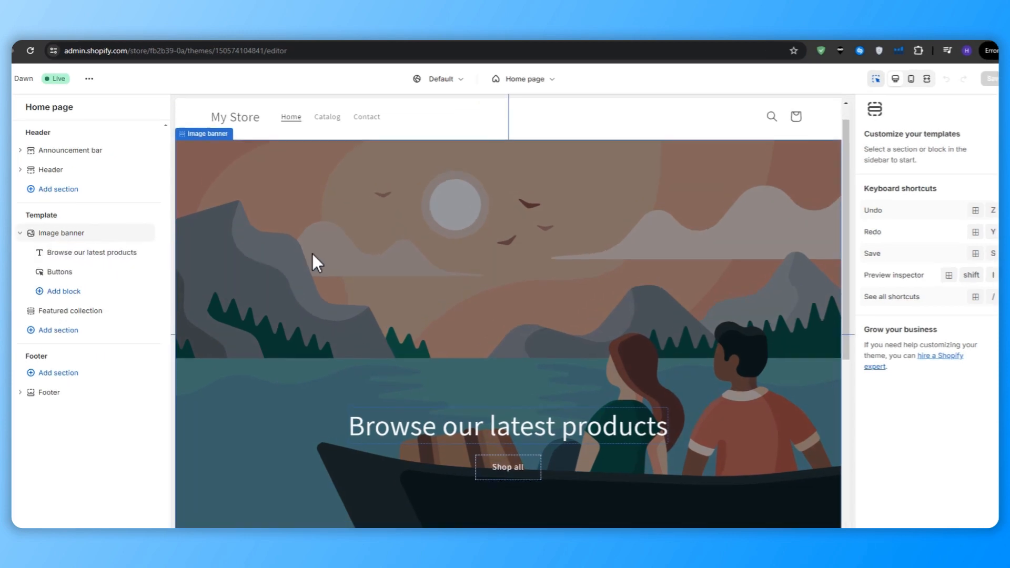
Step: In the Image banner settings, browse the free image library's Women's Fashion collection
{"action": "left_click", "coordinate": [62, 232]}
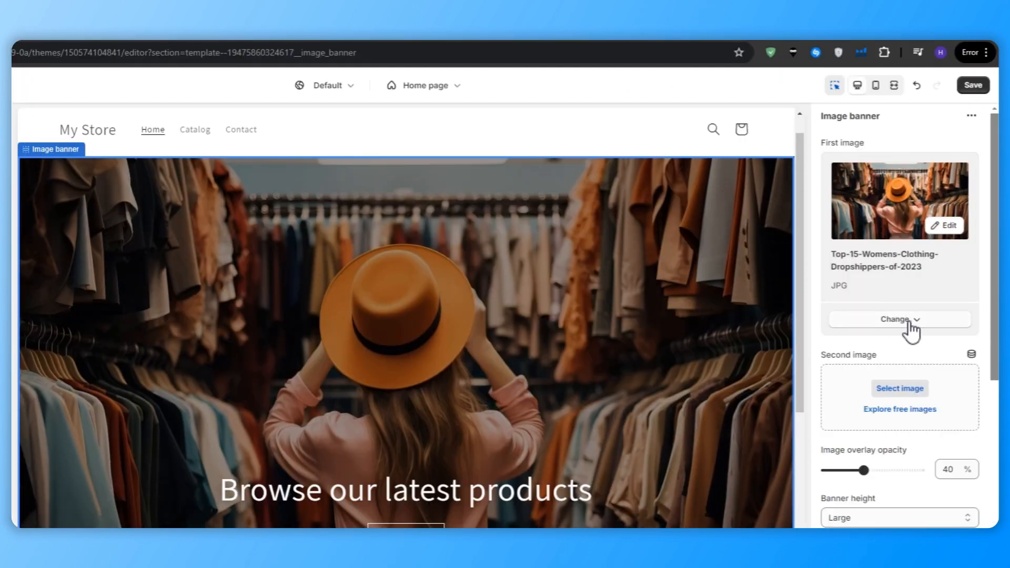
{"action": "left_click", "coordinate": [898, 320]}
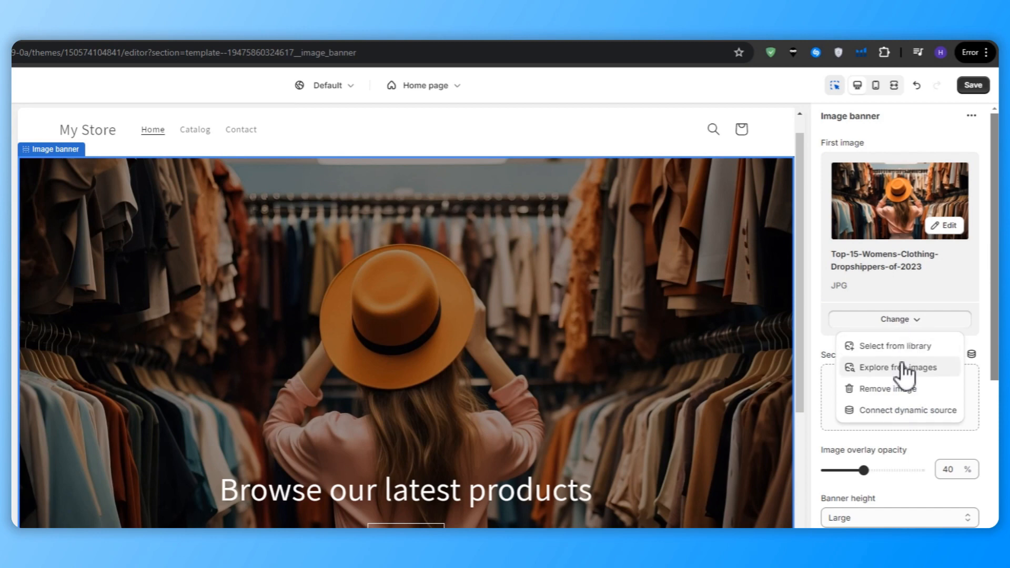
{"action": "left_click", "coordinate": [897, 367]}
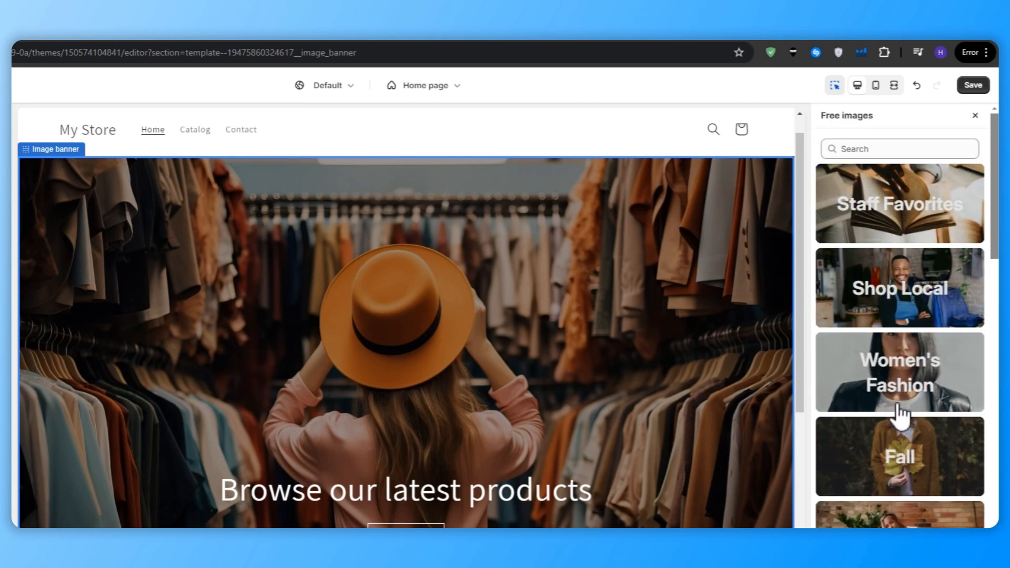
{"action": "scroll", "scroll_direction": "down", "scroll_amount": 3}
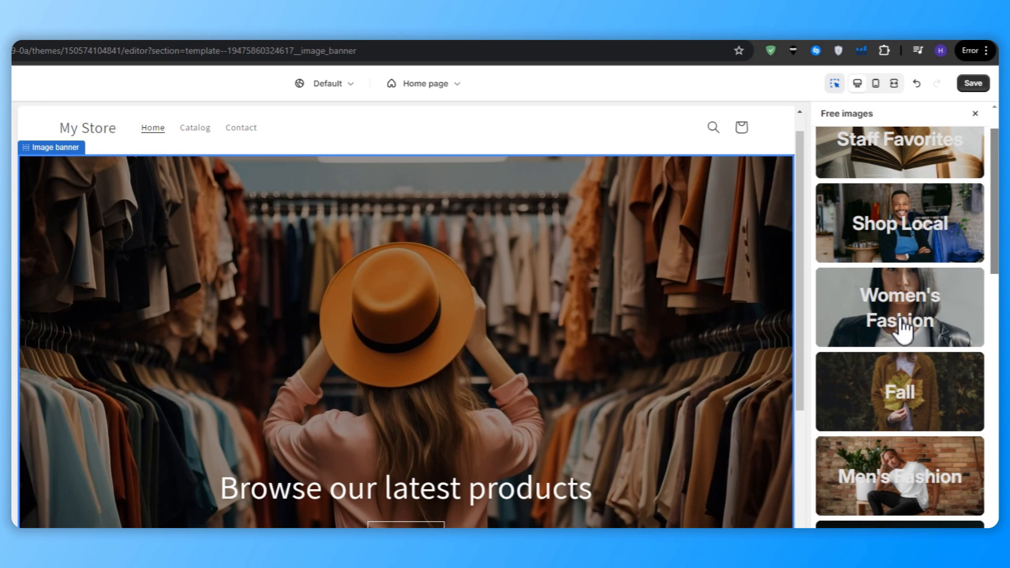
{"action": "left_click", "coordinate": [897, 307]}
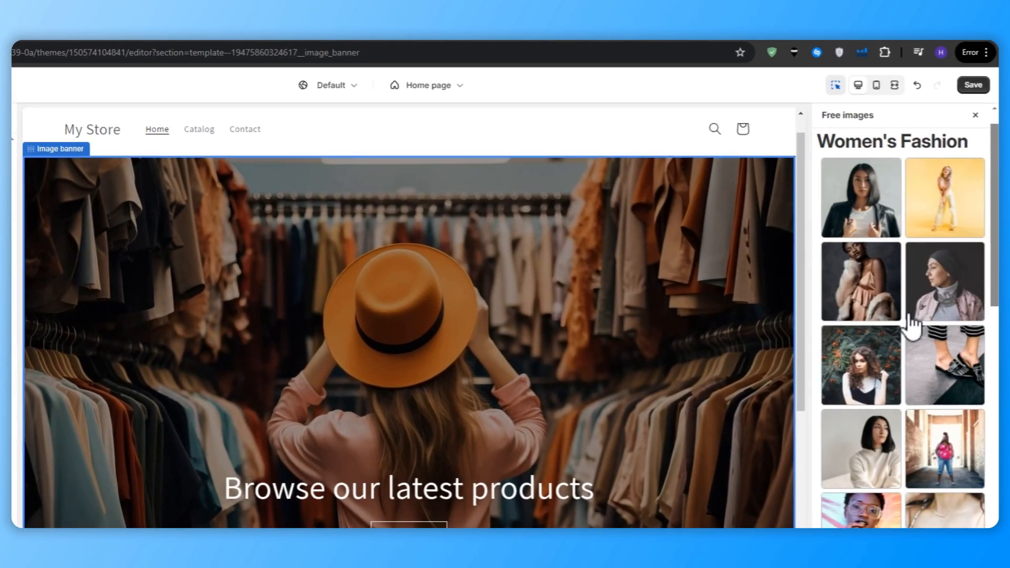
{"action": "scroll", "scroll_direction": "down", "scroll_amount": 3}
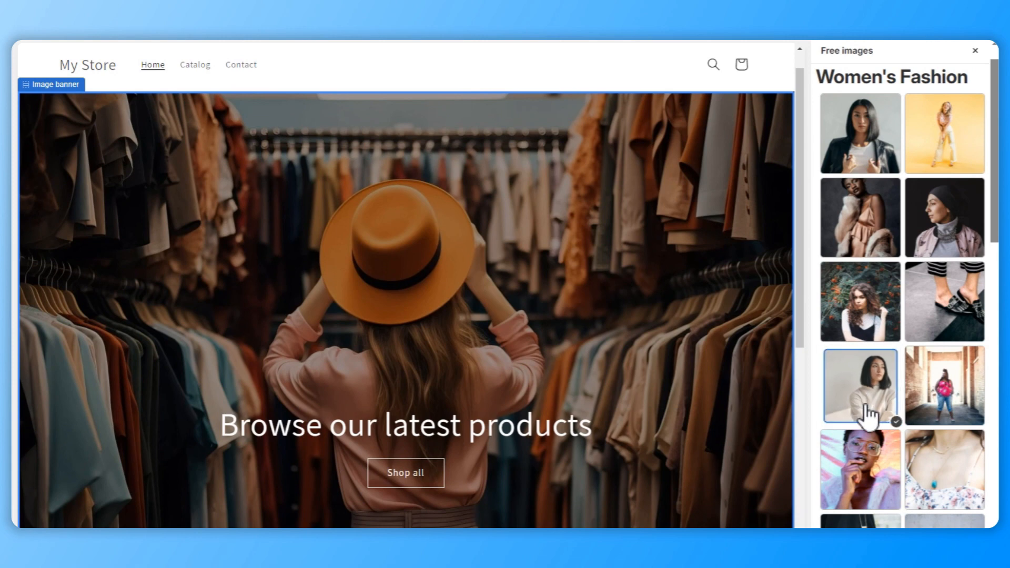
Step: Use the woman-in-sweater photo as the banner with overlay opacity lowered to 20%
{"action": "left_click", "coordinate": [859, 385]}
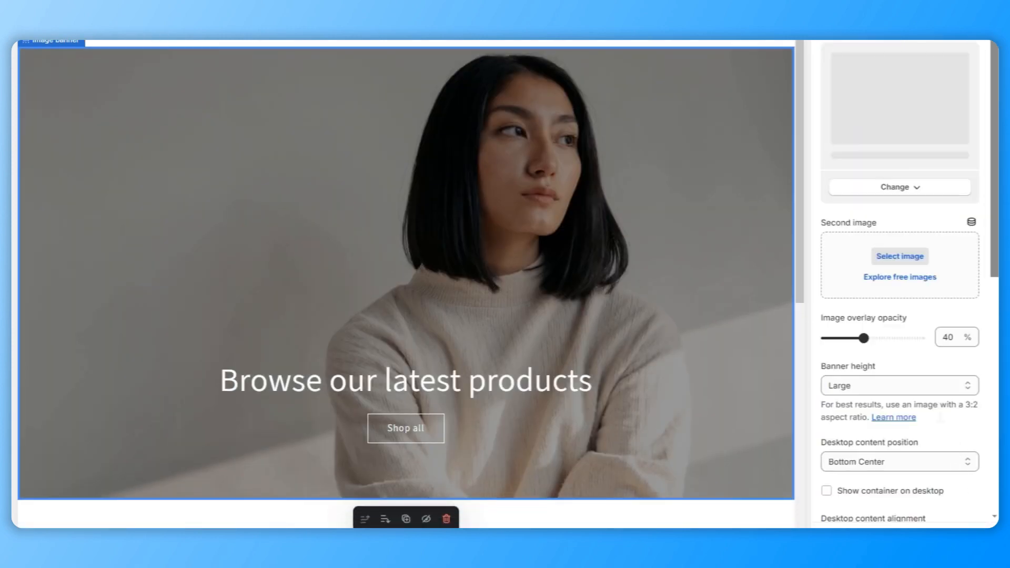
{"action": "left_click_drag", "start_coordinate": [864, 337], "coordinate": [849, 311]}
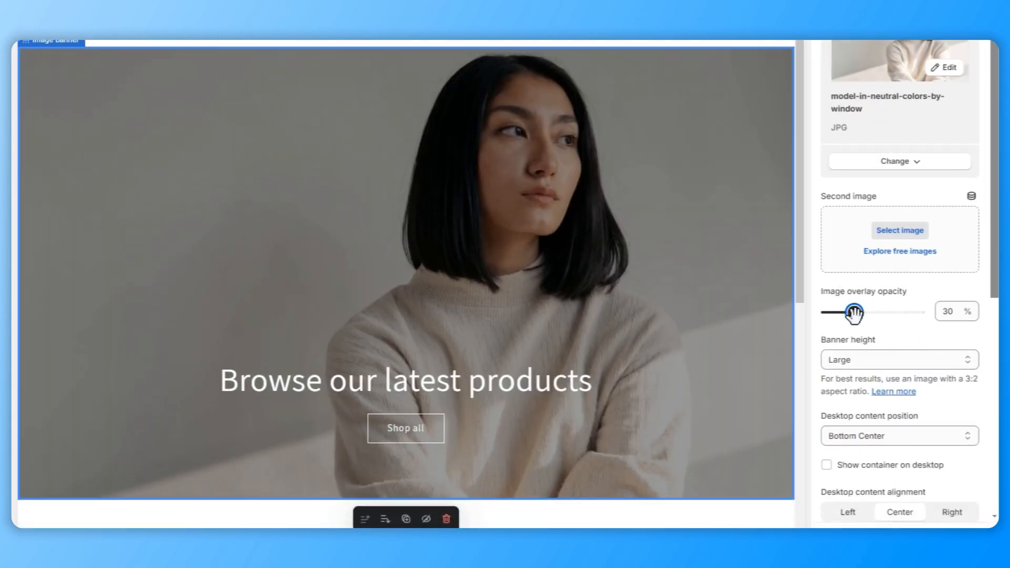
{"action": "left_click_drag", "start_coordinate": [849, 312], "coordinate": [841, 312]}
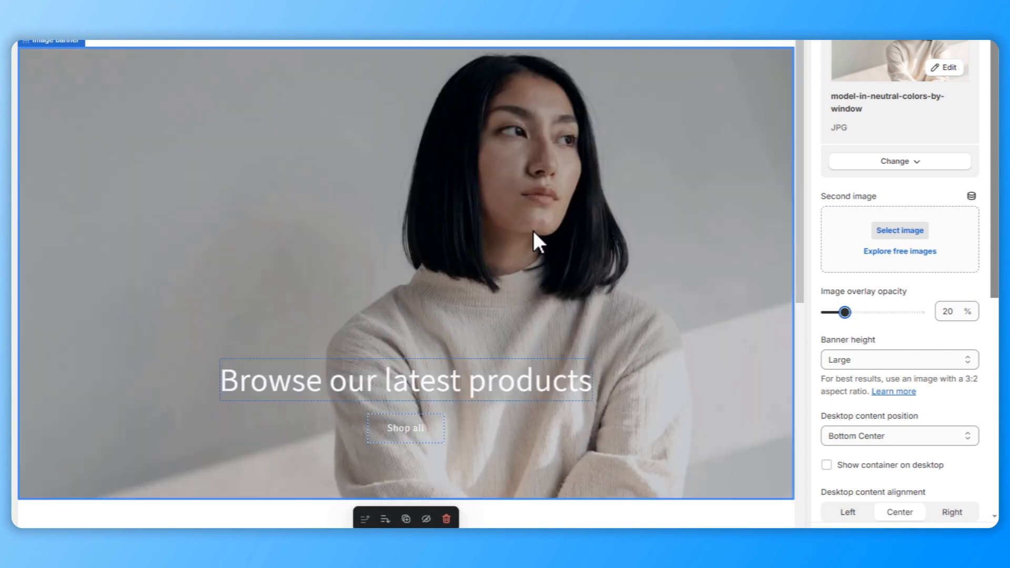
{"action": "scroll", "scroll_direction": "down", "scroll_amount": 3}
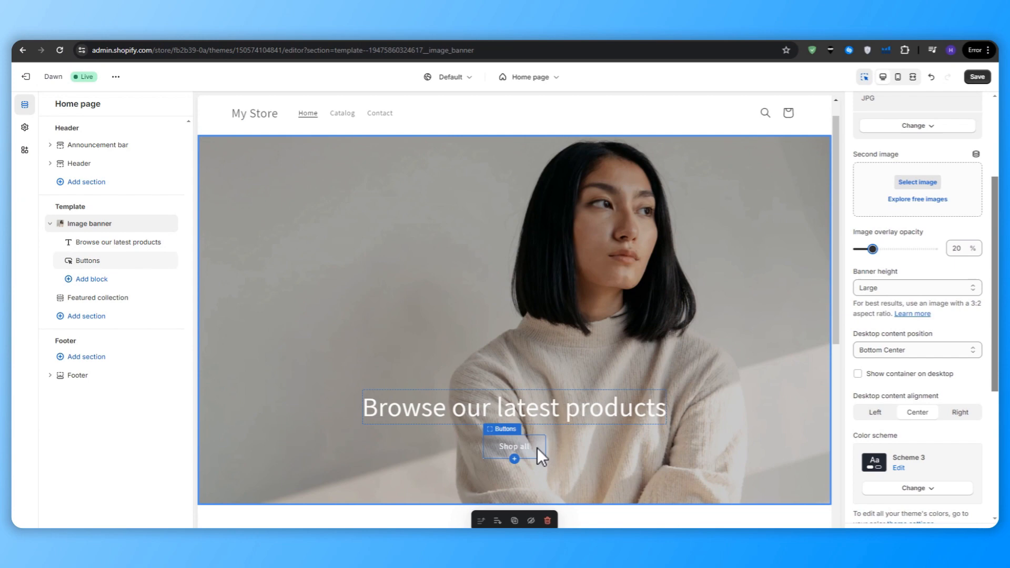
Step: Set the desktop content position to Bottom Center after trying Bottom Left
{"action": "left_click", "coordinate": [914, 349]}
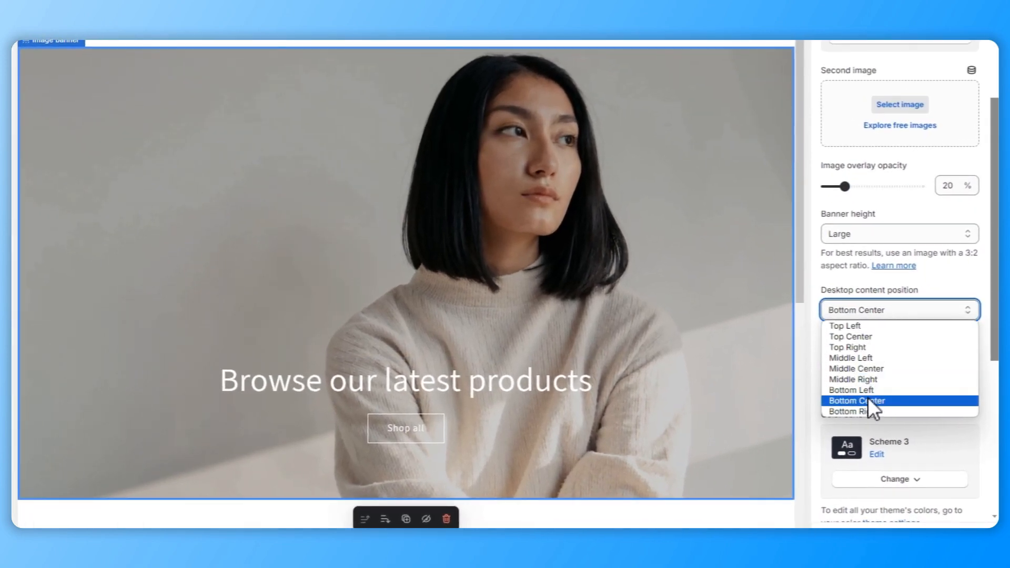
{"action": "left_click", "coordinate": [850, 389]}
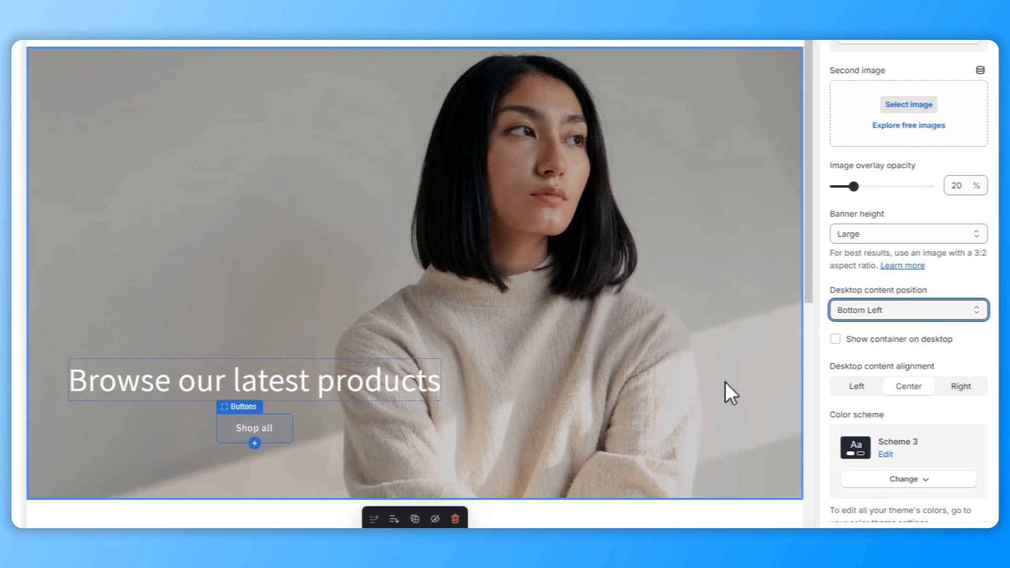
{"action": "left_click", "coordinate": [905, 309]}
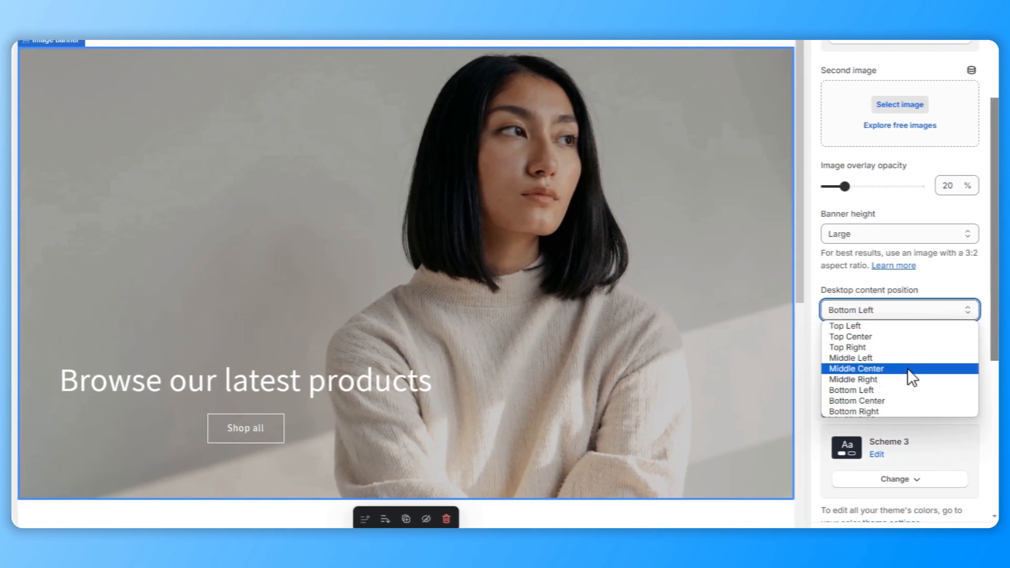
{"action": "left_click", "coordinate": [856, 400]}
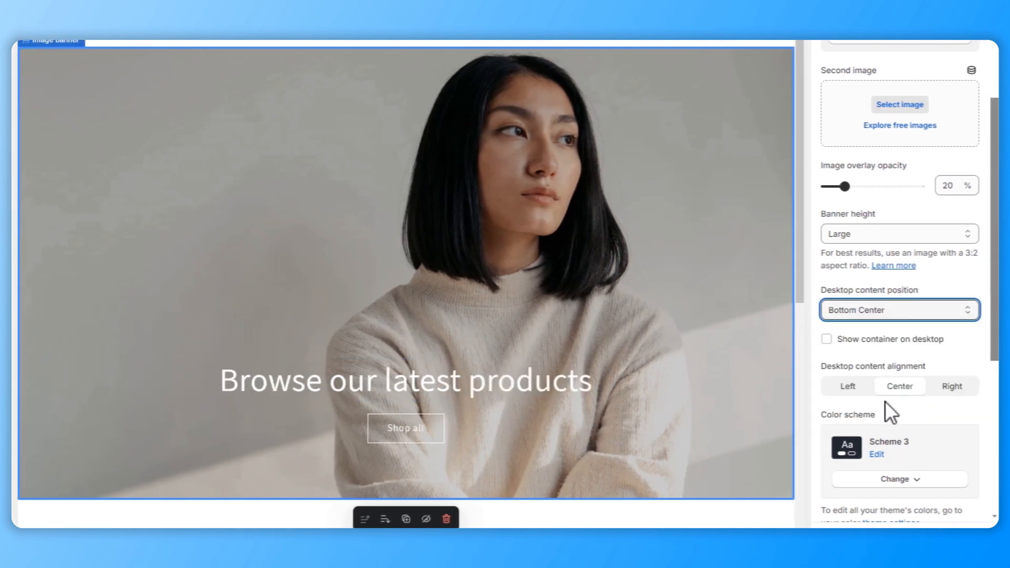
{"action": "scroll", "scroll_direction": "down", "scroll_amount": 3}
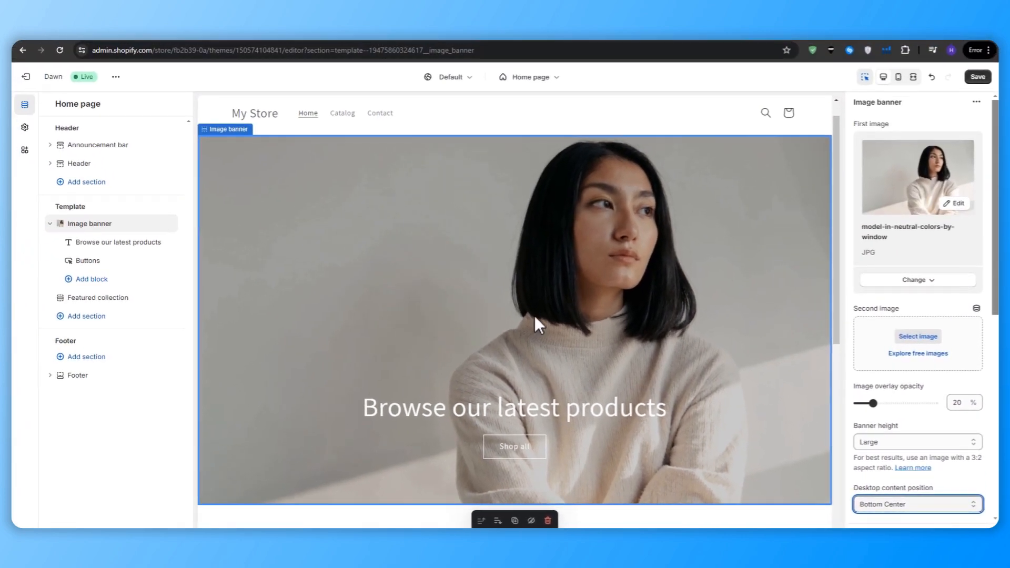
{"action": "mouse_move", "coordinate": [316, 409]}
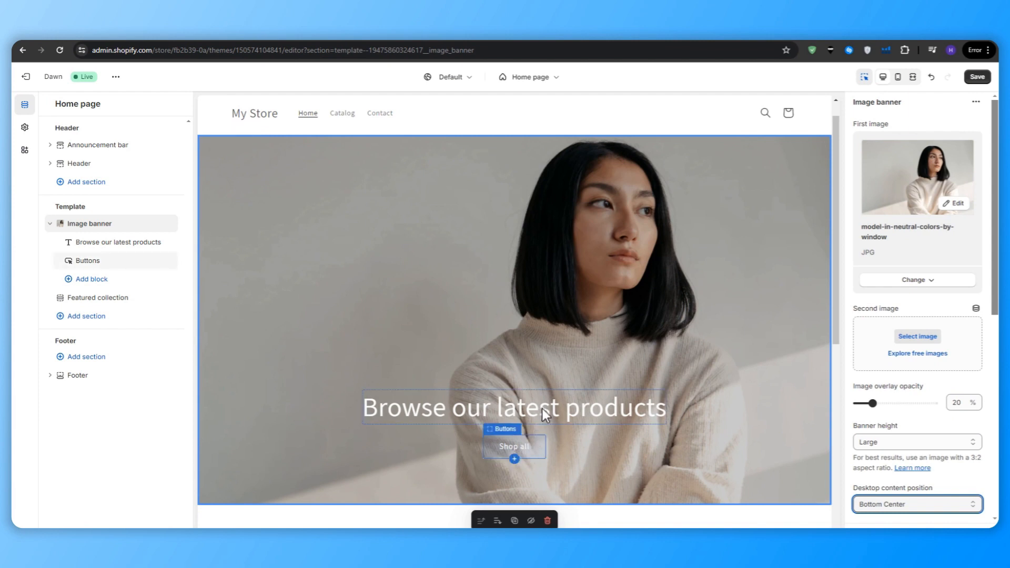
Step: Replace the banner heading with "Embrace the Newest Trends in Women's Fashion Today."
{"action": "left_click", "coordinate": [514, 407]}
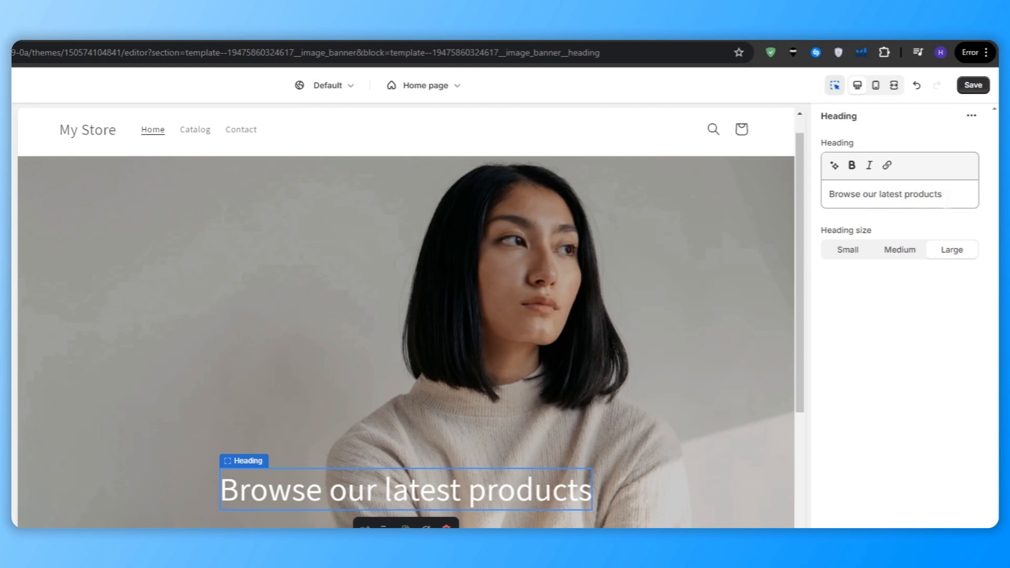
{"action": "left_click", "coordinate": [898, 193]}
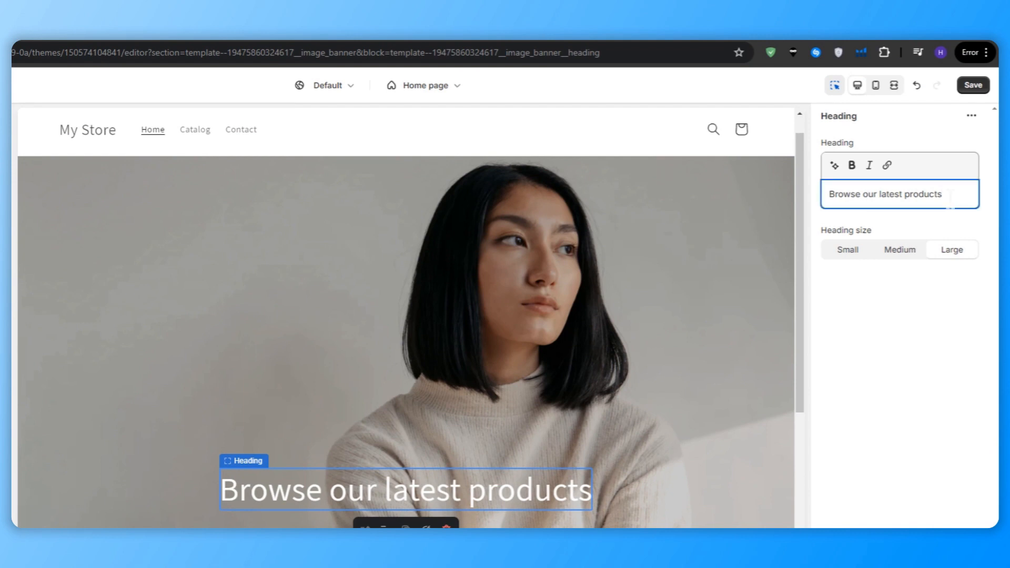
{"action": "triple_click", "coordinate": [884, 194]}
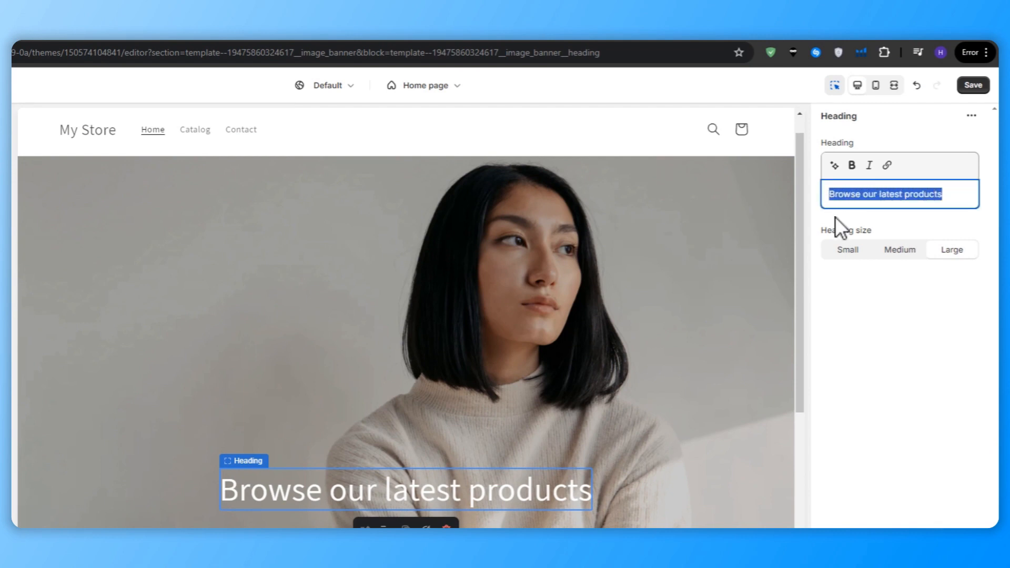
{"action": "left_click", "coordinate": [833, 166]}
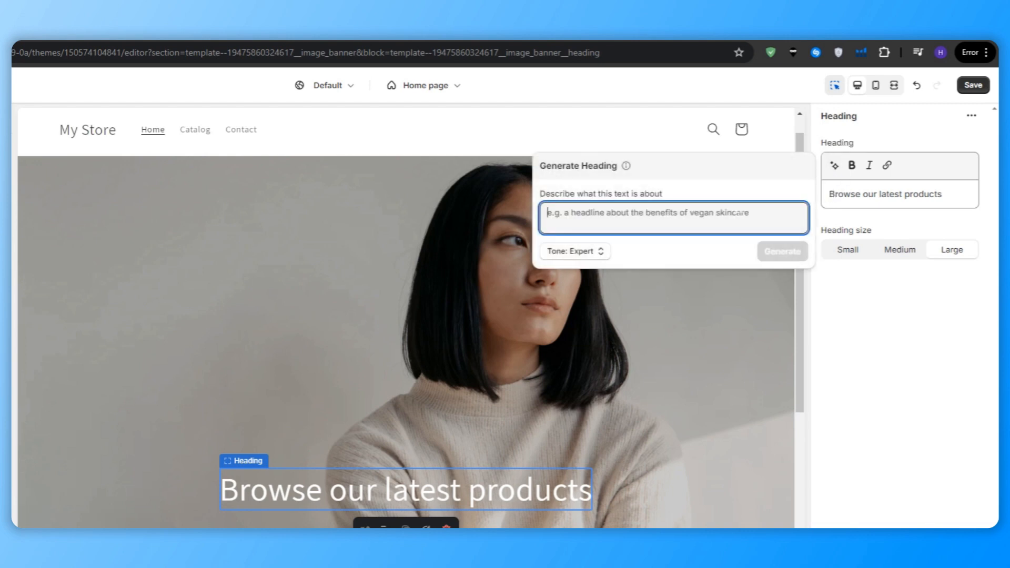
{"action": "scroll", "scroll_direction": "down", "scroll_amount": 3}
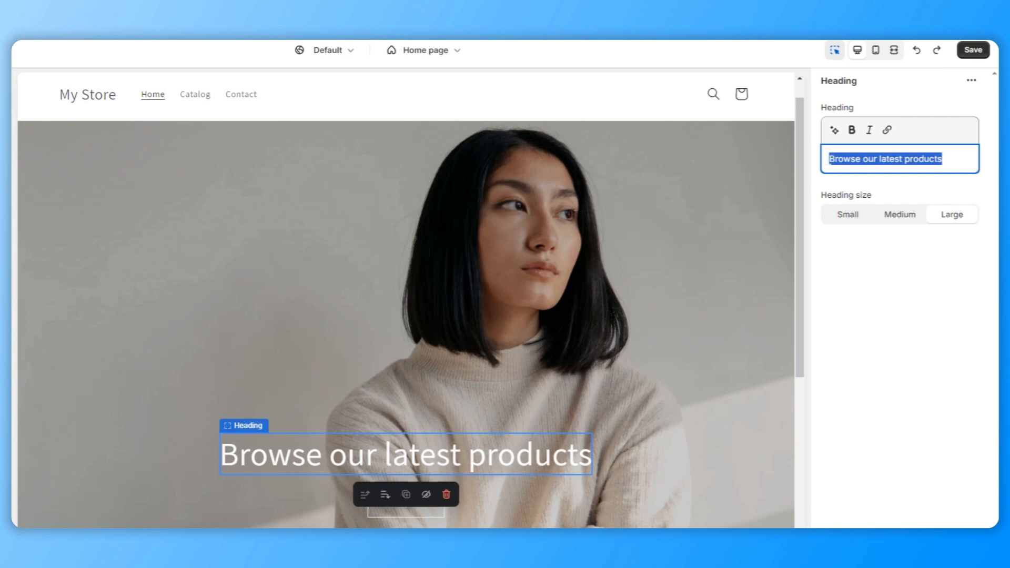
{"action": "type", "text": "Embrace the Newest Trends in Women's Fashion Today."}
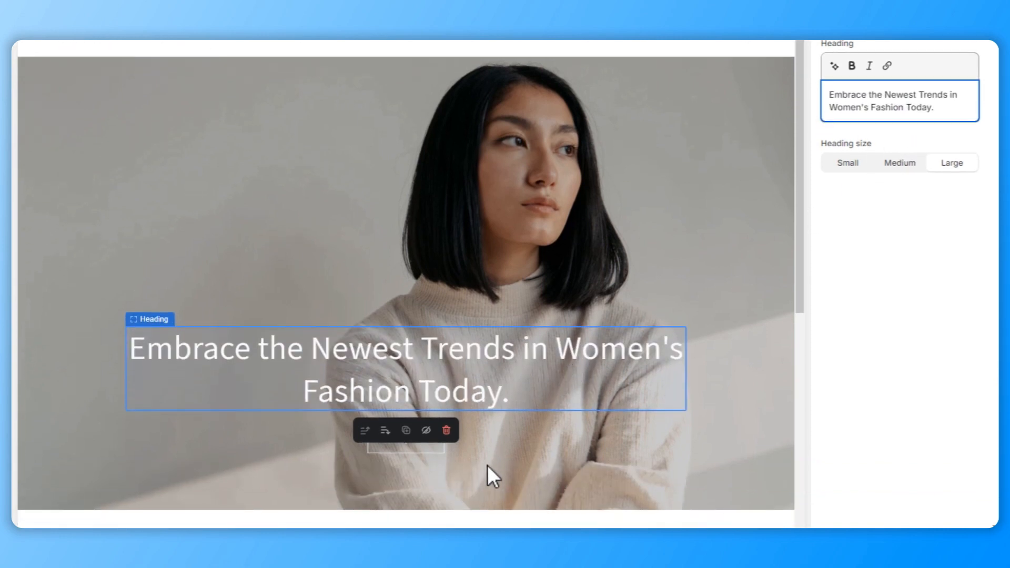
{"action": "left_click", "coordinate": [404, 428]}
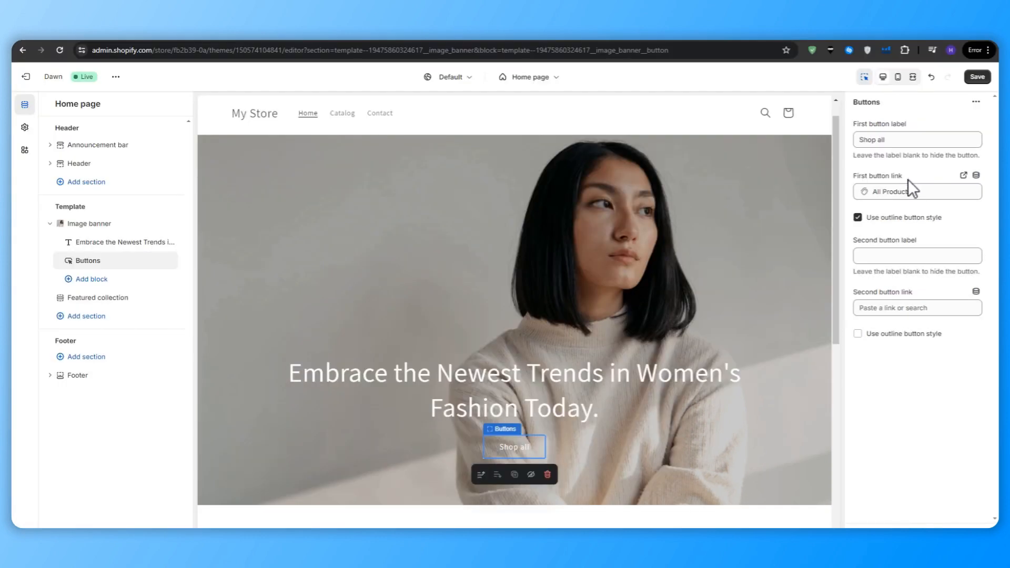
Step: Turn off the outline button style for the banner's Shop all button
{"action": "left_click", "coordinate": [915, 191]}
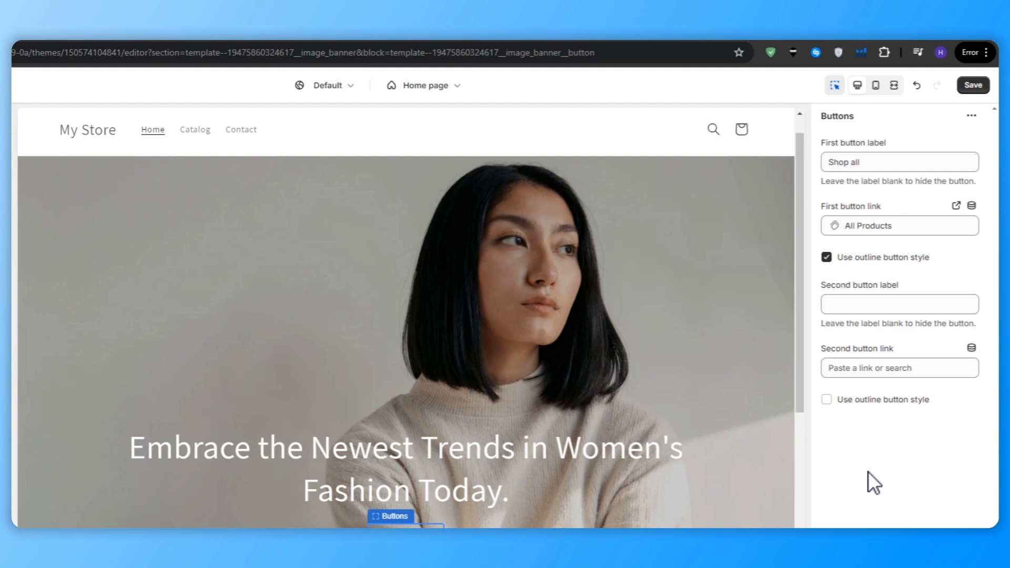
{"action": "mouse_move", "coordinate": [870, 451]}
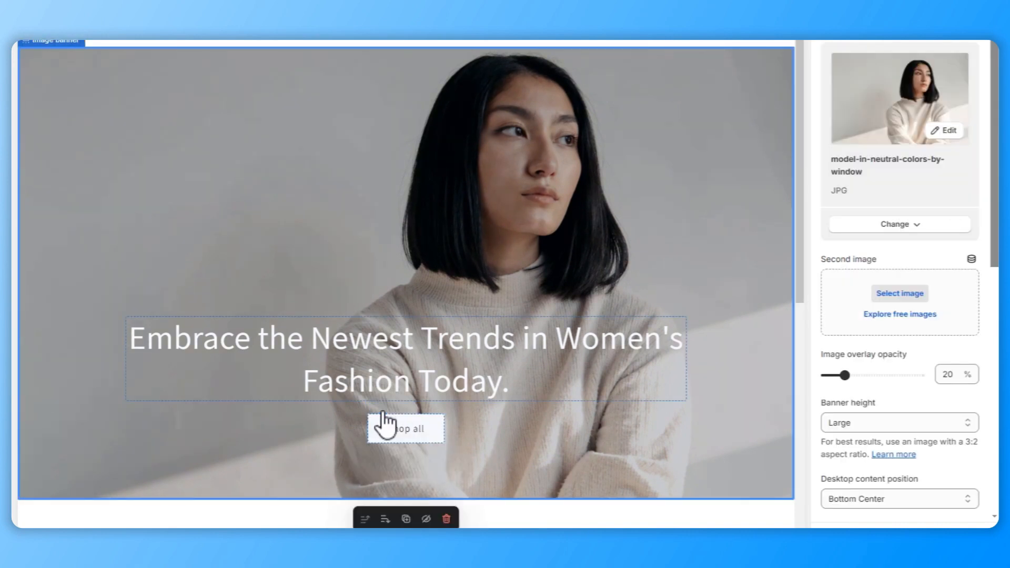
Step: Edit colour scheme 3 to use a pale blue #B7C6FF solid button background
{"action": "scroll", "scroll_direction": "down", "scroll_amount": 3}
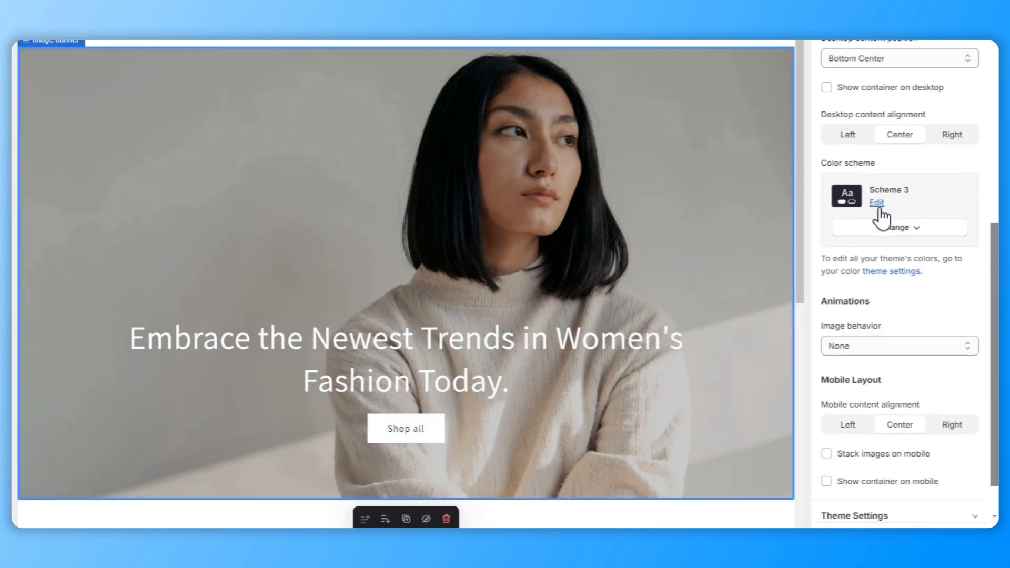
{"action": "left_click", "coordinate": [876, 202]}
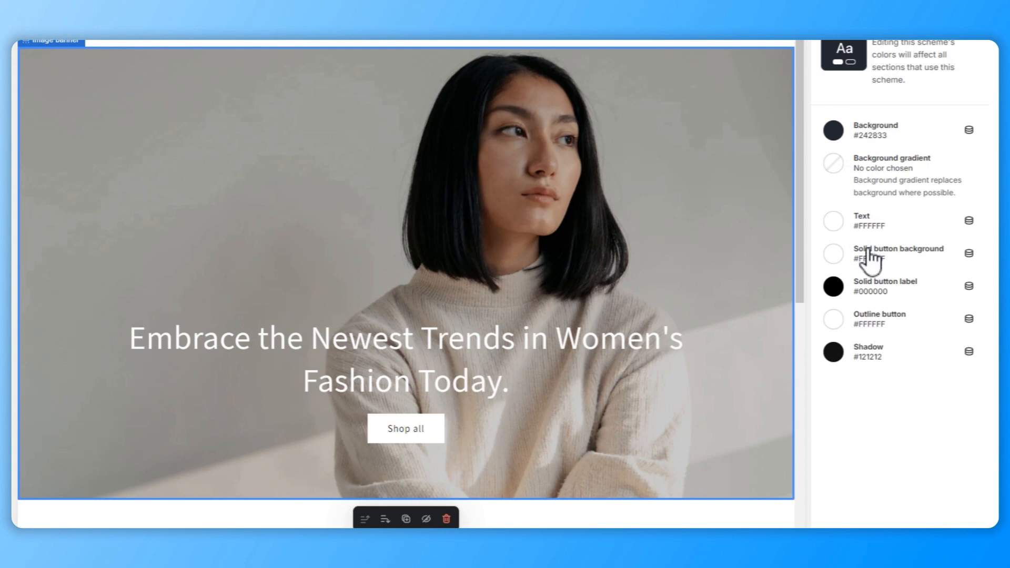
{"action": "left_click", "coordinate": [832, 254]}
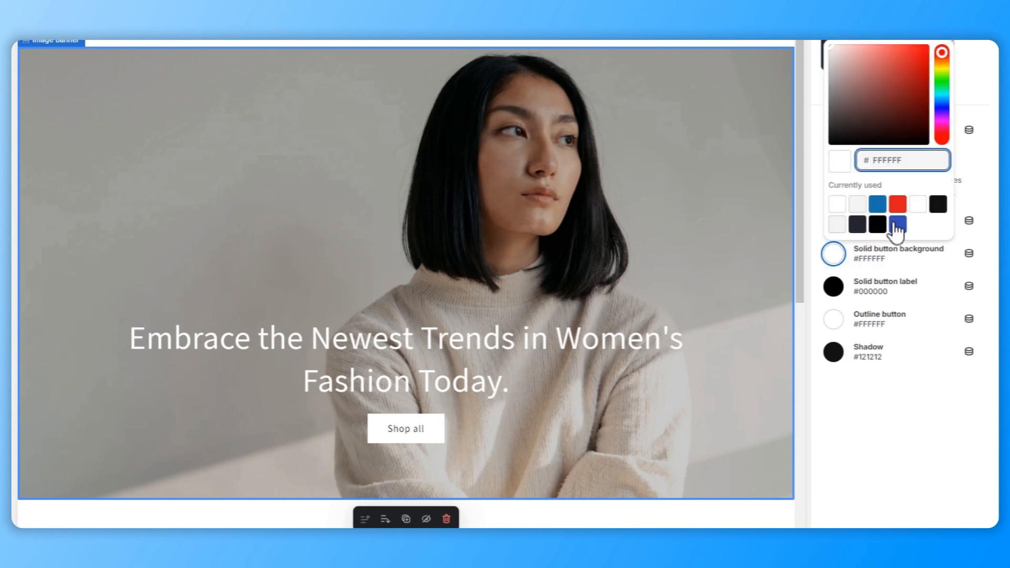
{"action": "left_click", "coordinate": [895, 225]}
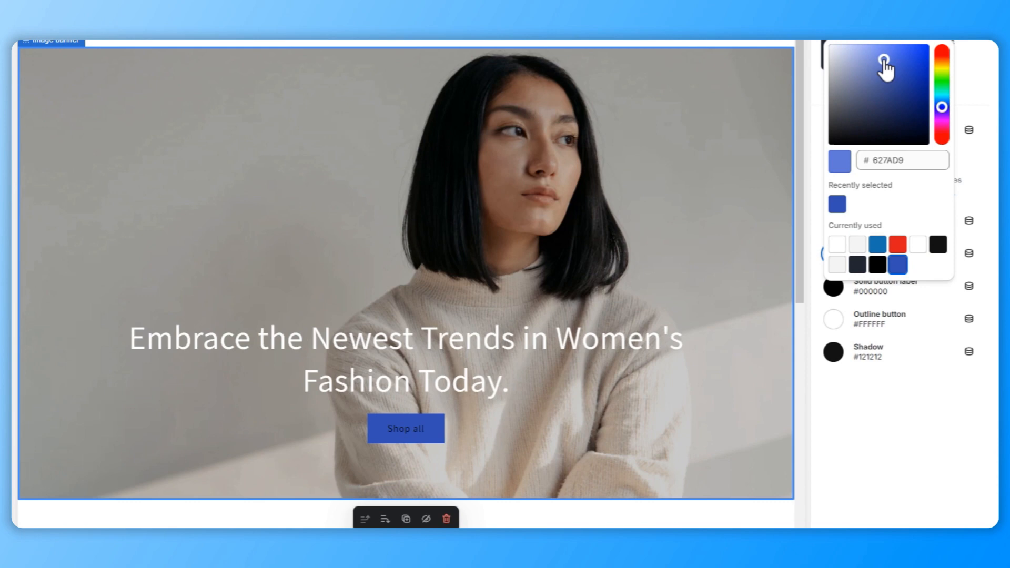
{"action": "left_click", "coordinate": [865, 57]}
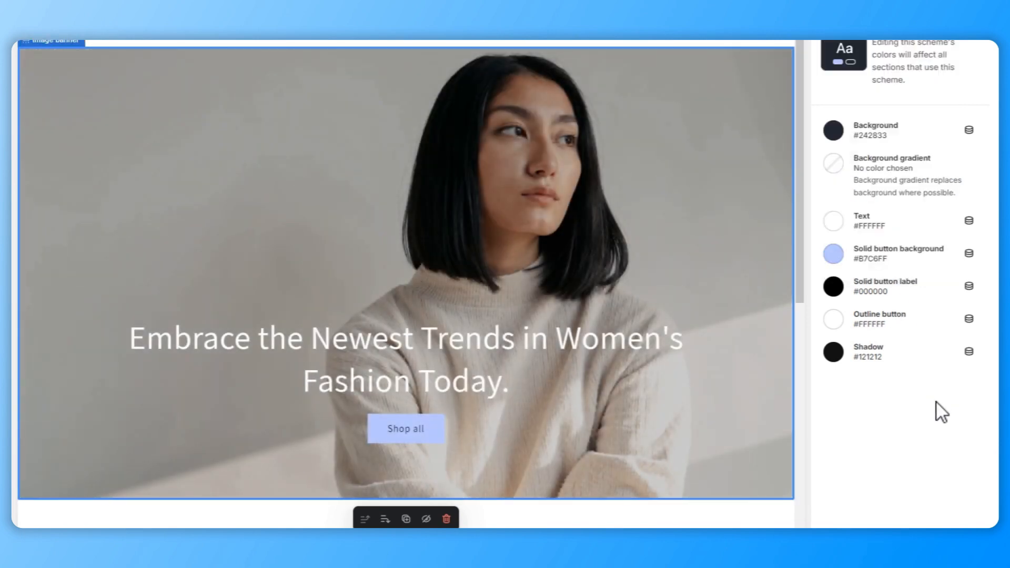
{"action": "left_click", "coordinate": [833, 221]}
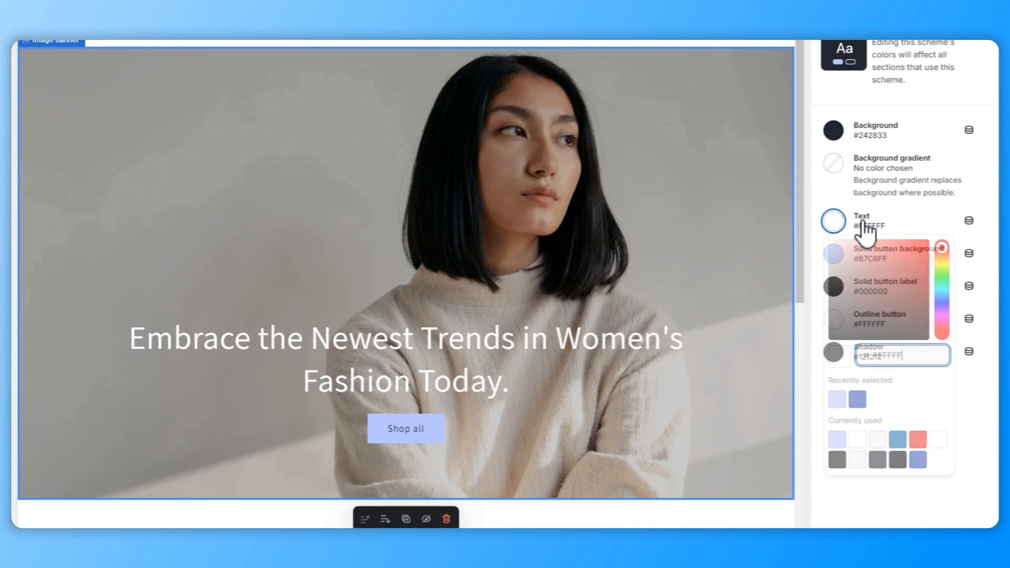
{"action": "left_click", "coordinate": [853, 249]}
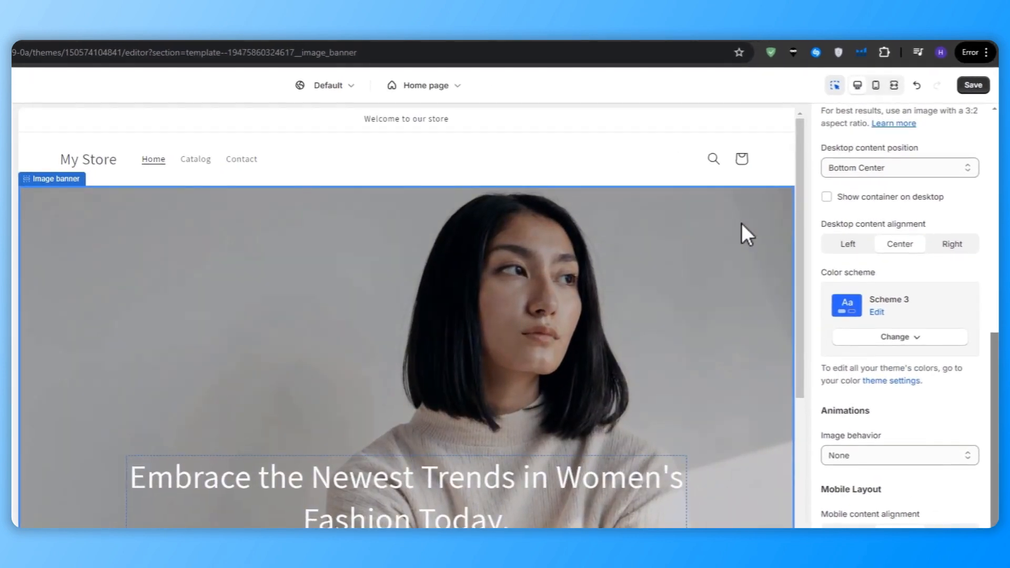
{"action": "mouse_move", "coordinate": [445, 370]}
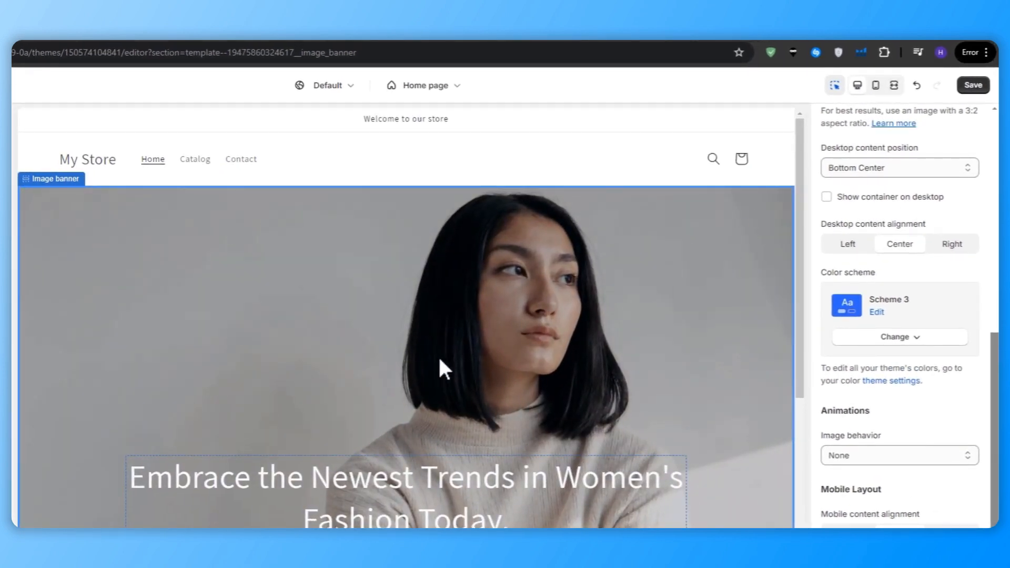
Step: Replace the banner image with Top-15-Womens-Clothing-Dropshippers-of-2023.jpg from the media library
{"action": "left_click", "coordinate": [876, 84]}
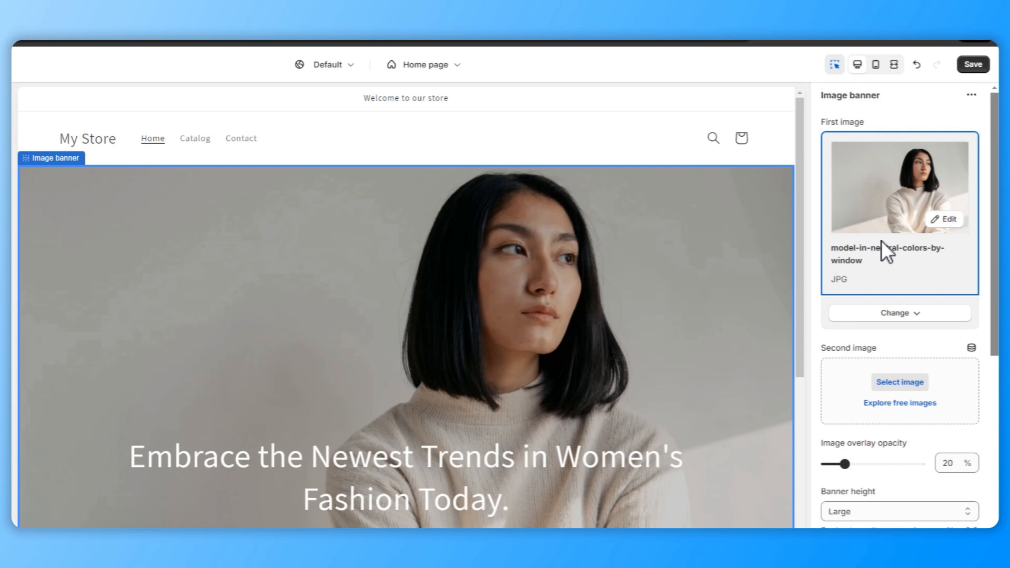
{"action": "left_click", "coordinate": [898, 313]}
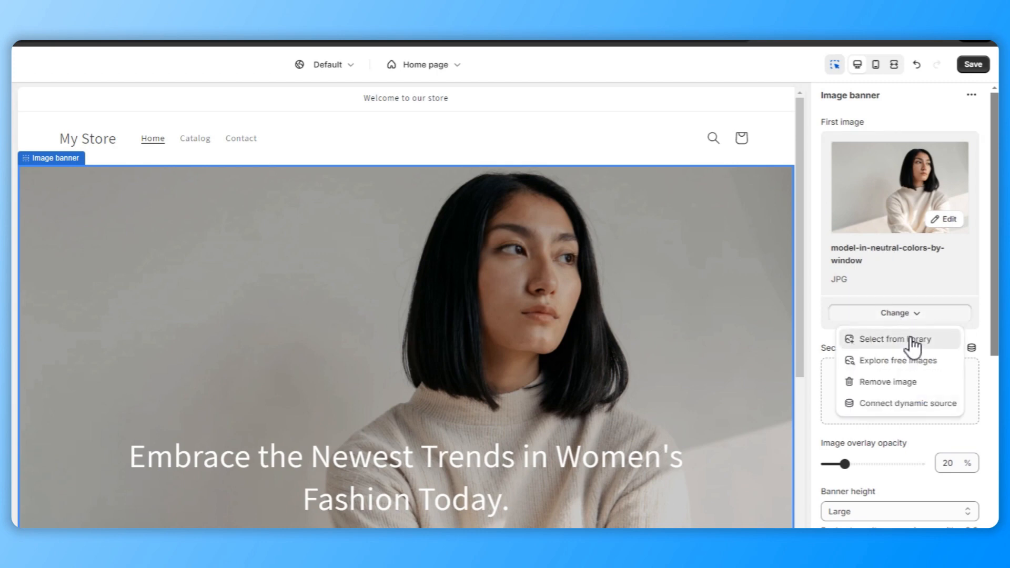
{"action": "left_click", "coordinate": [895, 340]}
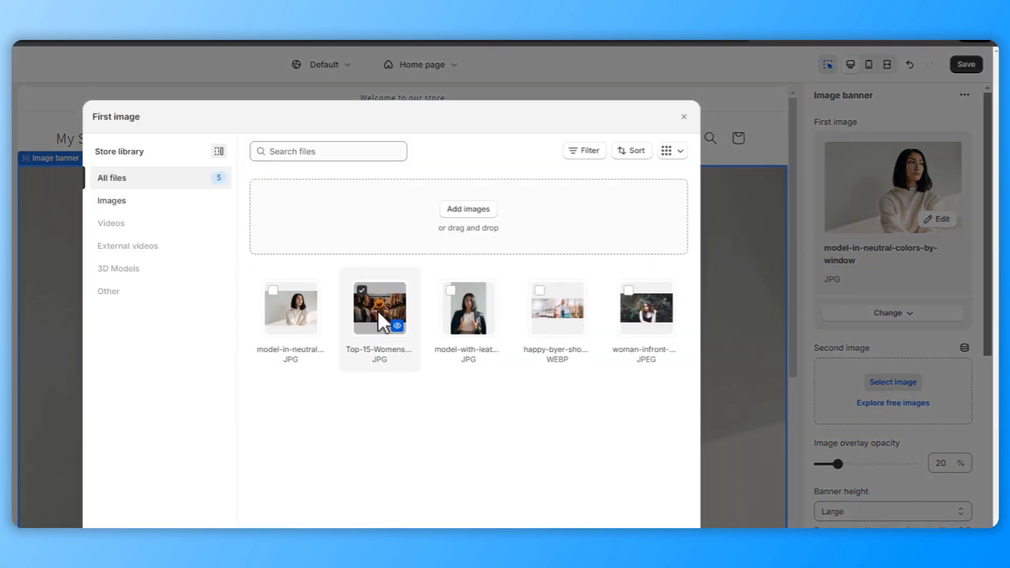
{"action": "left_click", "coordinate": [378, 308]}
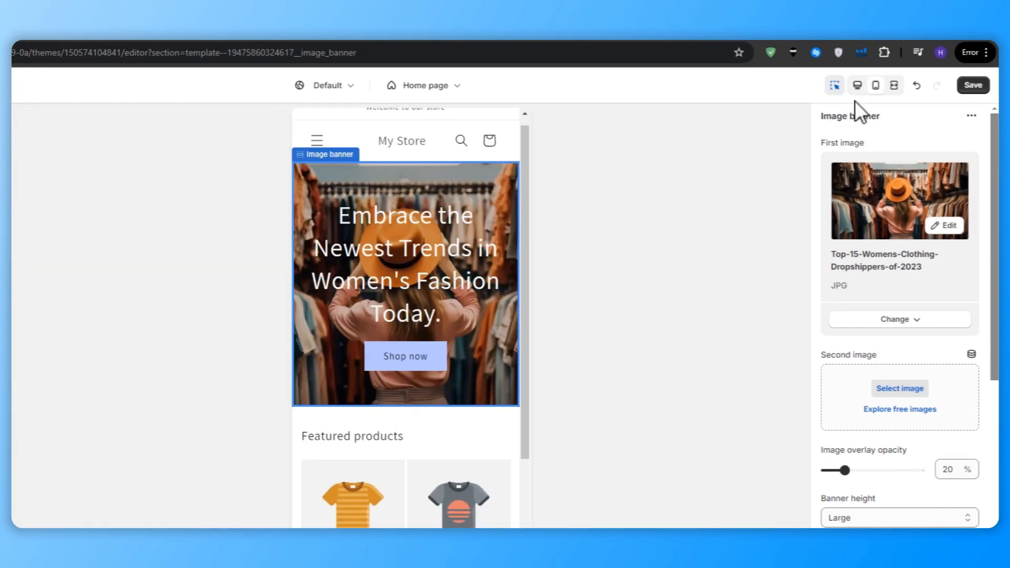
{"action": "scroll", "scroll_direction": "down", "scroll_amount": 3}
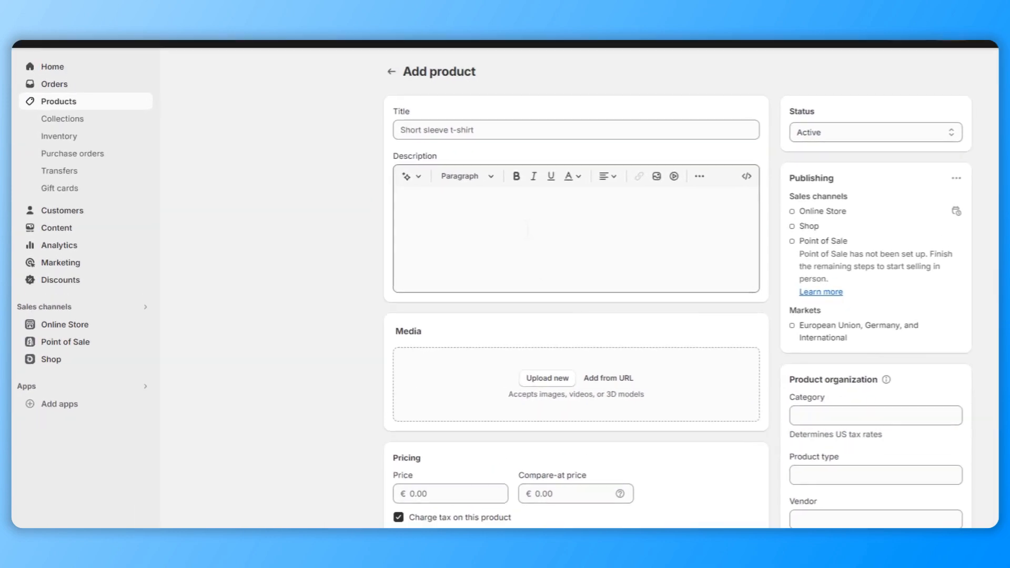
Step: Title the product Elegant Lace-Trimmed Chiffon Maxi Dress and keep an AI-generated description
{"action": "type", "text": "Elegant Lace-Trimmed Chiffon Maxi Dress"}
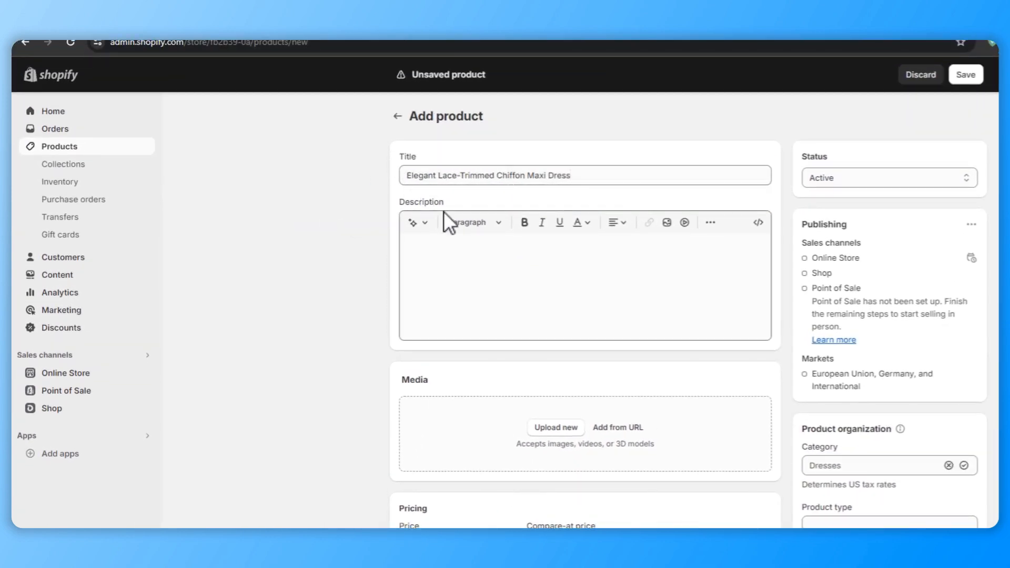
{"action": "left_click", "coordinate": [414, 221]}
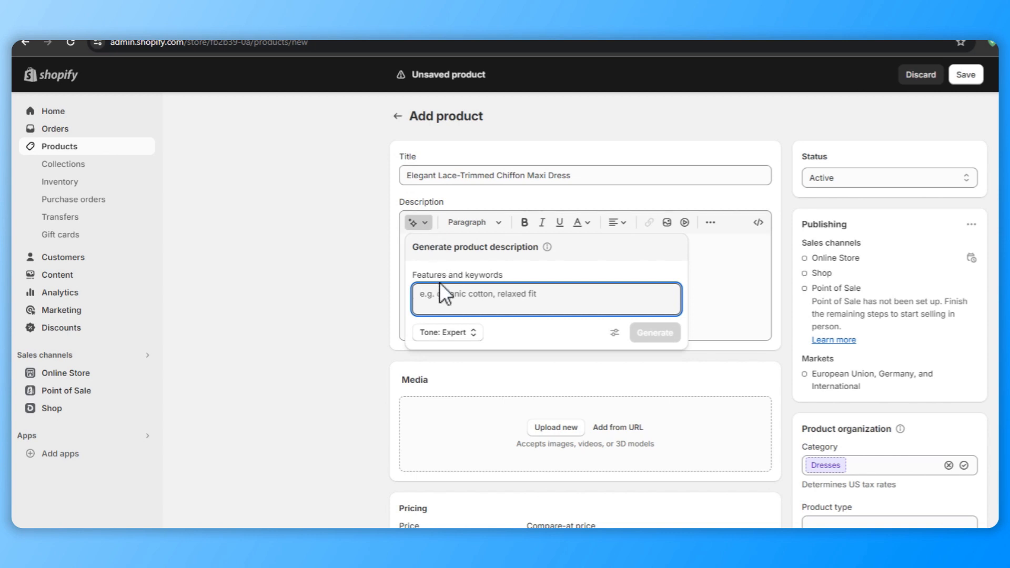
{"action": "type", "text": "Elegant Lace-Trimmed Chiffon Maxi Dress"}
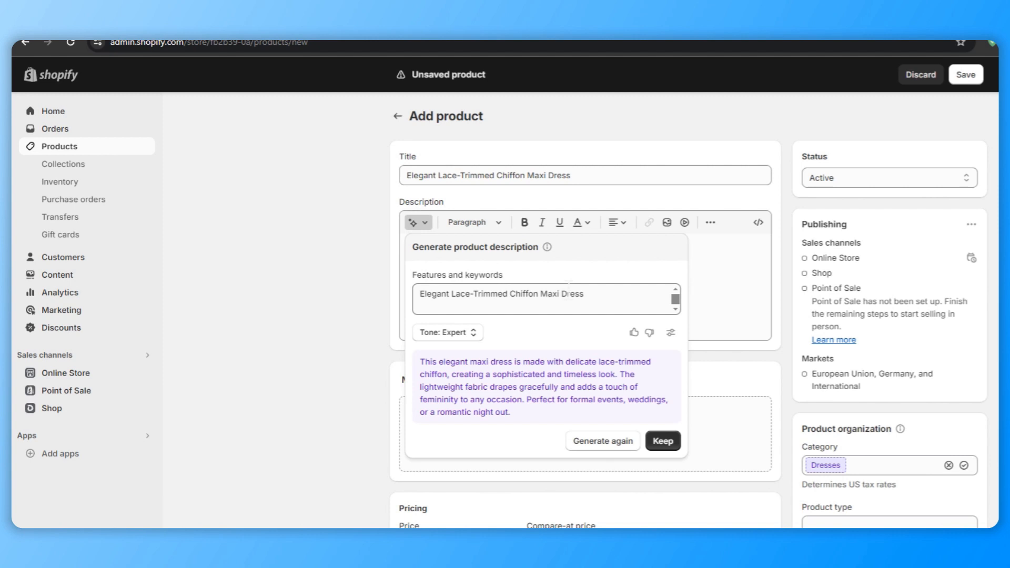
{"action": "left_click", "coordinate": [661, 440]}
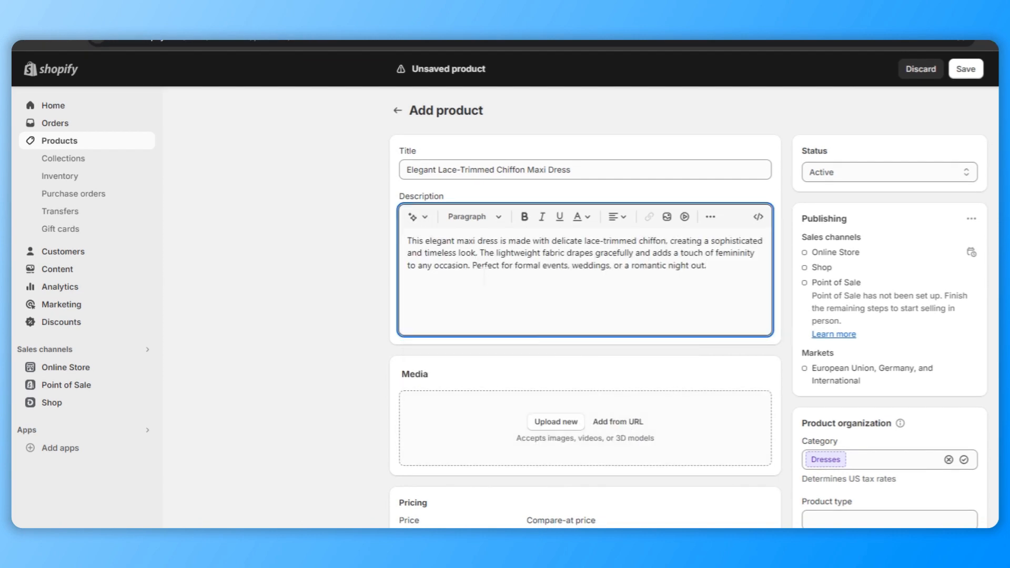
{"action": "mouse_move", "coordinate": [478, 440]}
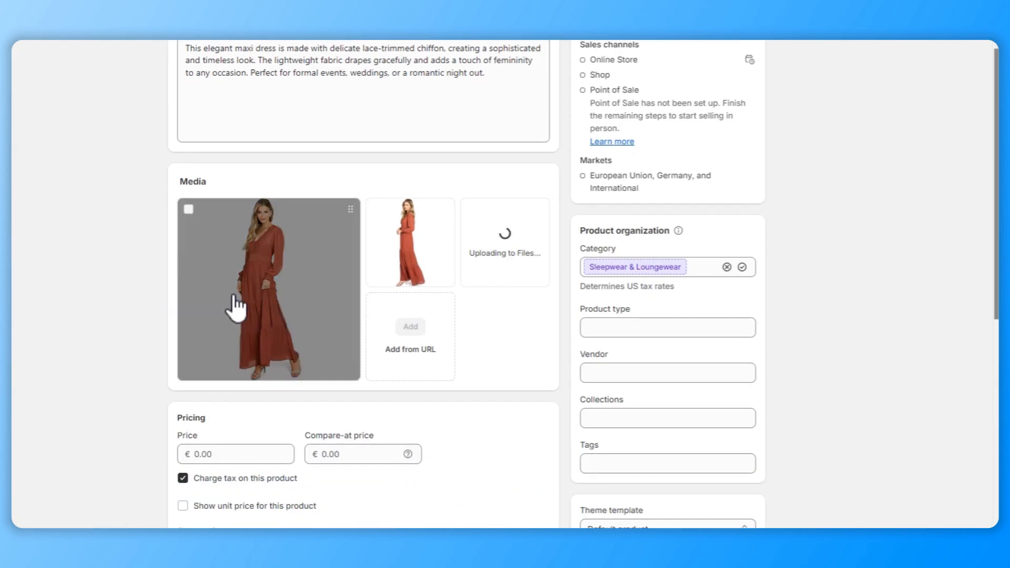
Step: Set the dress price to €49.99 and weight to 0.35 kg under Shipping
{"action": "scroll", "scroll_direction": "down", "scroll_amount": 3}
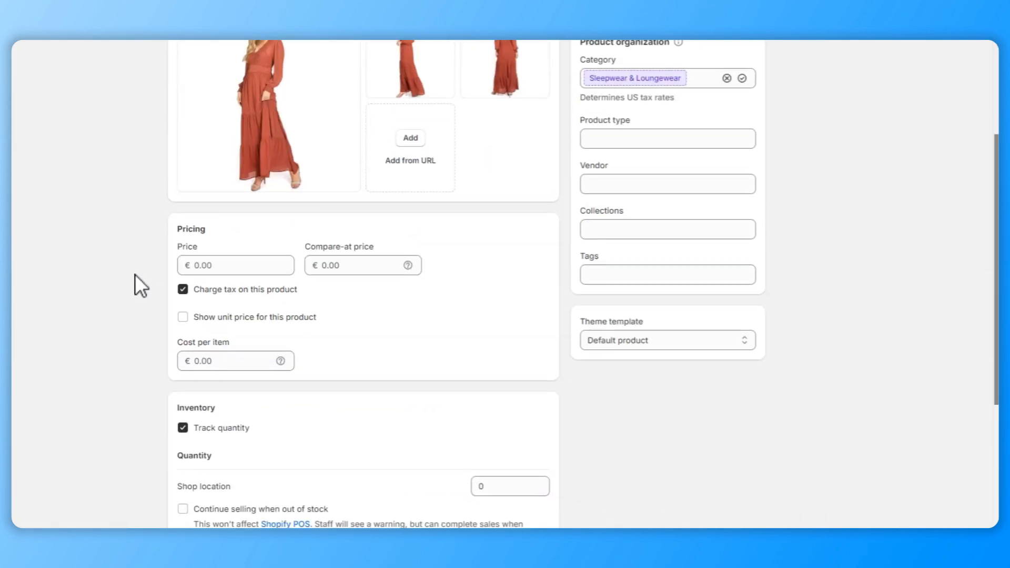
{"action": "type", "text": "9"}
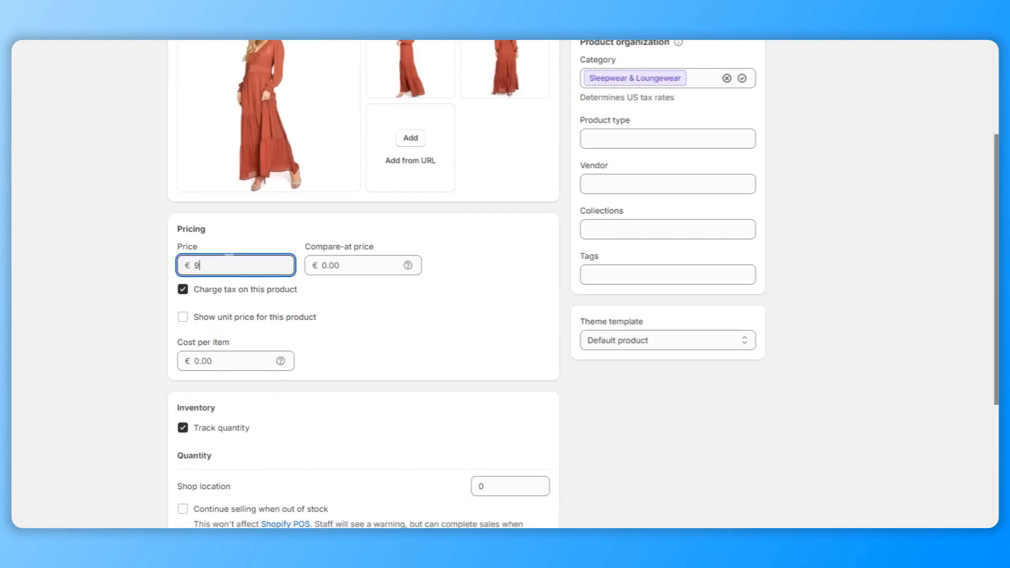
{"action": "type", "text": "49.99"}
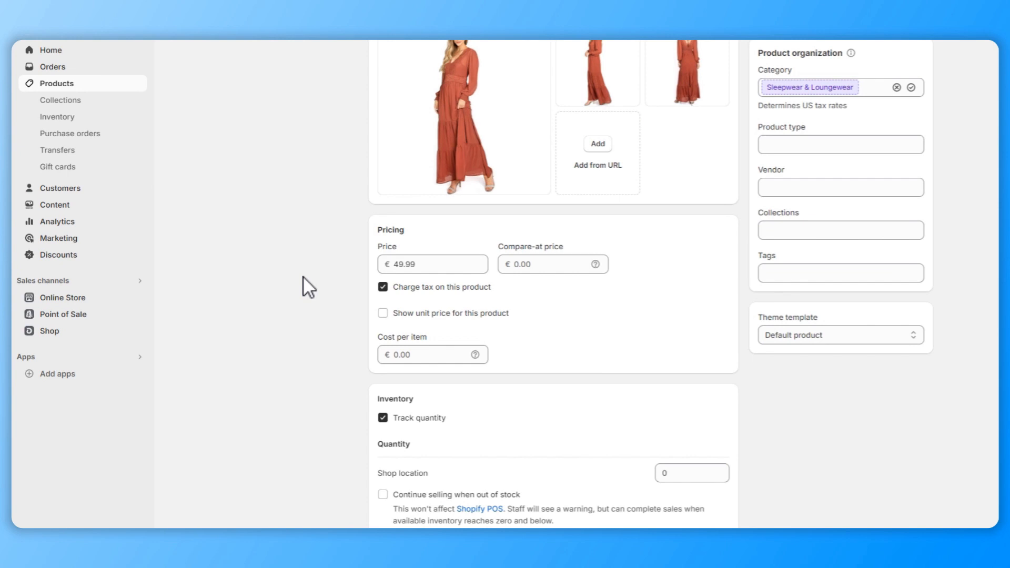
{"action": "scroll", "scroll_direction": "down", "scroll_amount": 3}
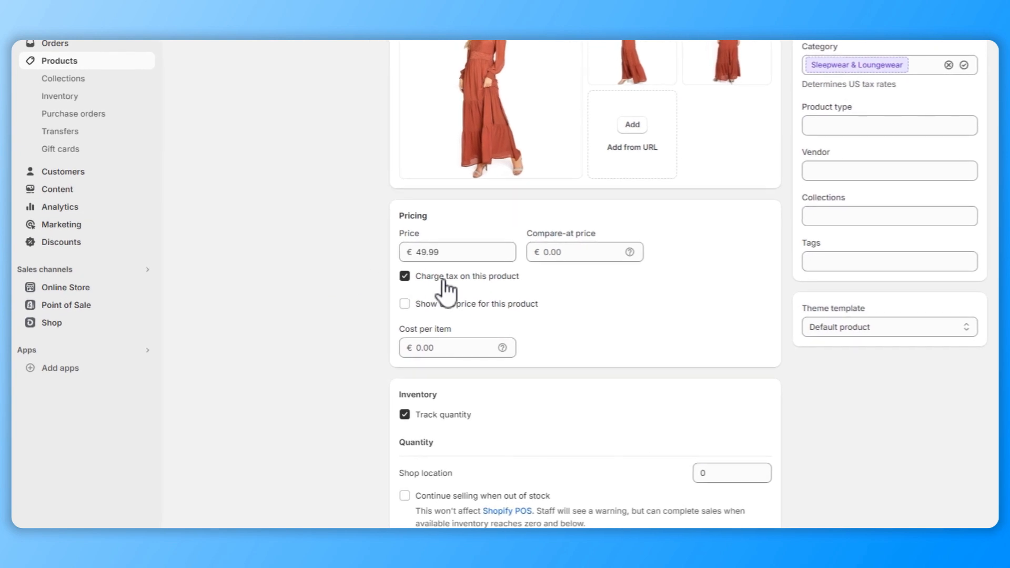
{"action": "scroll", "scroll_direction": "down", "scroll_amount": 3}
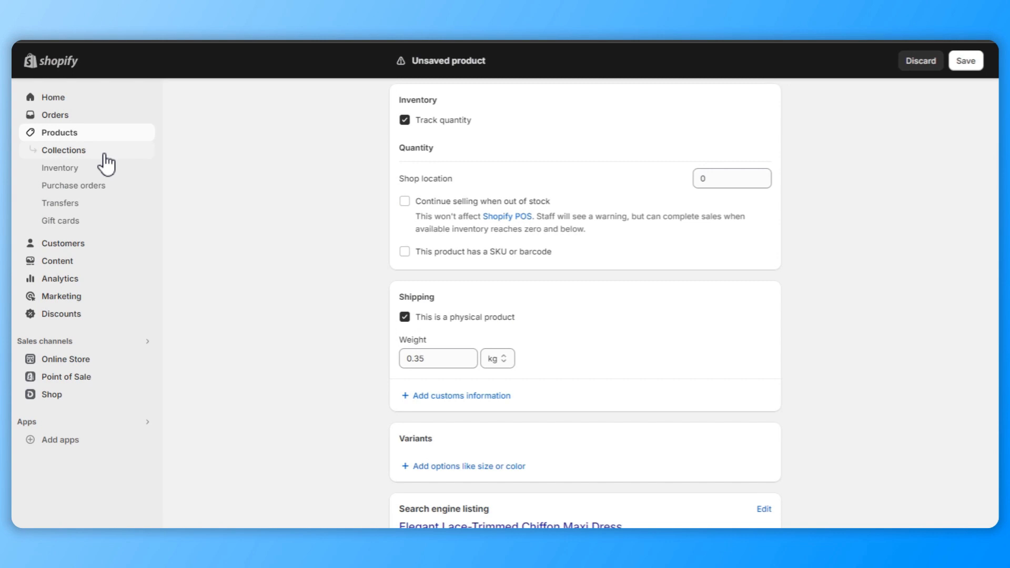
Step: Start a new collection from Collections and begin entering the title Women
{"action": "left_click", "coordinate": [63, 150]}
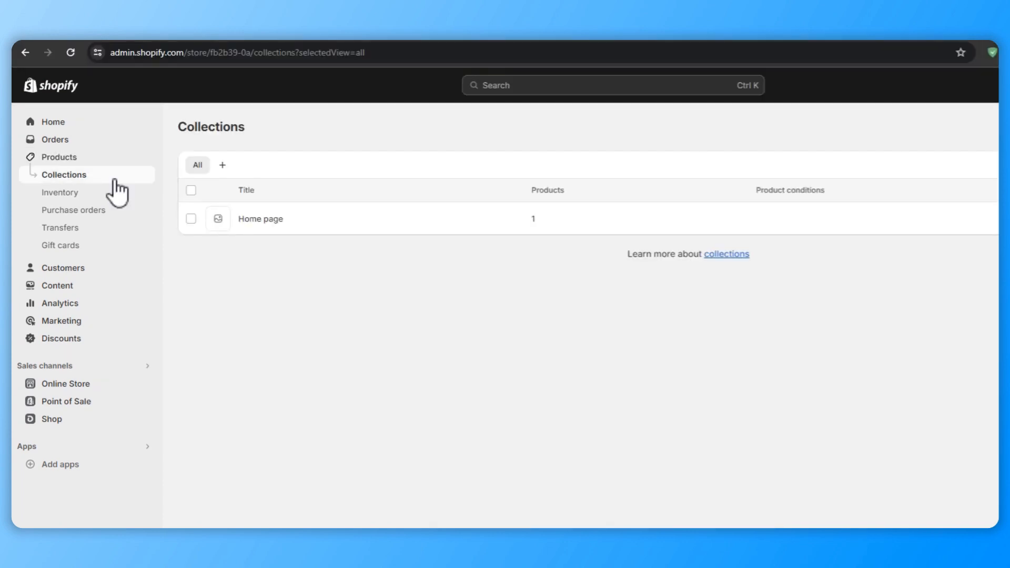
{"action": "mouse_move", "coordinate": [236, 266]}
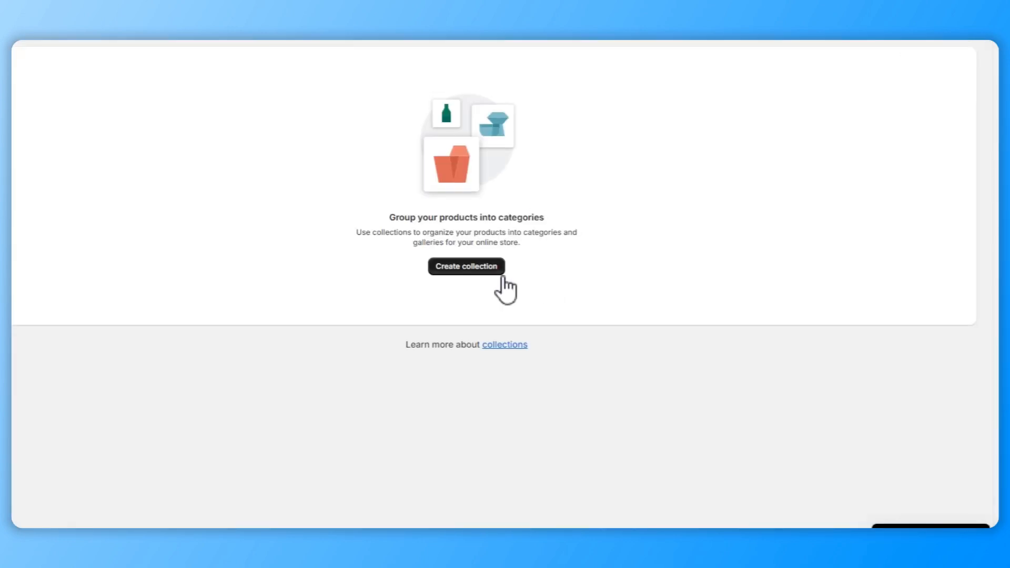
{"action": "left_click", "coordinate": [466, 266]}
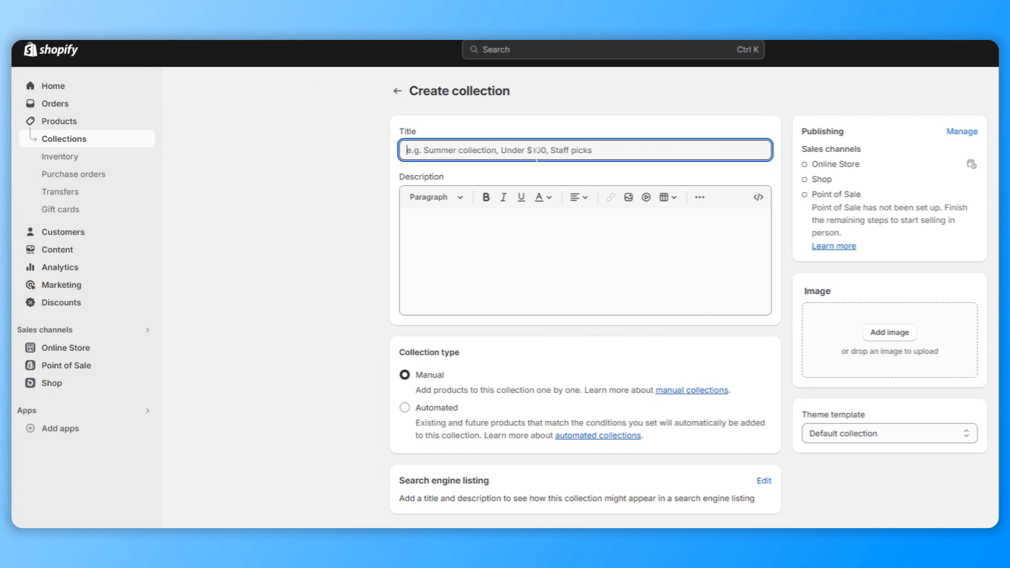
{"action": "type", "text": "Women"}
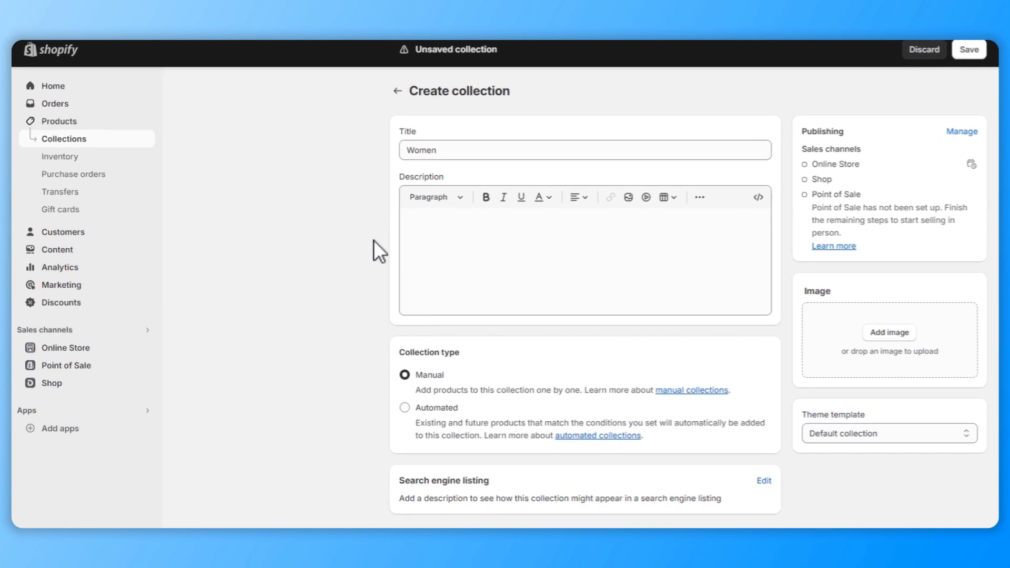
{"action": "mouse_move", "coordinate": [370, 358]}
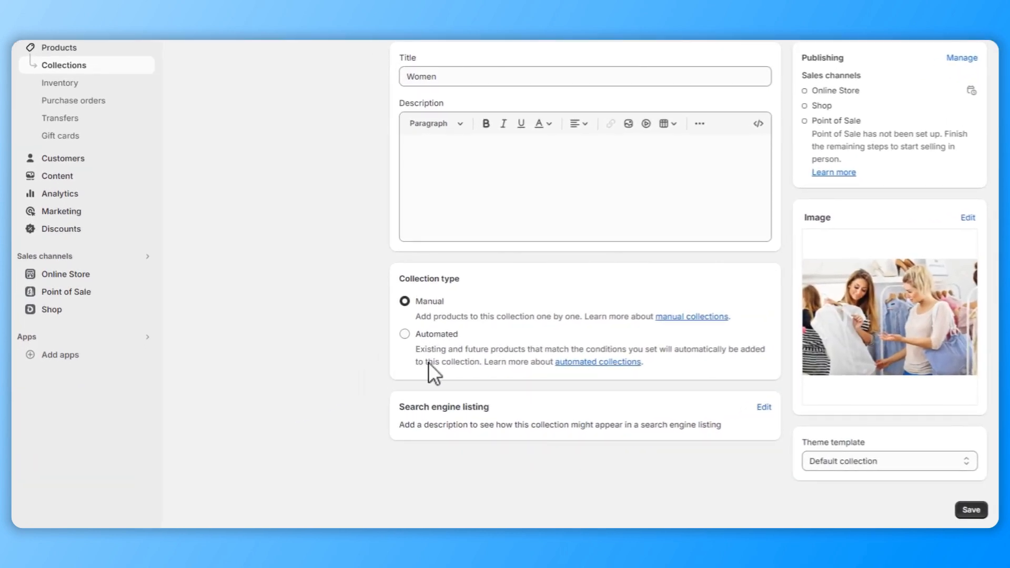
{"action": "mouse_move", "coordinate": [964, 500]}
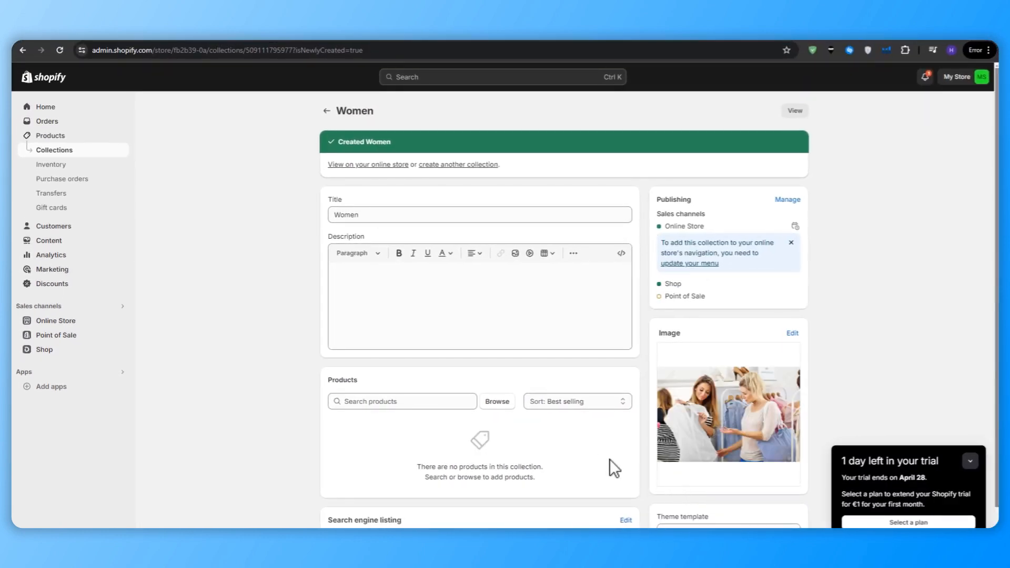
Step: Add the Elegant Lace-Trimmed Chiffon Maxi Dress via Browse, then head to Online Store themes
{"action": "scroll", "scroll_direction": "down", "scroll_amount": 3}
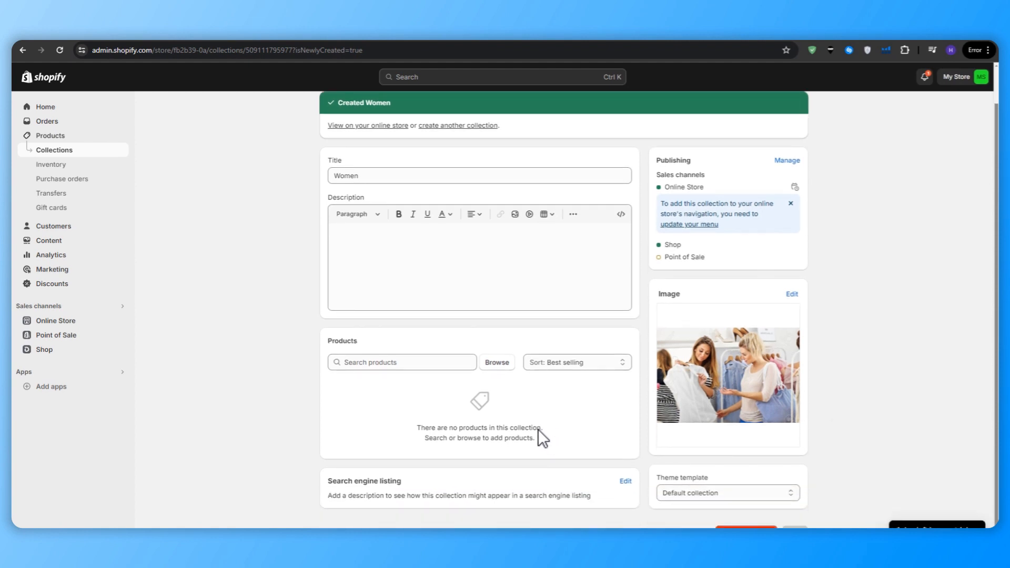
{"action": "mouse_move", "coordinate": [557, 437]}
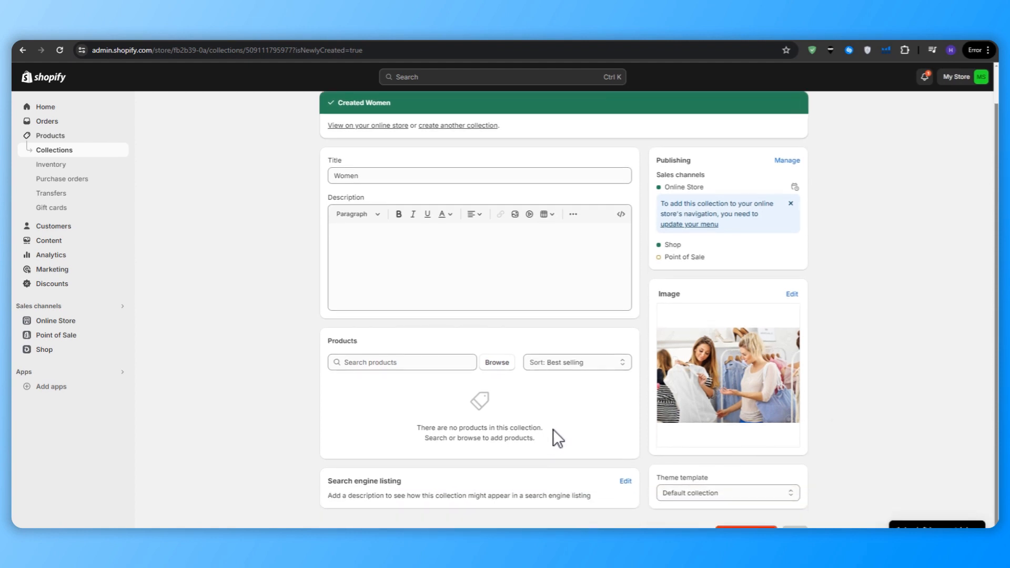
{"action": "left_click", "coordinate": [495, 362]}
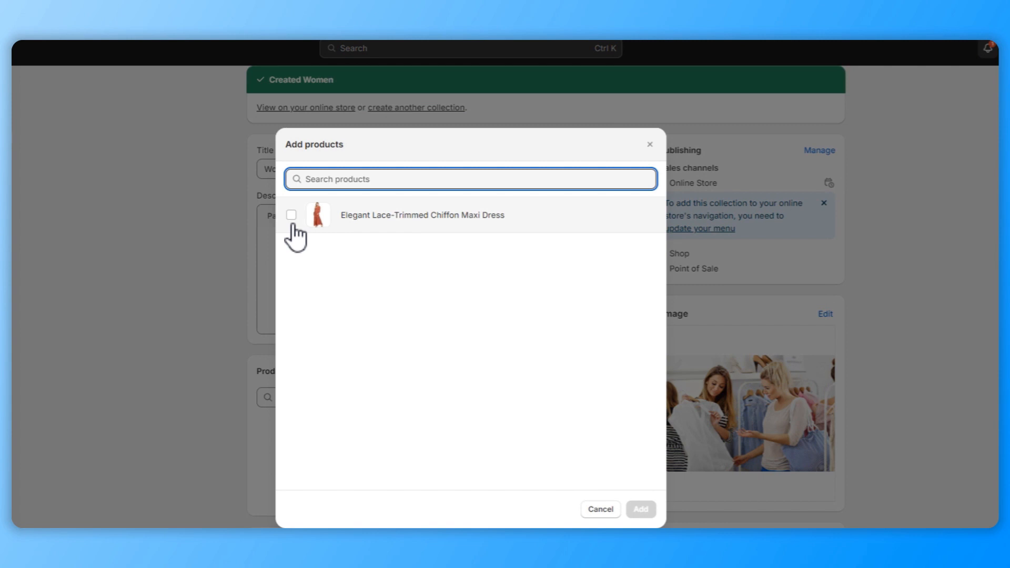
{"action": "left_click", "coordinate": [599, 509]}
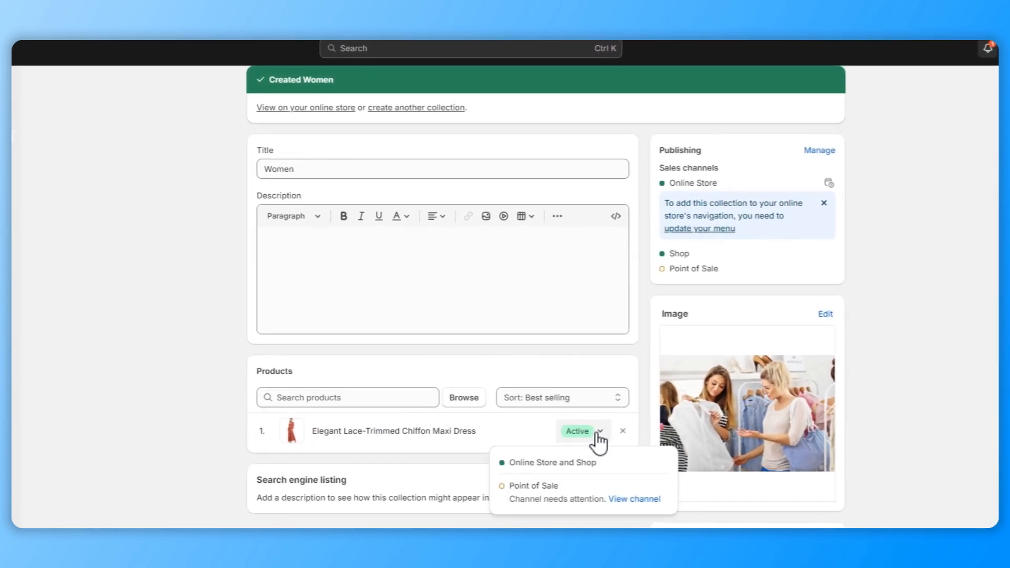
{"action": "left_click", "coordinate": [597, 439]}
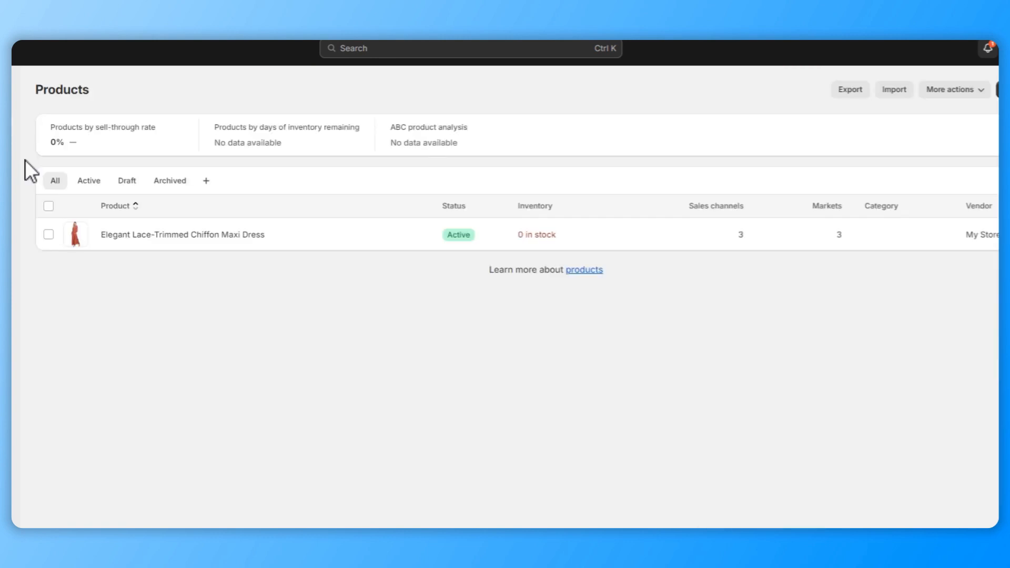
{"action": "mouse_move", "coordinate": [237, 235]}
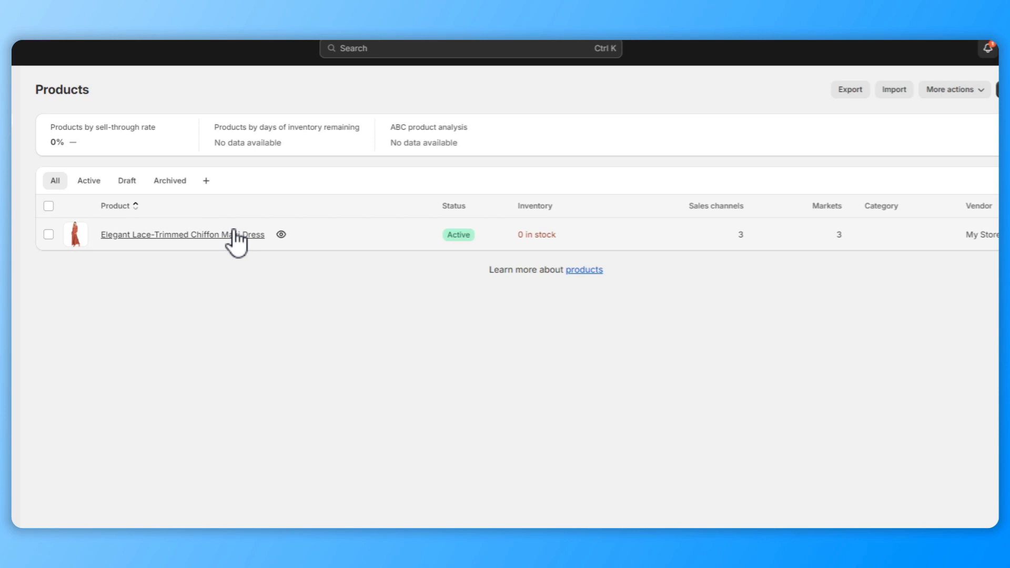
{"action": "left_click", "coordinate": [57, 303]}
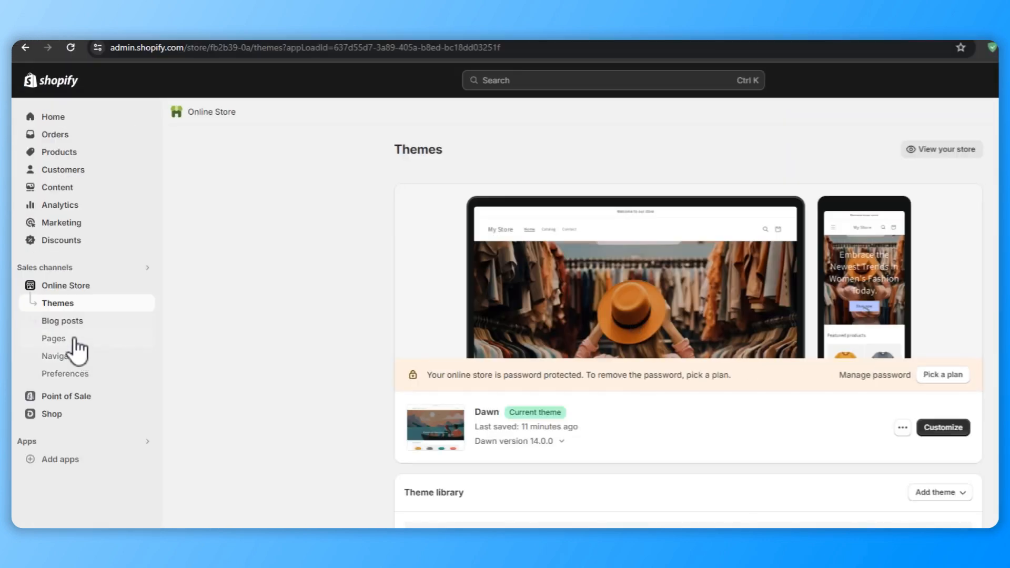
Step: Customize Dawn and pick a header logo from Explore free images under Theme settings
{"action": "left_click", "coordinate": [941, 427]}
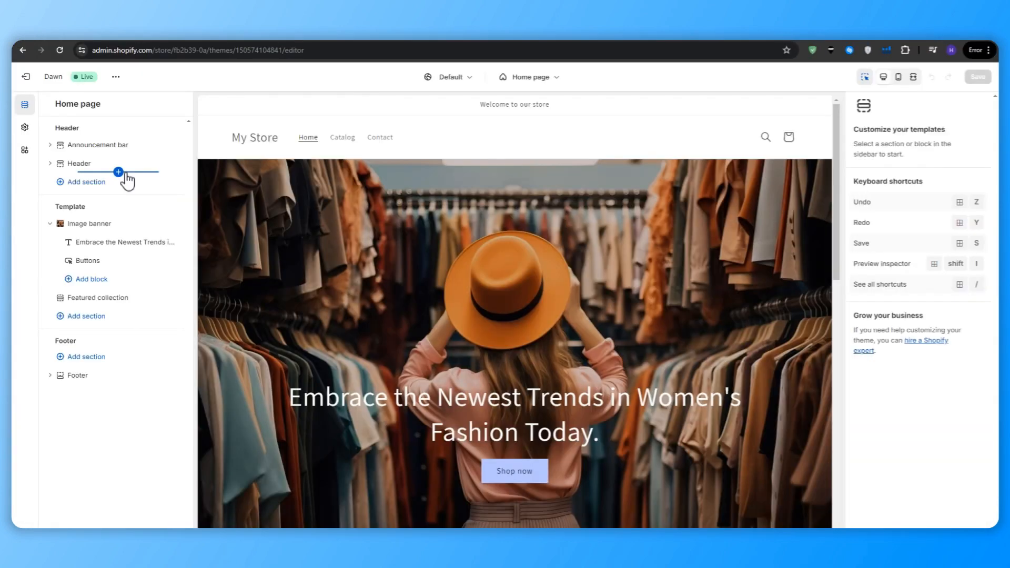
{"action": "left_click", "coordinate": [78, 163]}
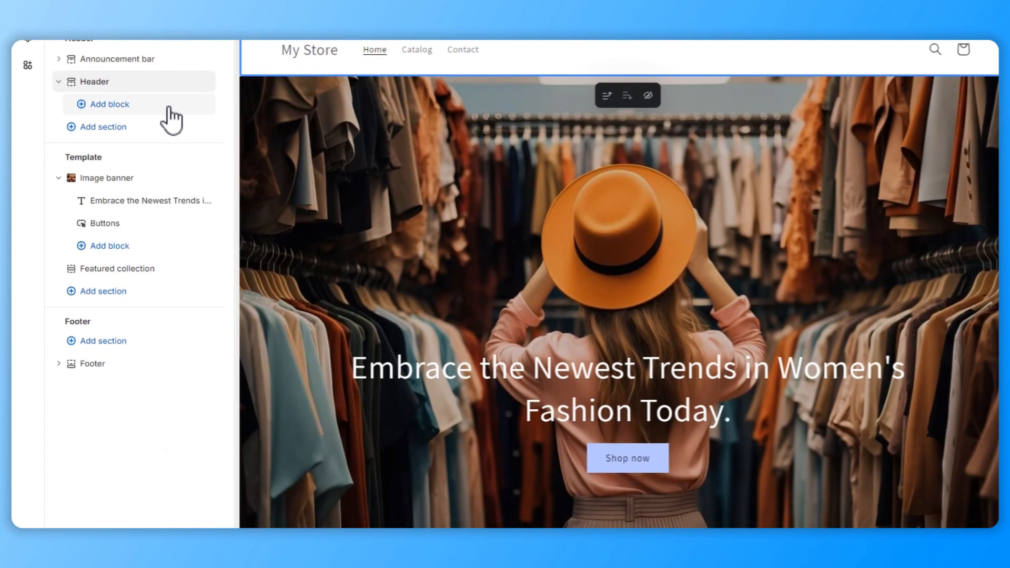
{"action": "left_click", "coordinate": [110, 104]}
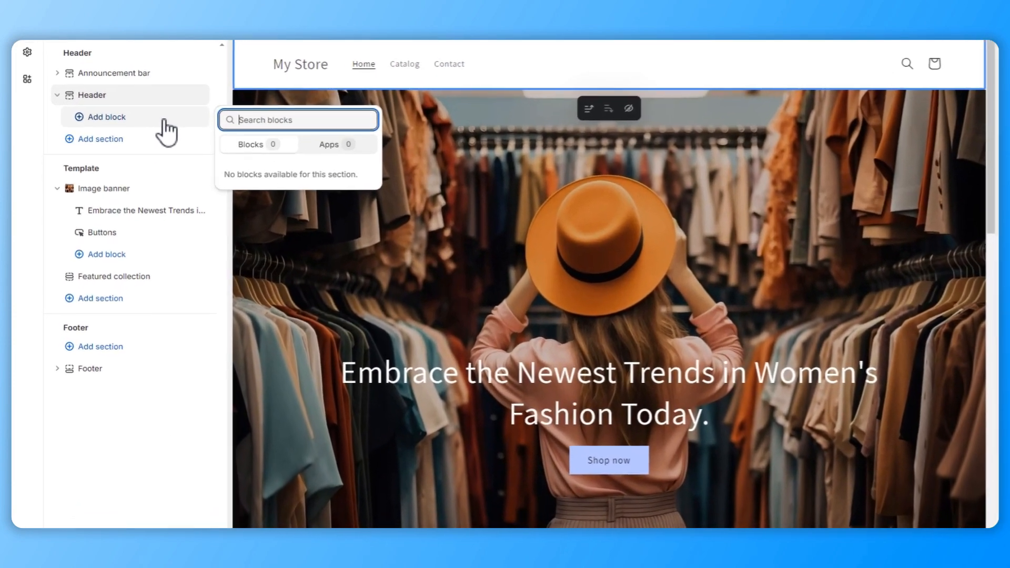
{"action": "scroll", "scroll_direction": "down", "scroll_amount": 3}
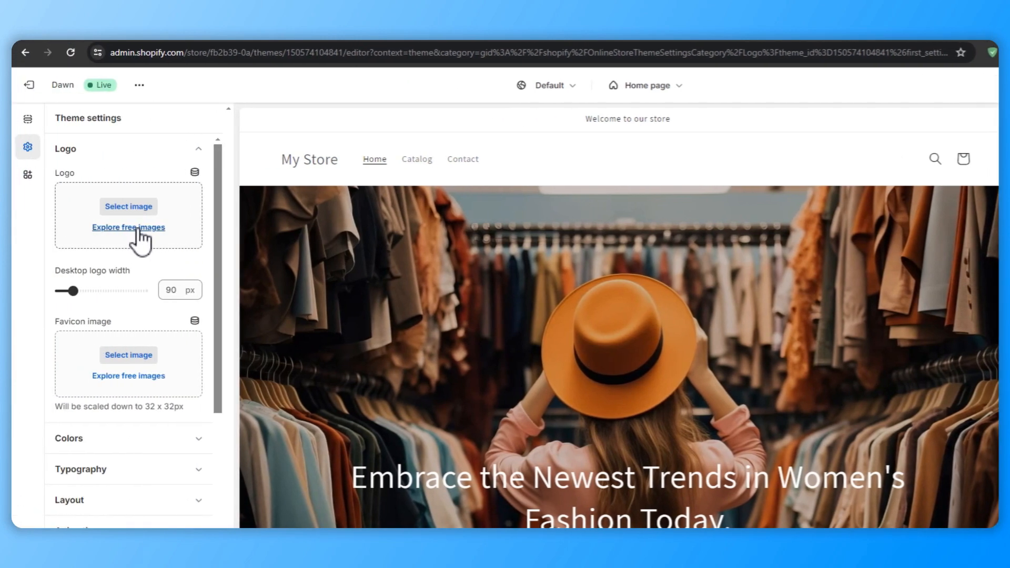
{"action": "left_click", "coordinate": [128, 206]}
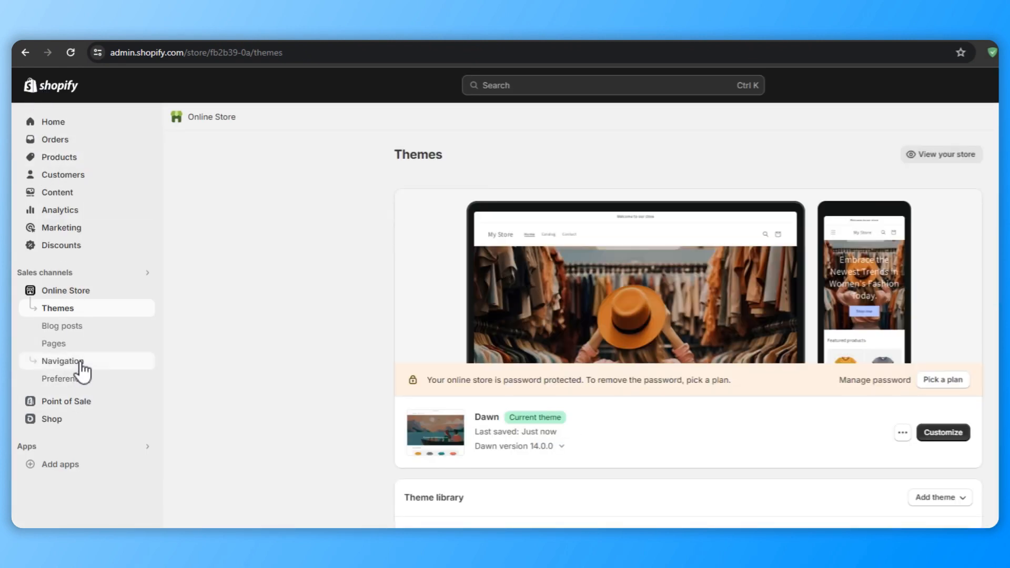
Step: Remove the Home and Catalog items from the Main menu in Navigation
{"action": "left_click", "coordinate": [62, 361]}
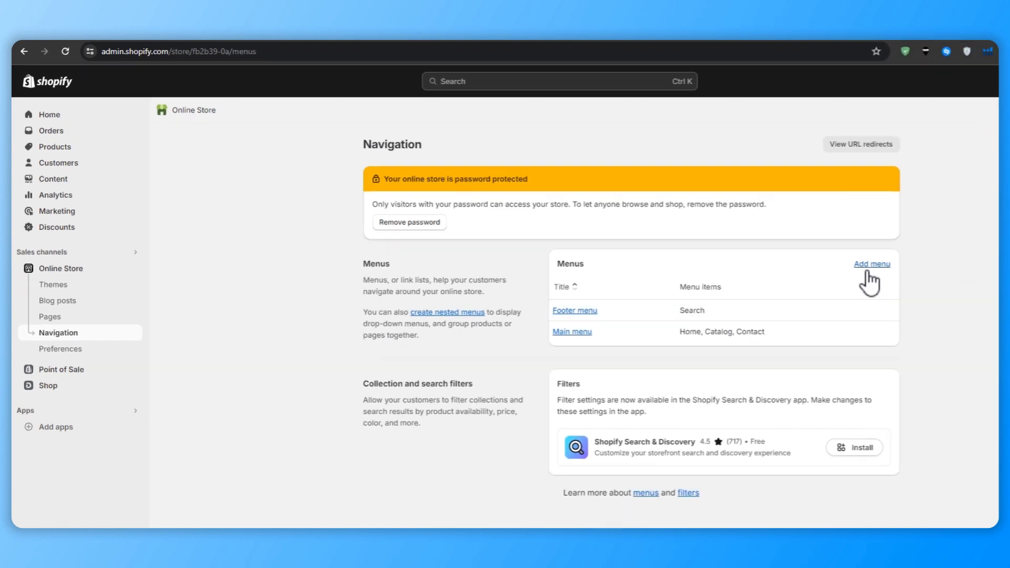
{"action": "left_click", "coordinate": [572, 331]}
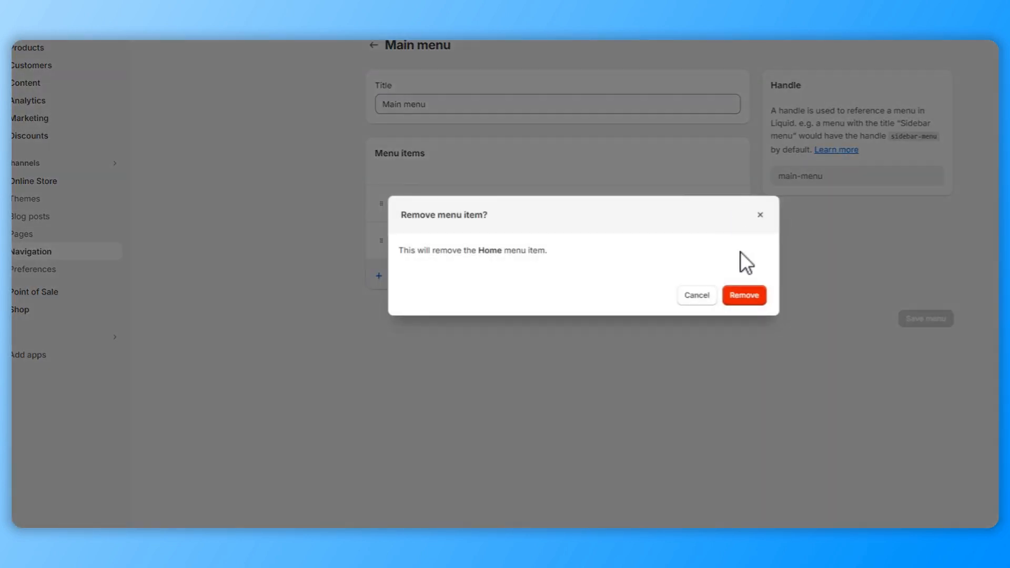
{"action": "left_click", "coordinate": [744, 294]}
{"action": "type", "text": "WOM"}
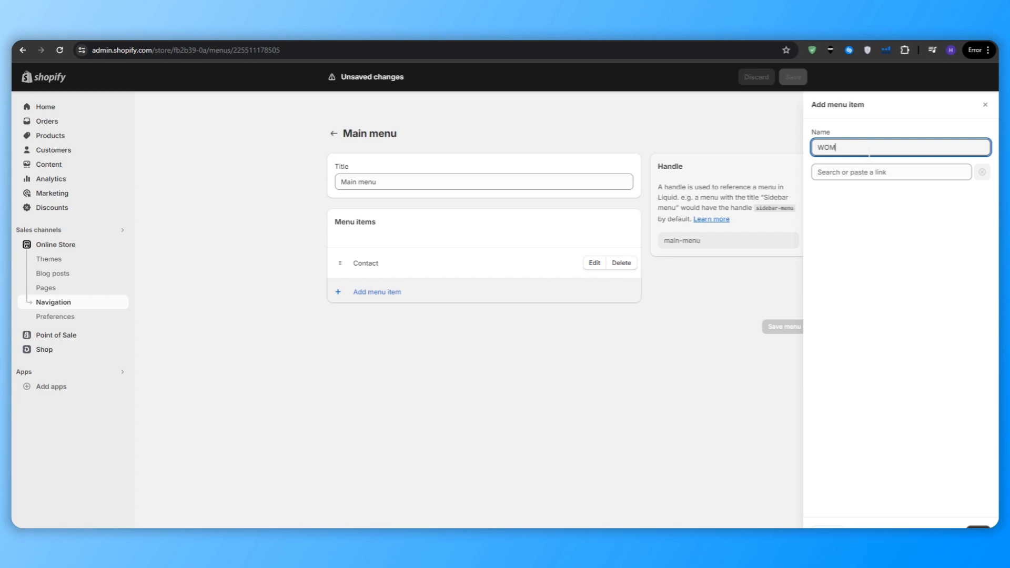
Step: Add a Women menu item linked to Collections > Women
{"action": "type", "text": "Women"}
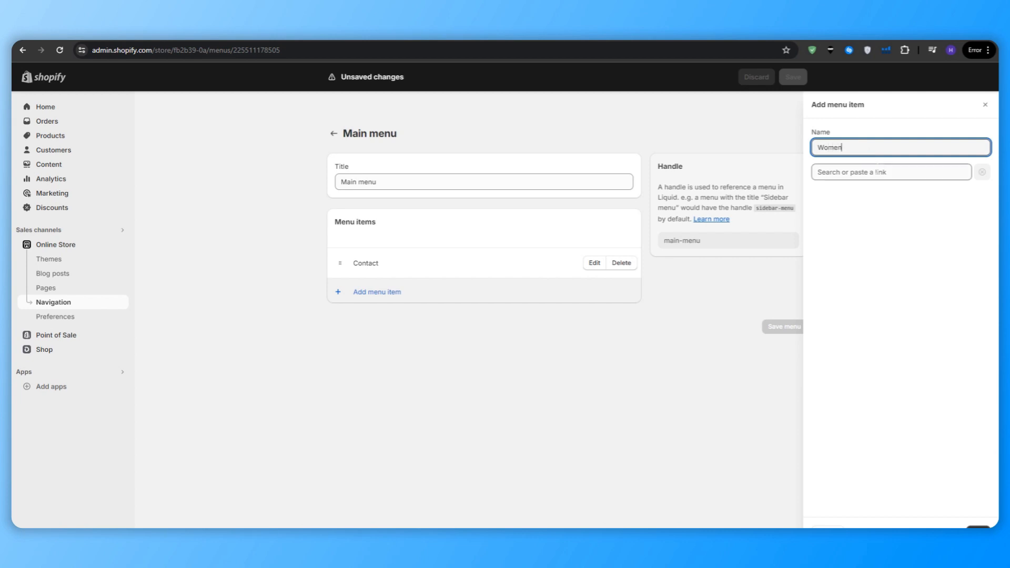
{"action": "left_click", "coordinate": [890, 171]}
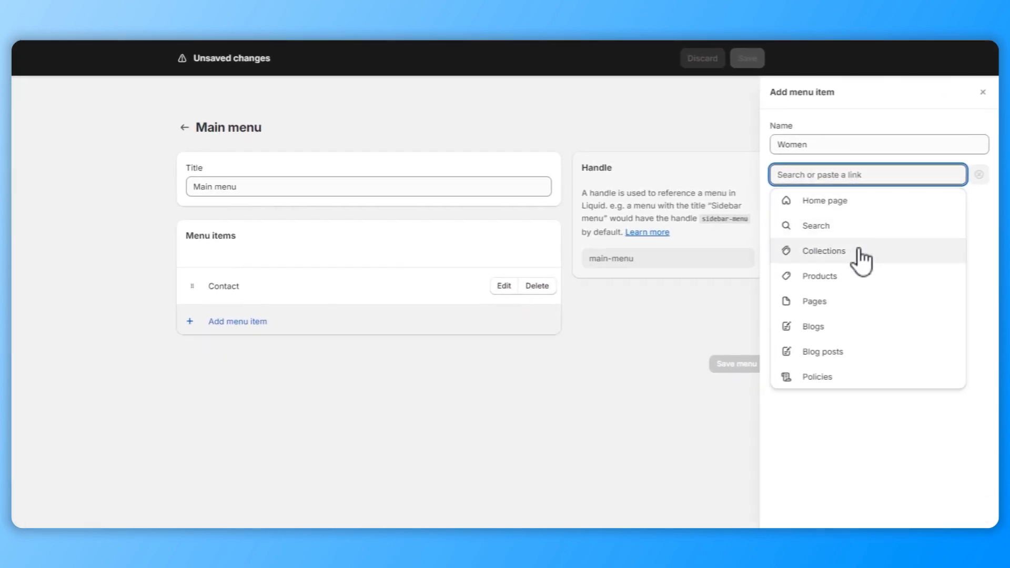
{"action": "left_click", "coordinate": [823, 250]}
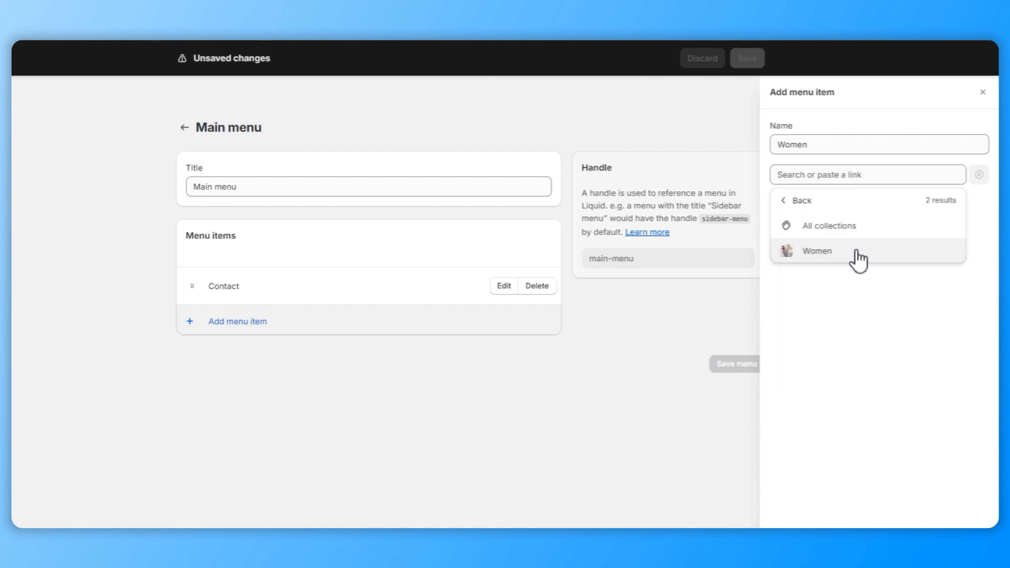
{"action": "left_click", "coordinate": [816, 250]}
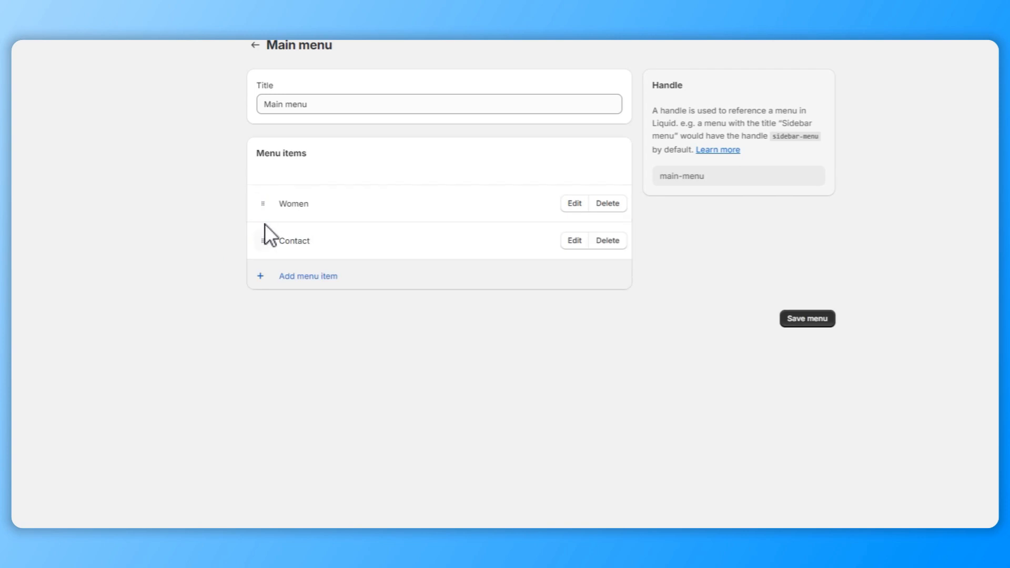
Step: Save the main menu, then uncheck Show email signup in the Footer section
{"action": "left_click", "coordinate": [807, 318]}
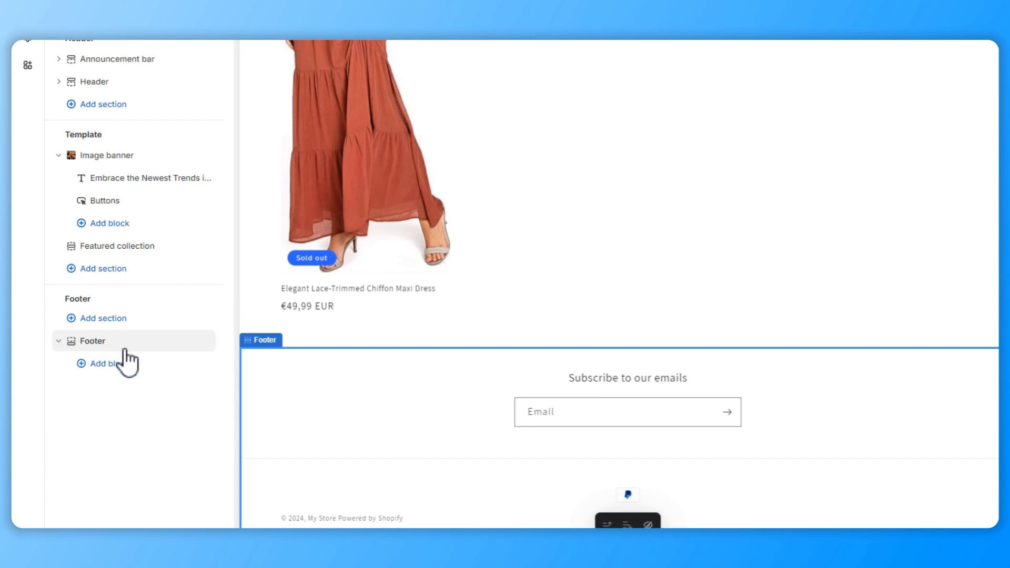
{"action": "mouse_move", "coordinate": [154, 413]}
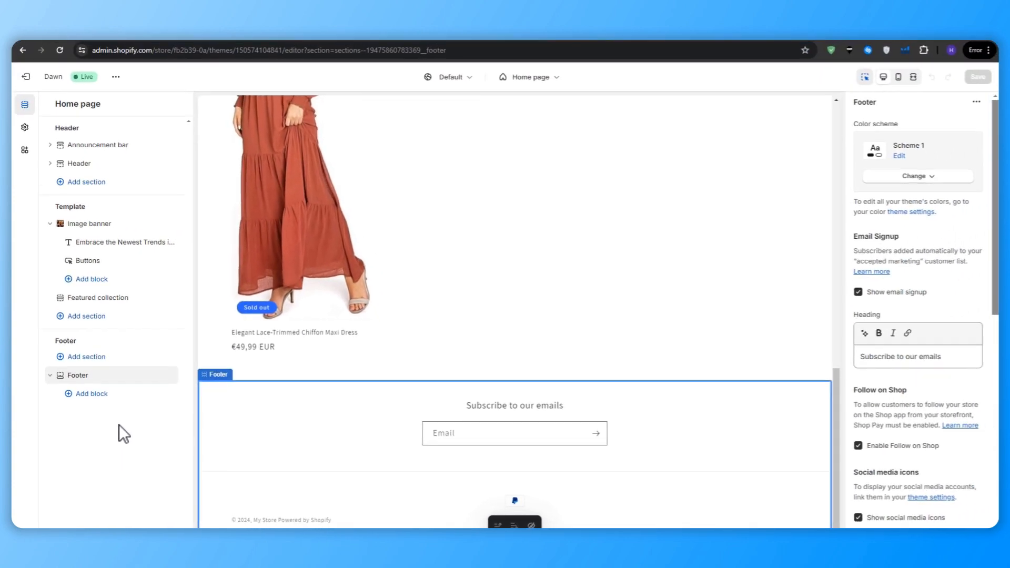
{"action": "mouse_move", "coordinate": [500, 413]}
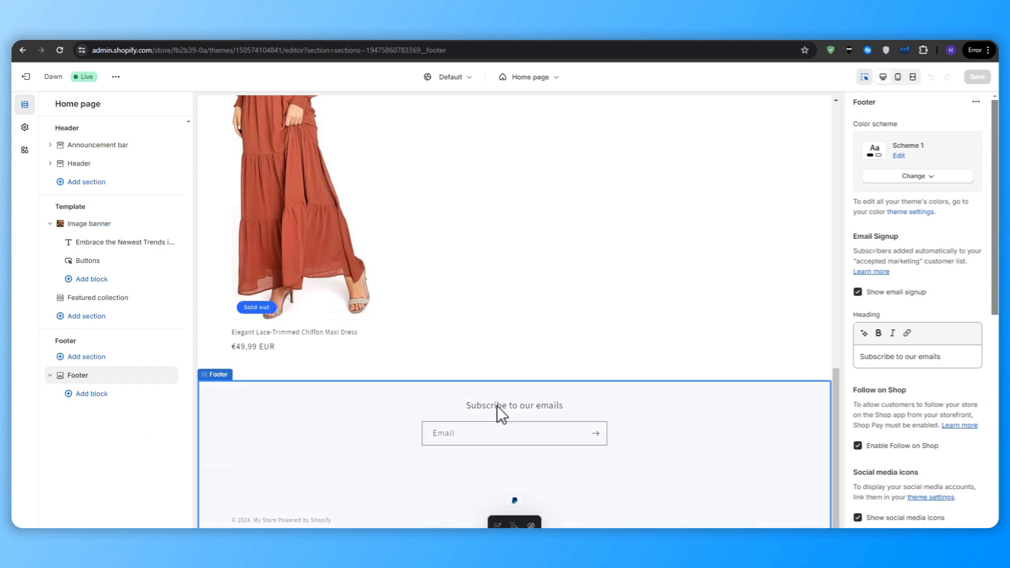
{"action": "left_click", "coordinate": [857, 291]}
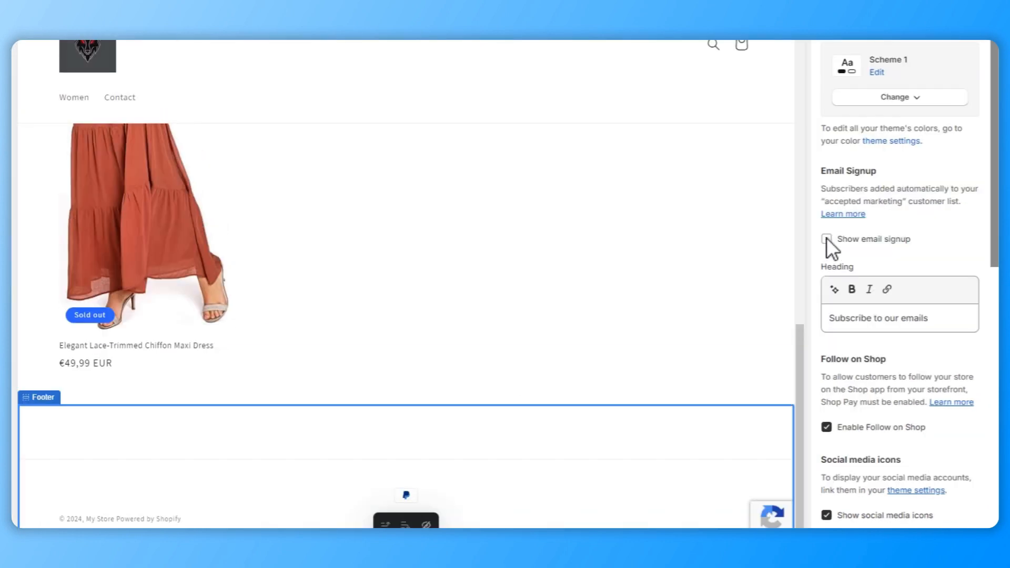
{"action": "scroll", "scroll_direction": "down", "scroll_amount": 3}
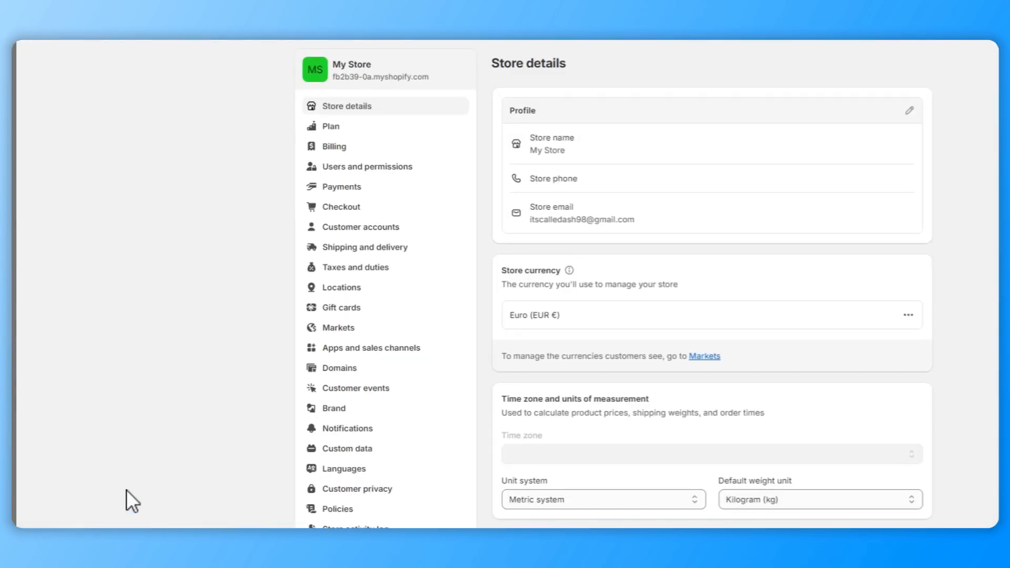
Step: Fill the return and refund policy from a template under Settings > Policies
{"action": "left_click", "coordinate": [338, 508]}
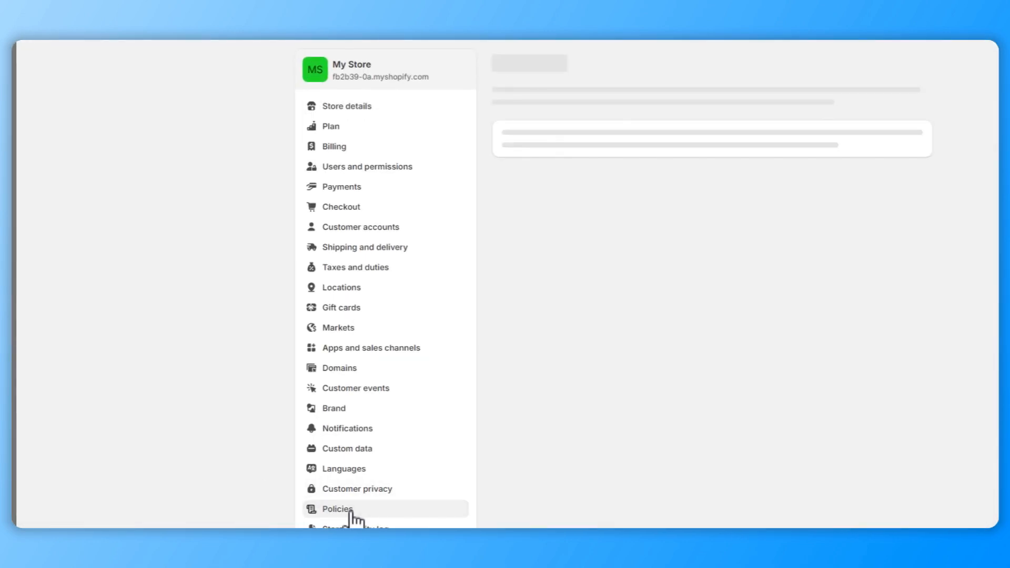
{"action": "left_click", "coordinate": [337, 508]}
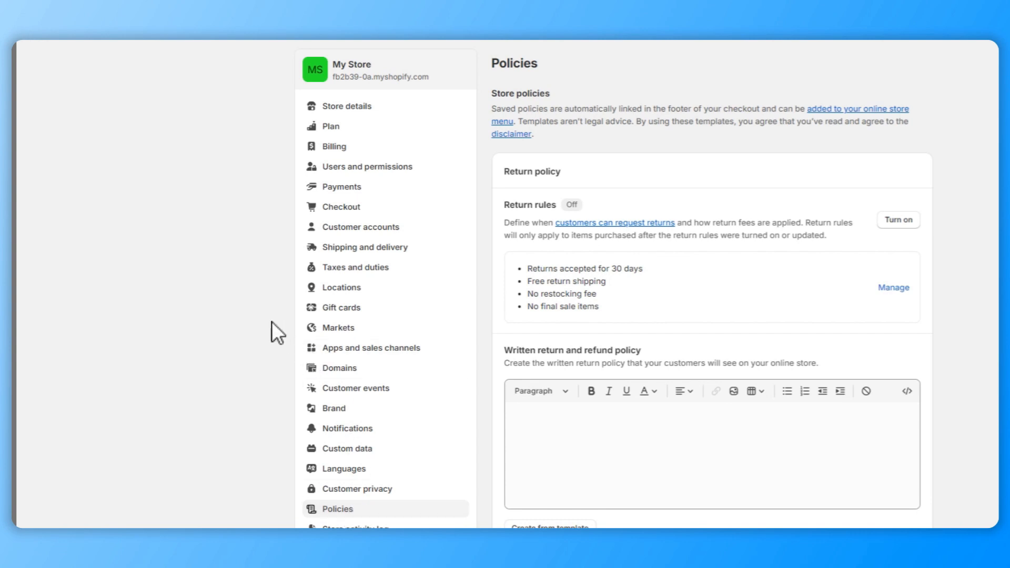
{"action": "scroll", "scroll_direction": "down", "scroll_amount": 3}
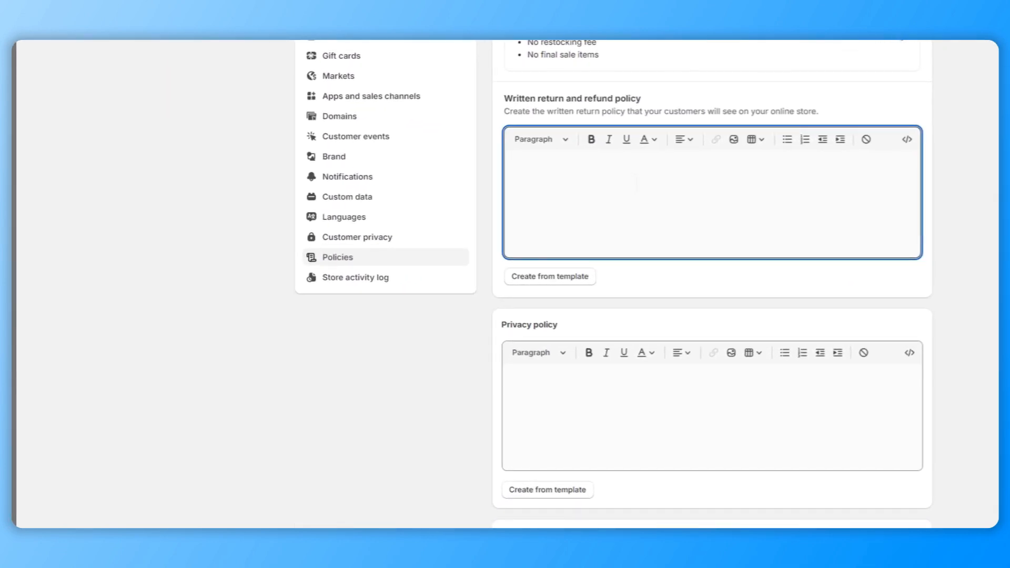
{"action": "left_click", "coordinate": [549, 276]}
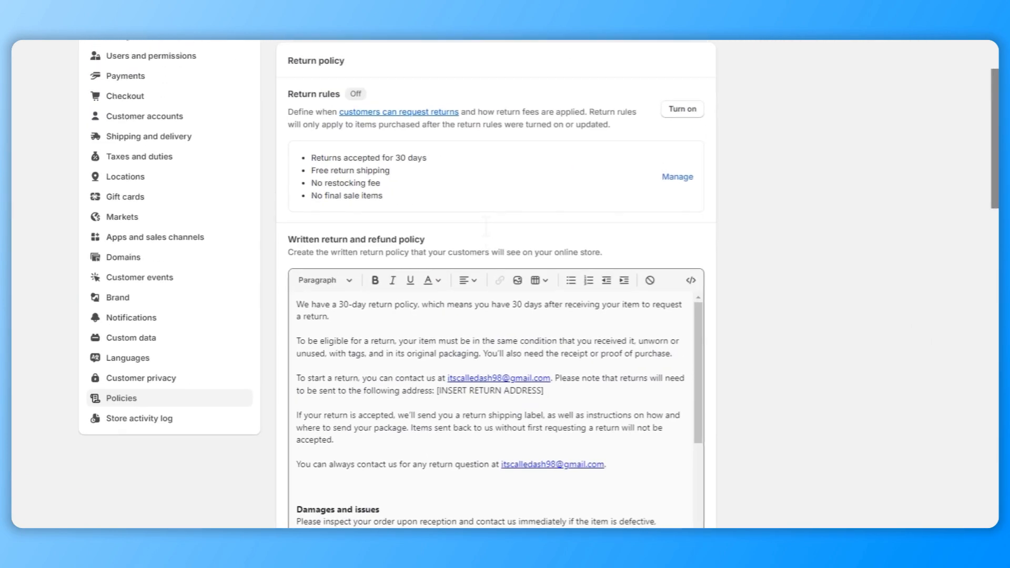
{"action": "scroll", "scroll_direction": "down", "scroll_amount": 3}
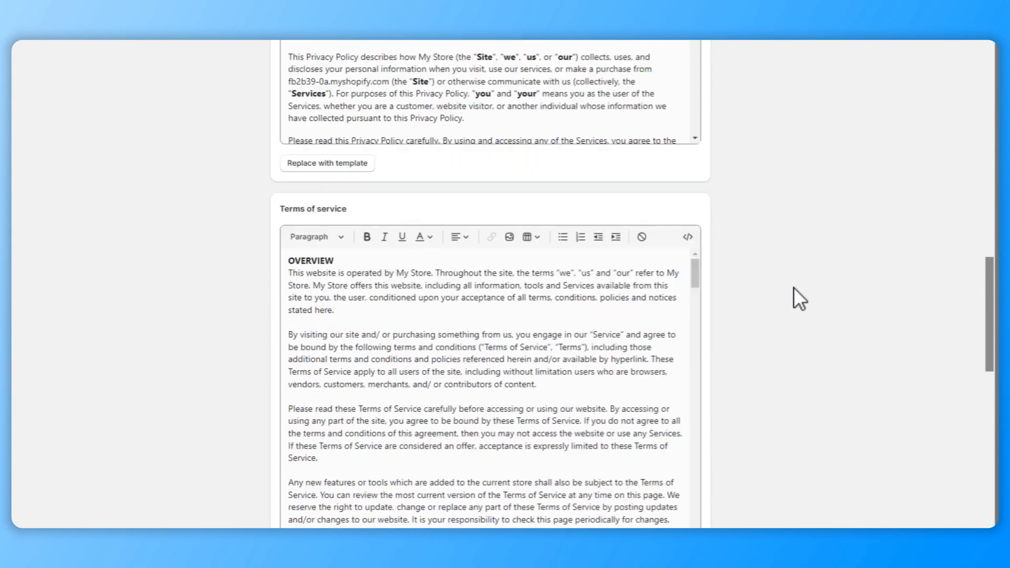
{"action": "scroll", "scroll_direction": "down", "scroll_amount": 3}
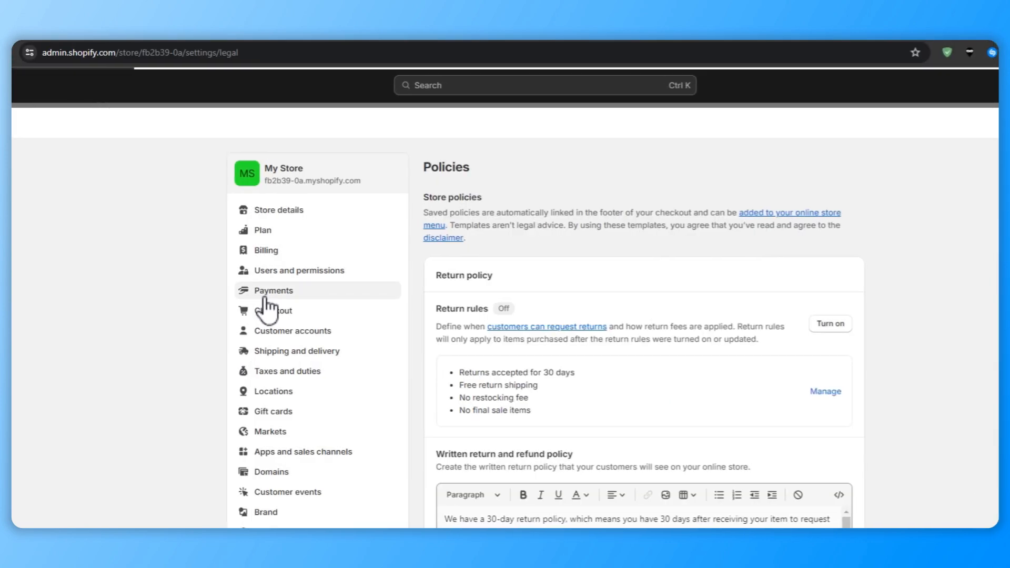
Step: Begin the Payments account setup, continuing as An individual seller
{"action": "left_click", "coordinate": [273, 290]}
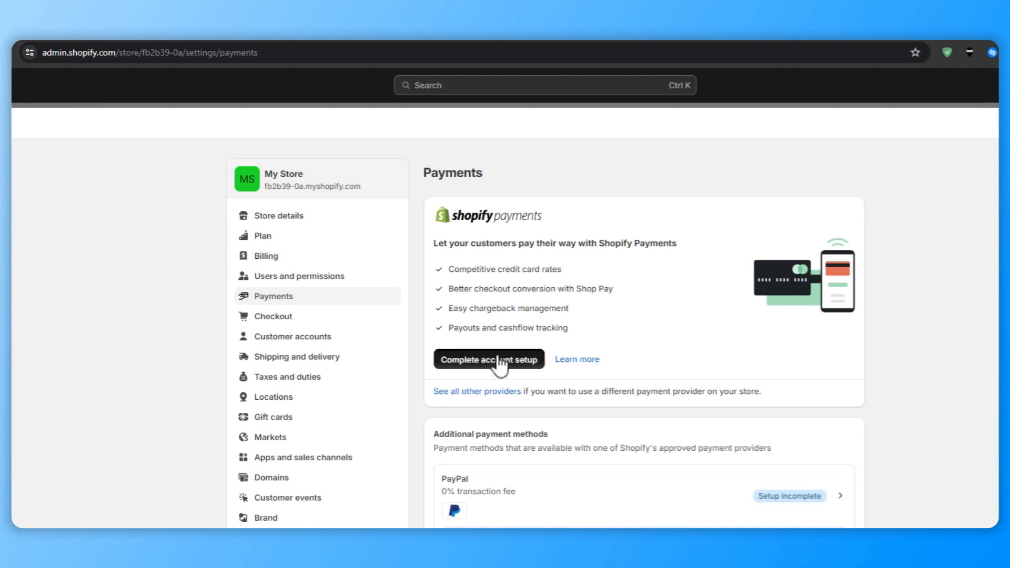
{"action": "left_click", "coordinate": [488, 358]}
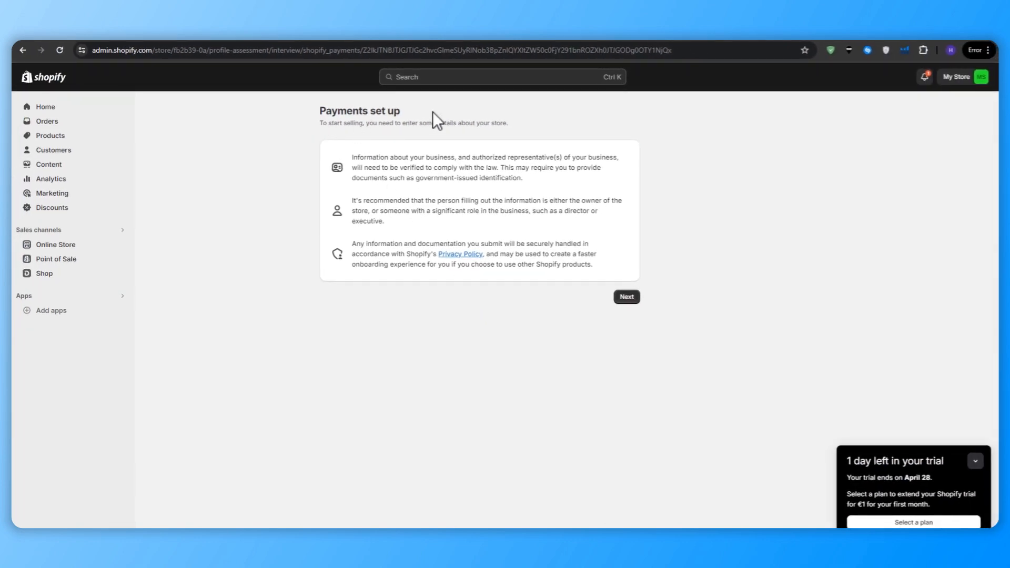
{"action": "left_click", "coordinate": [625, 297]}
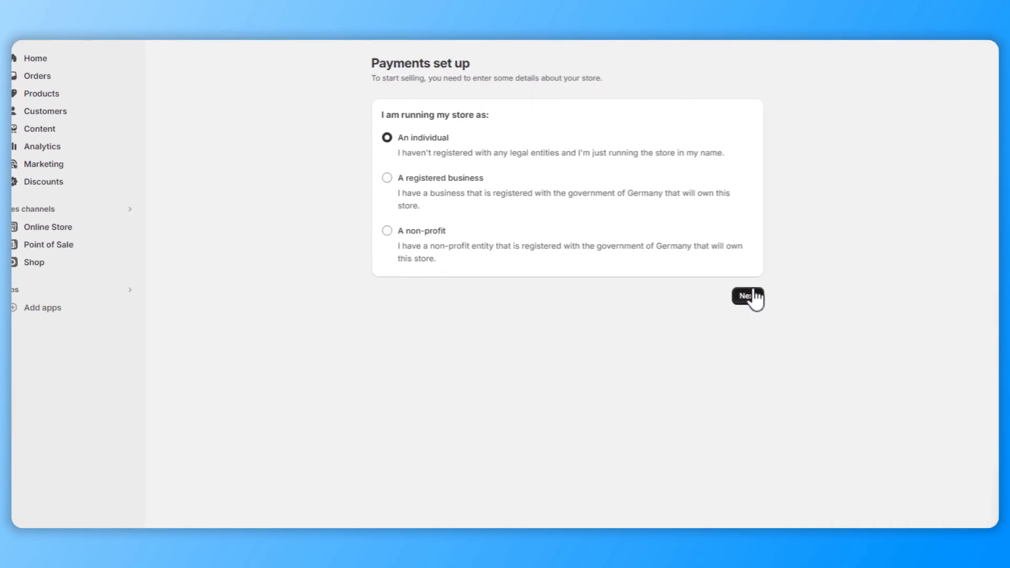
{"action": "left_click", "coordinate": [746, 298]}
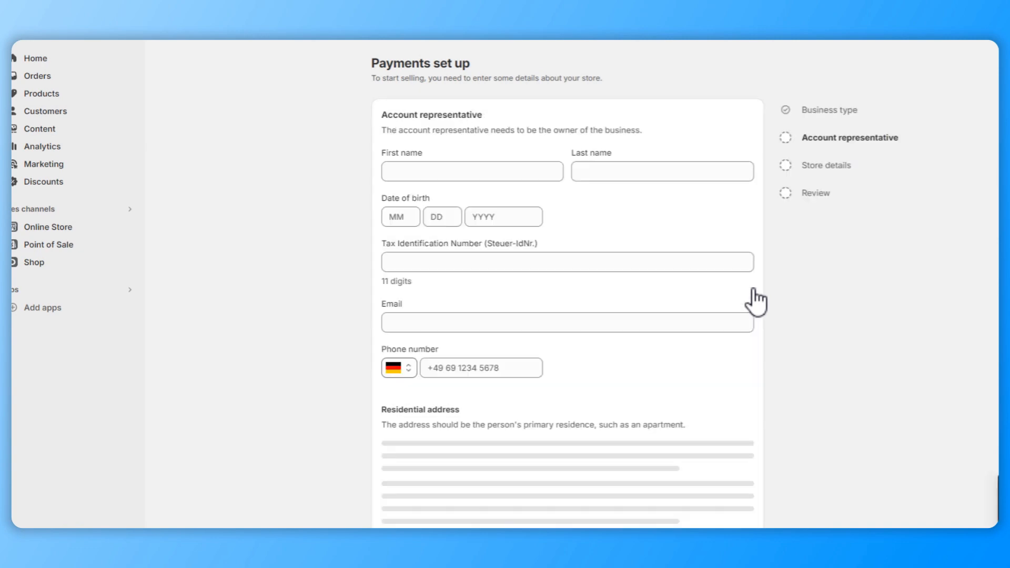
{"action": "scroll", "scroll_direction": "down", "scroll_amount": 3}
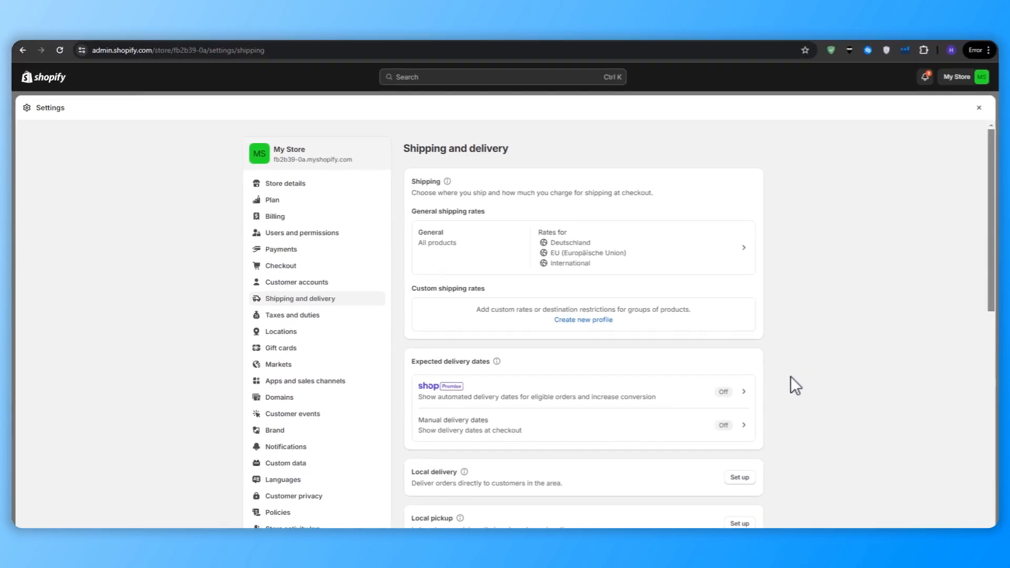
Step: Start a custom shipping profile, view Domains, then return to Online Store themes
{"action": "scroll", "scroll_direction": "down", "scroll_amount": 3}
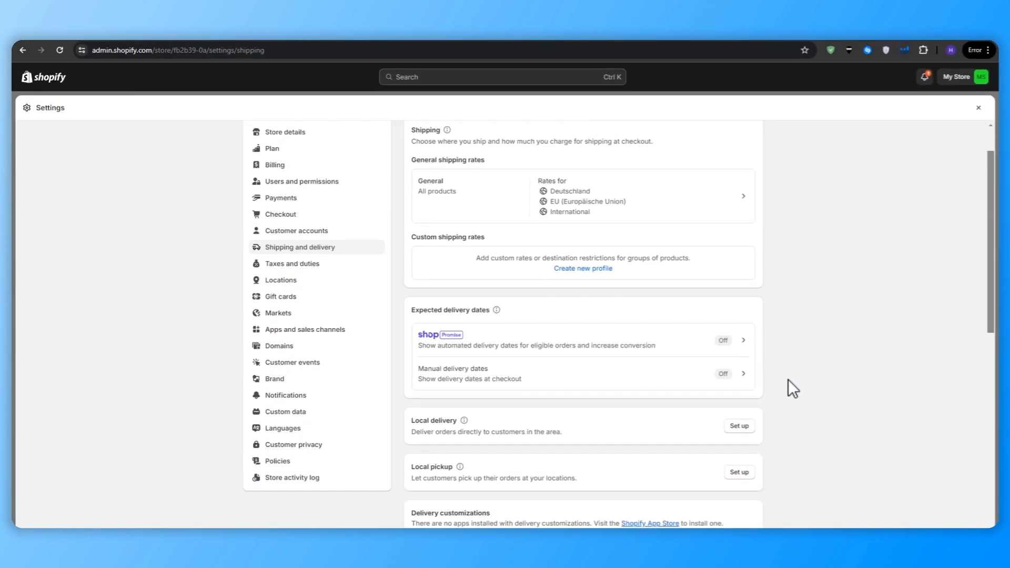
{"action": "left_click", "coordinate": [582, 268]}
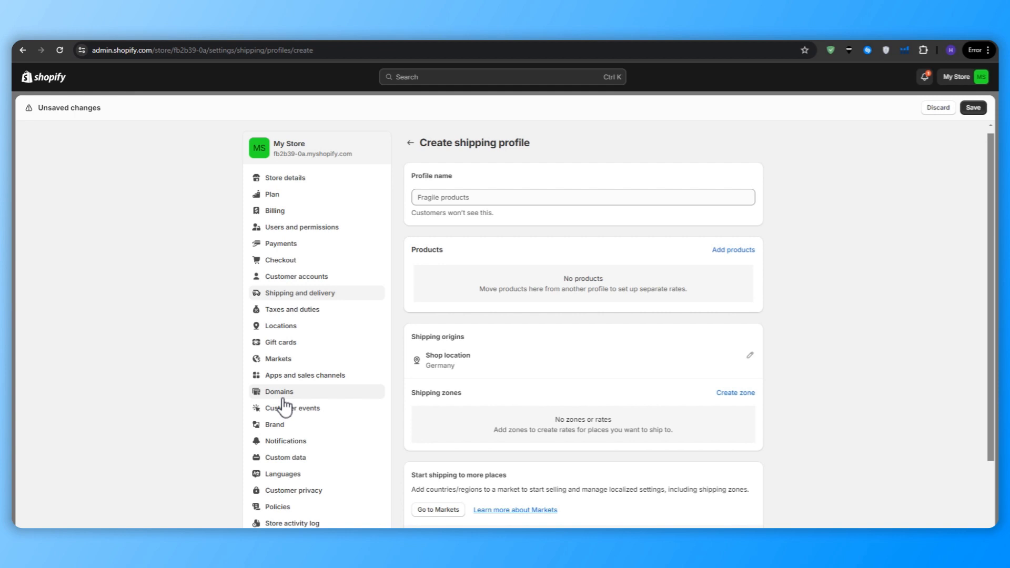
{"action": "left_click", "coordinate": [278, 391]}
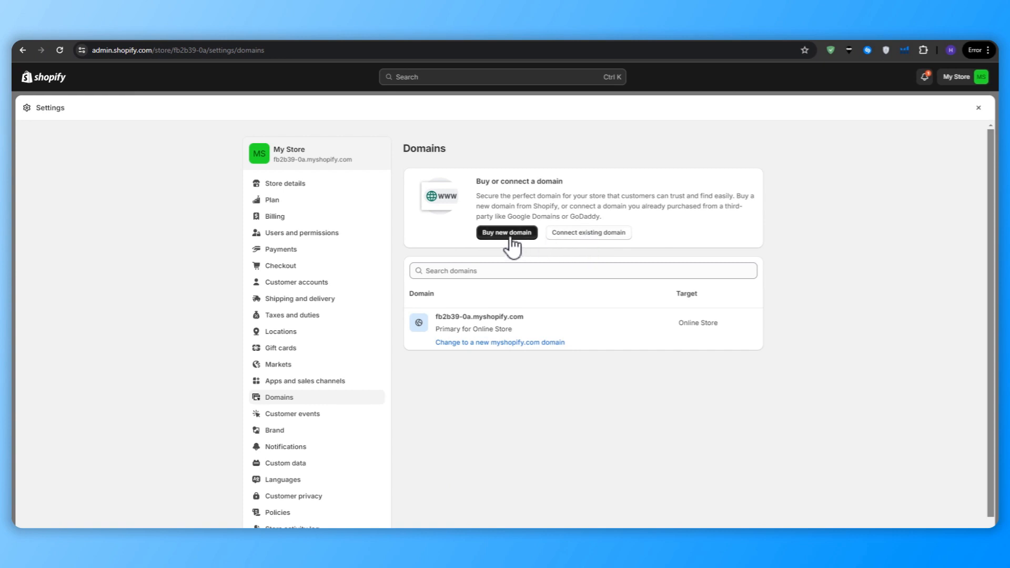
{"action": "mouse_move", "coordinate": [521, 250]}
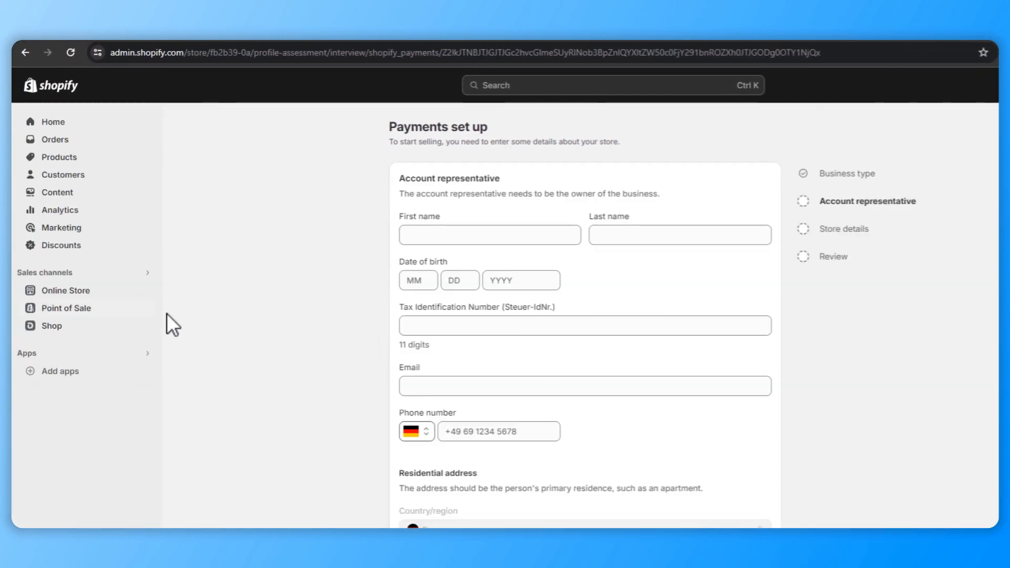
{"action": "left_click", "coordinate": [66, 290]}
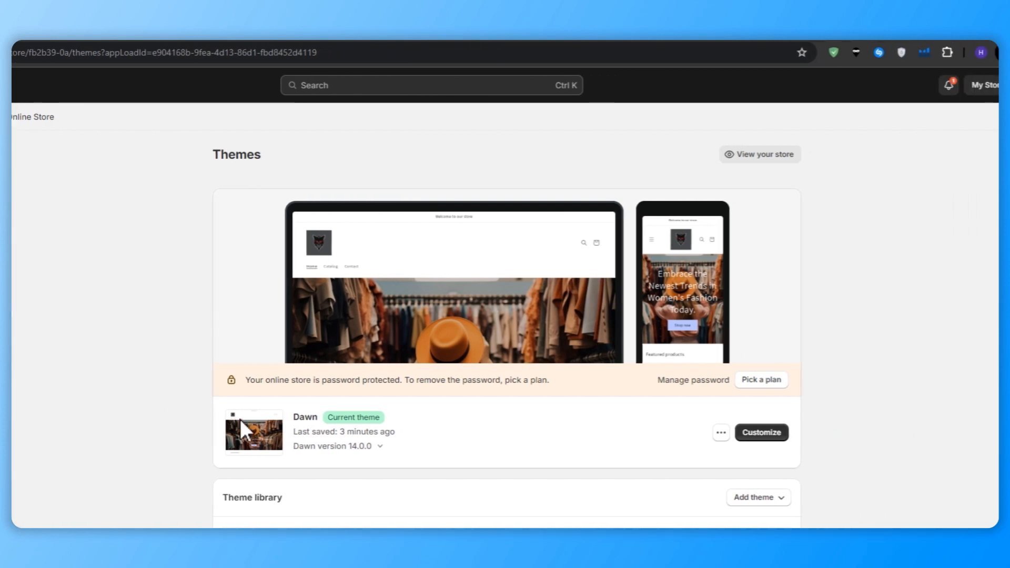
{"action": "left_click", "coordinate": [758, 154]}
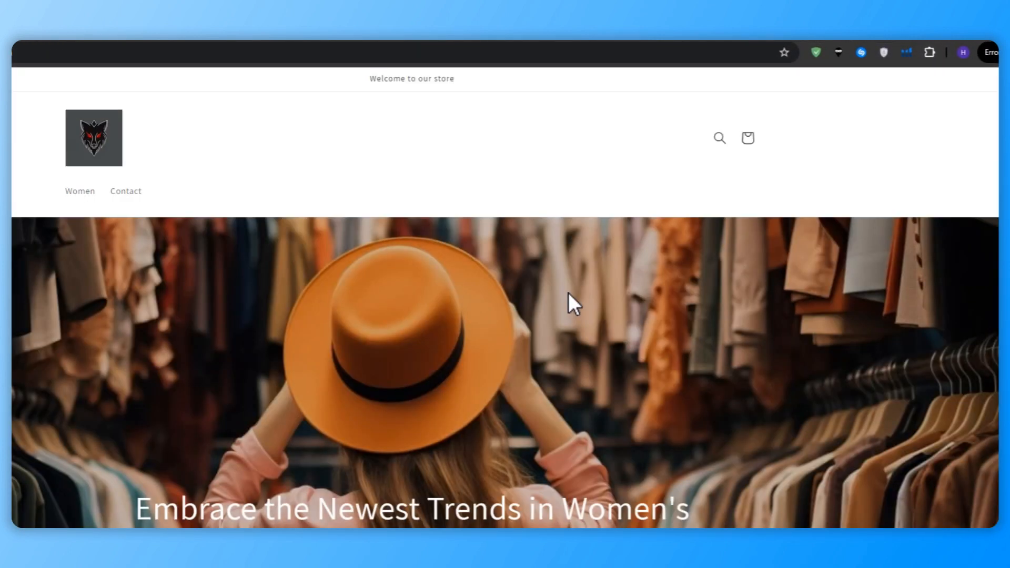
{"action": "scroll", "scroll_direction": "down", "scroll_amount": 3}
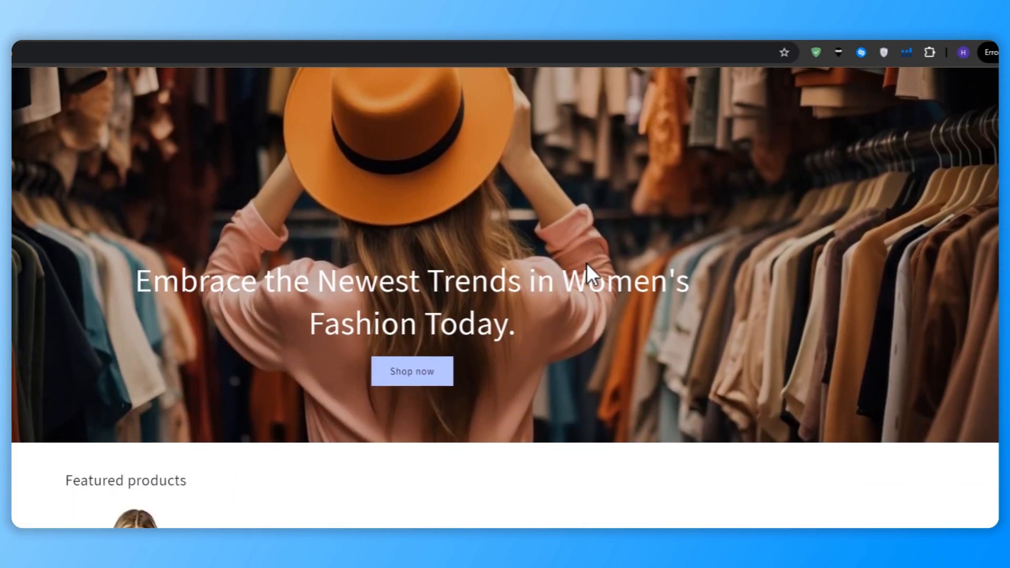
{"action": "scroll", "scroll_direction": "down", "scroll_amount": 3}
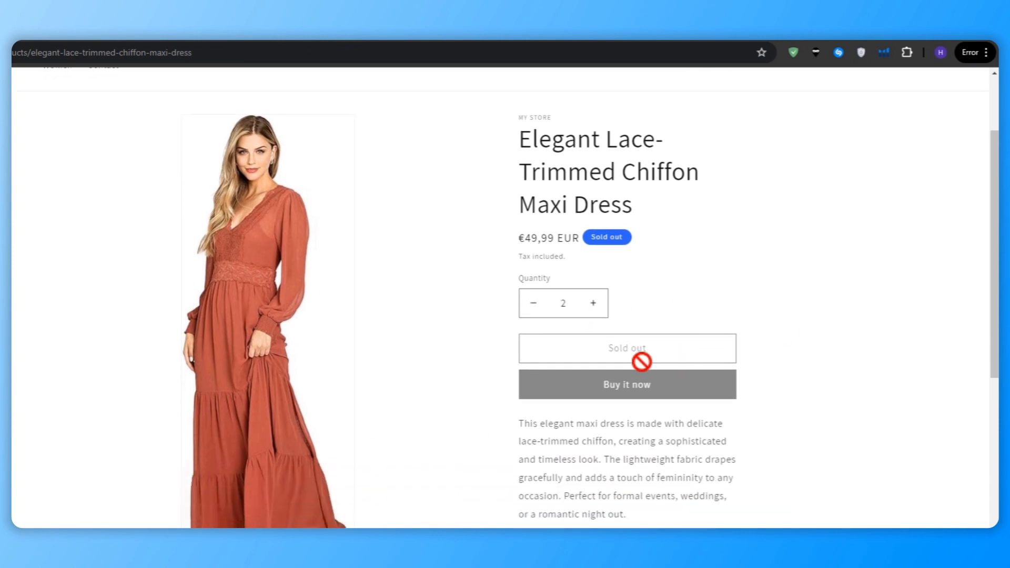
{"action": "scroll", "scroll_direction": "down", "scroll_amount": 3}
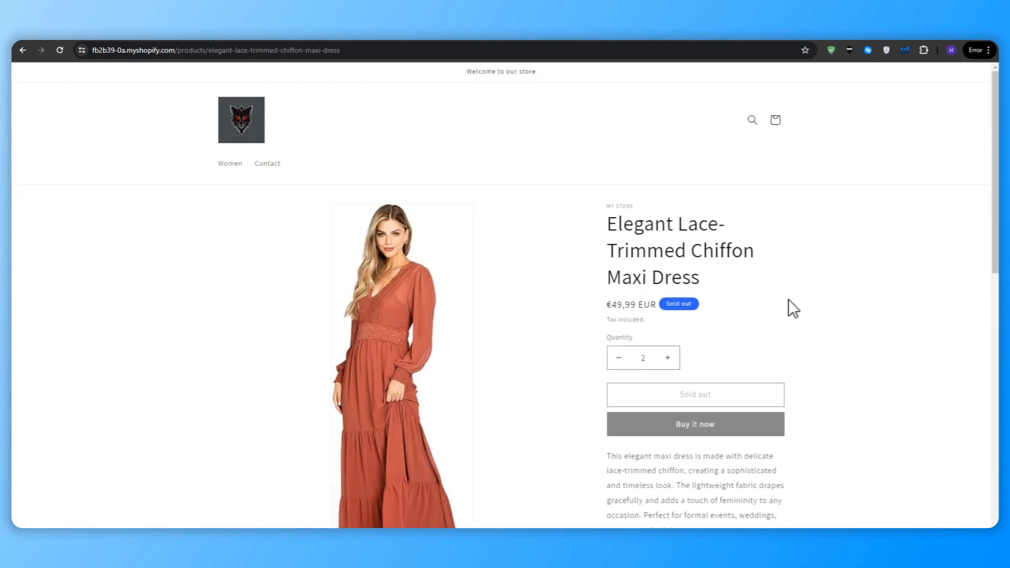
{"action": "left_click", "coordinate": [23, 50]}
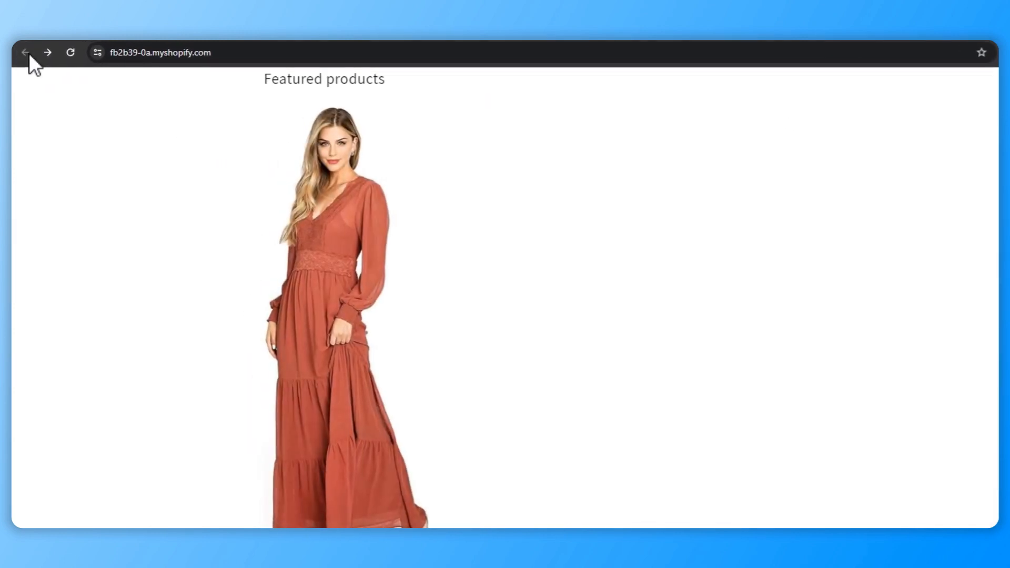
{"action": "left_click", "coordinate": [25, 53]}
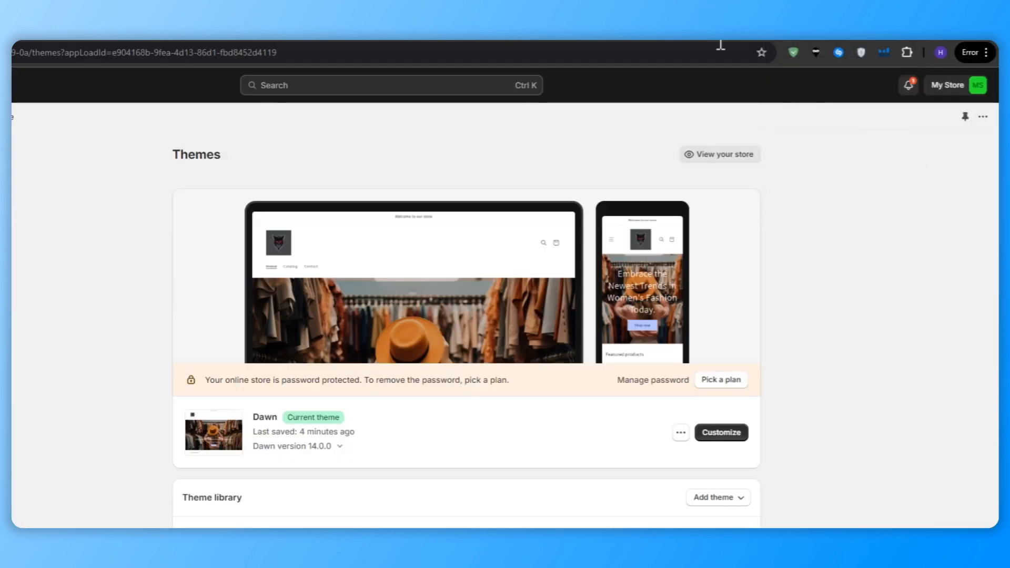
{"action": "left_click", "coordinate": [720, 432]}
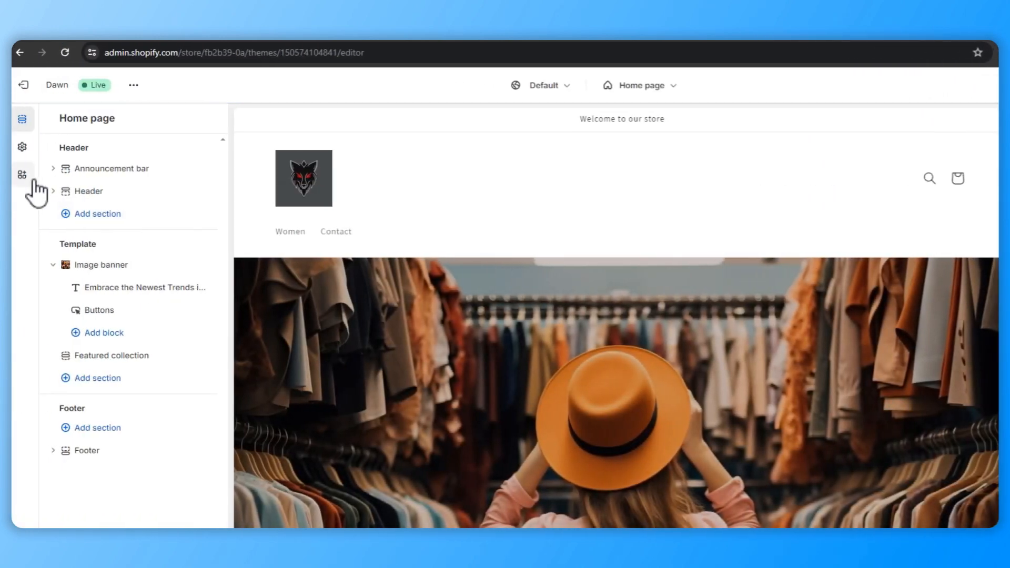
{"action": "left_click", "coordinate": [22, 147]}
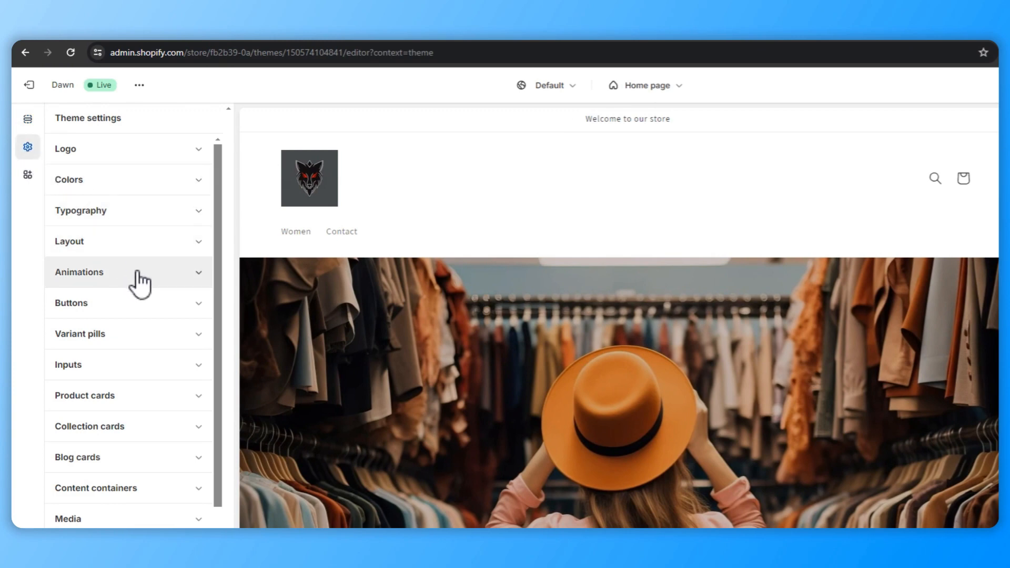
{"action": "left_click", "coordinate": [64, 149]}
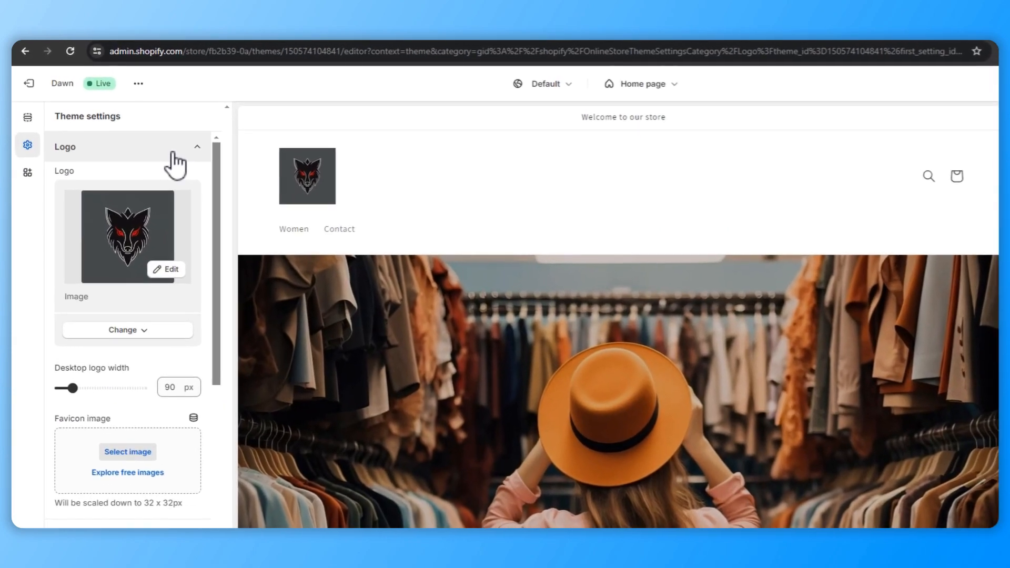
{"action": "scroll", "scroll_direction": "down", "scroll_amount": 3}
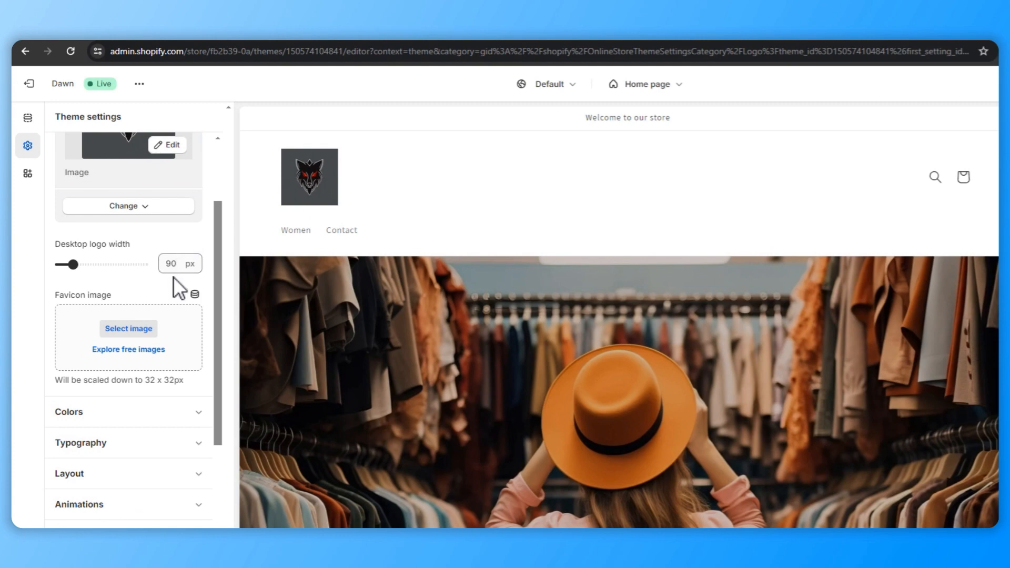
{"action": "left_click", "coordinate": [128, 328]}
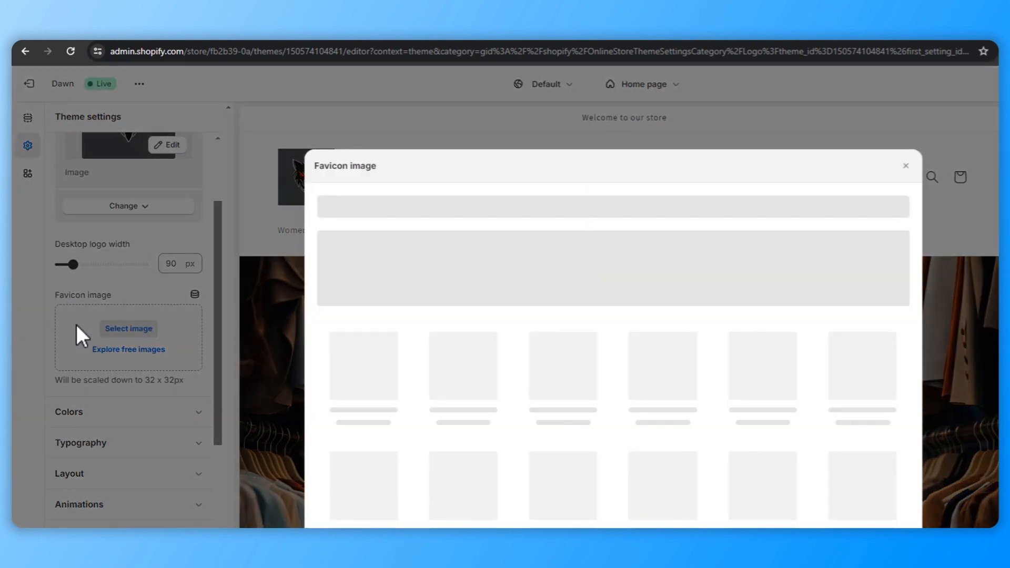
{"action": "left_click", "coordinate": [904, 165]}
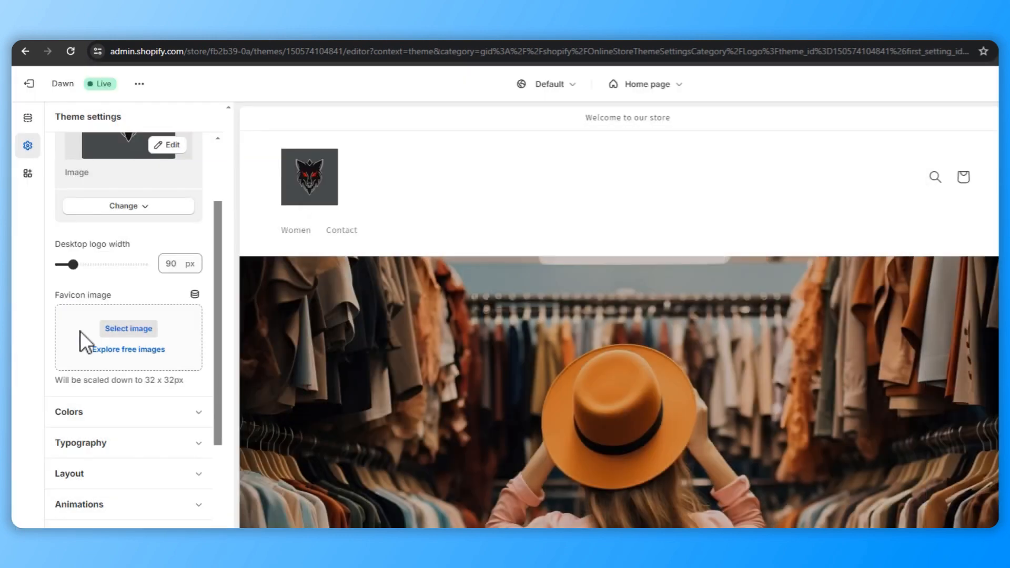
{"action": "mouse_move", "coordinate": [29, 83]}
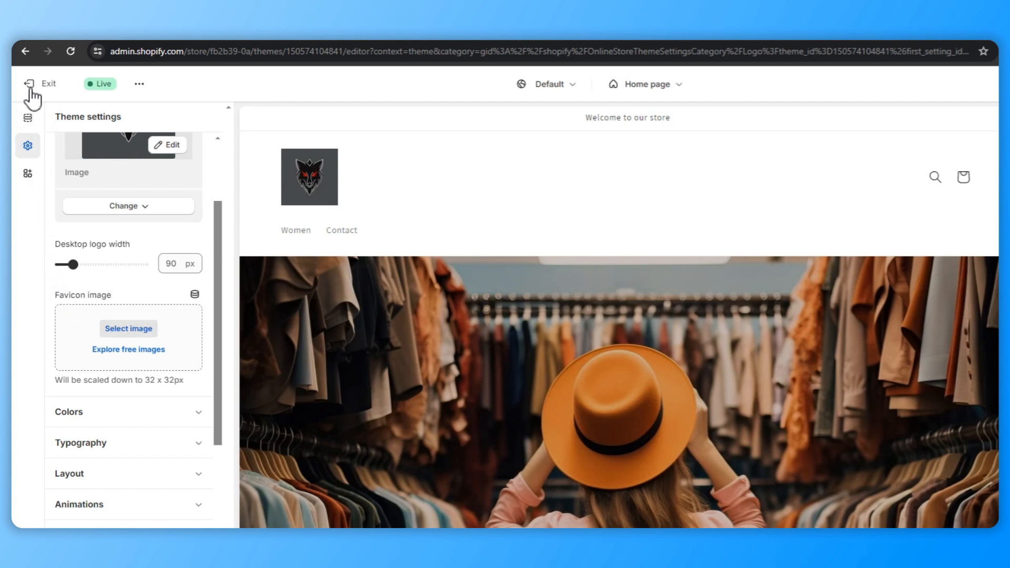
{"action": "left_click", "coordinate": [44, 84]}
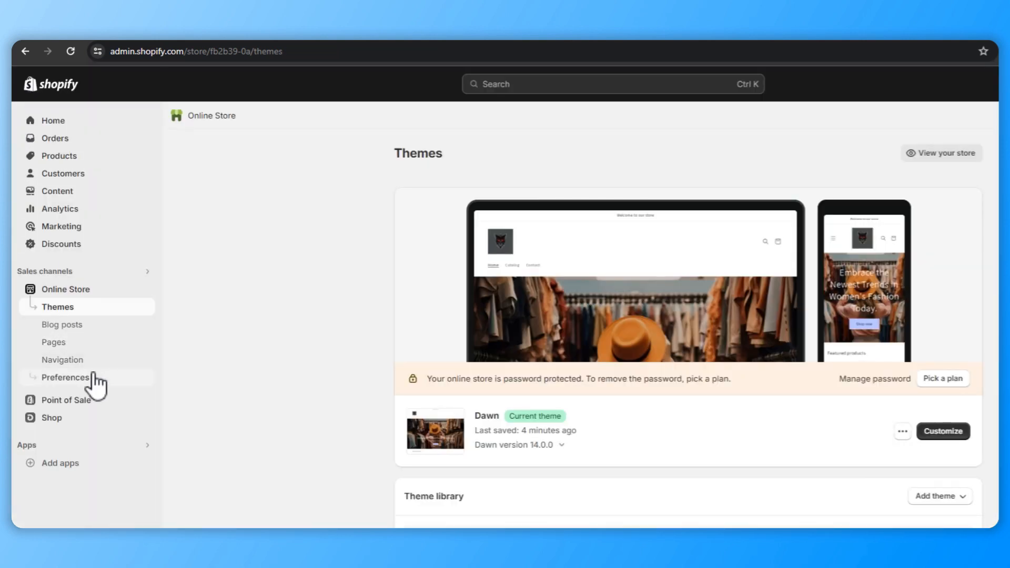
Step: Scroll Online Store Preferences down to the Password protection settings
{"action": "left_click", "coordinate": [66, 377]}
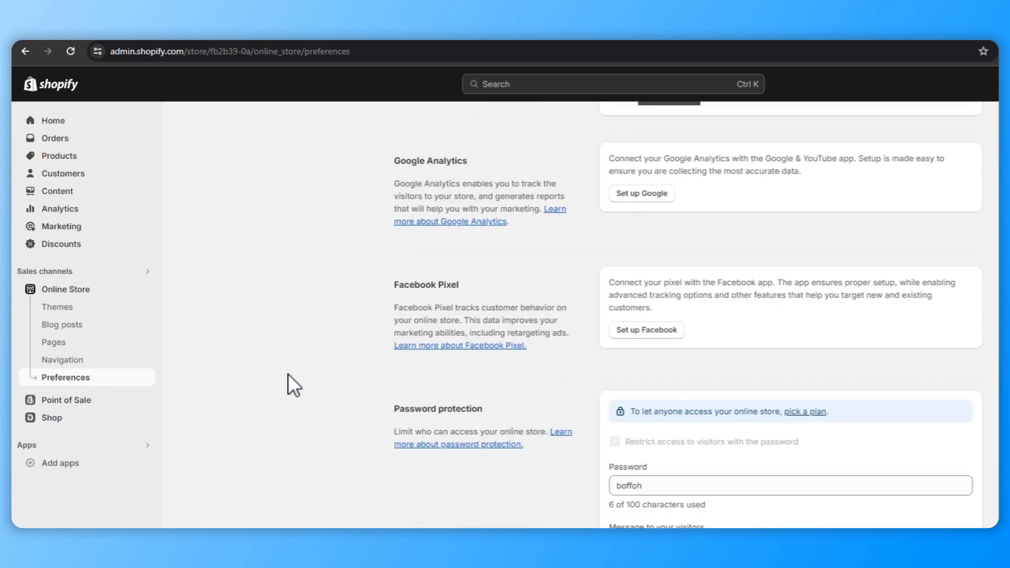
{"action": "scroll", "scroll_direction": "down", "scroll_amount": 3}
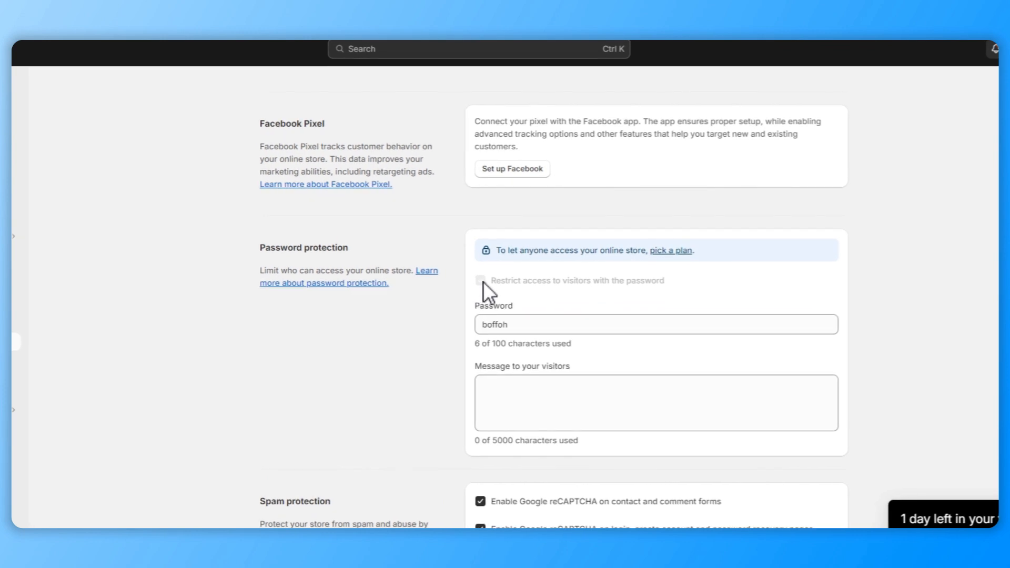
{"action": "mouse_move", "coordinate": [580, 267]}
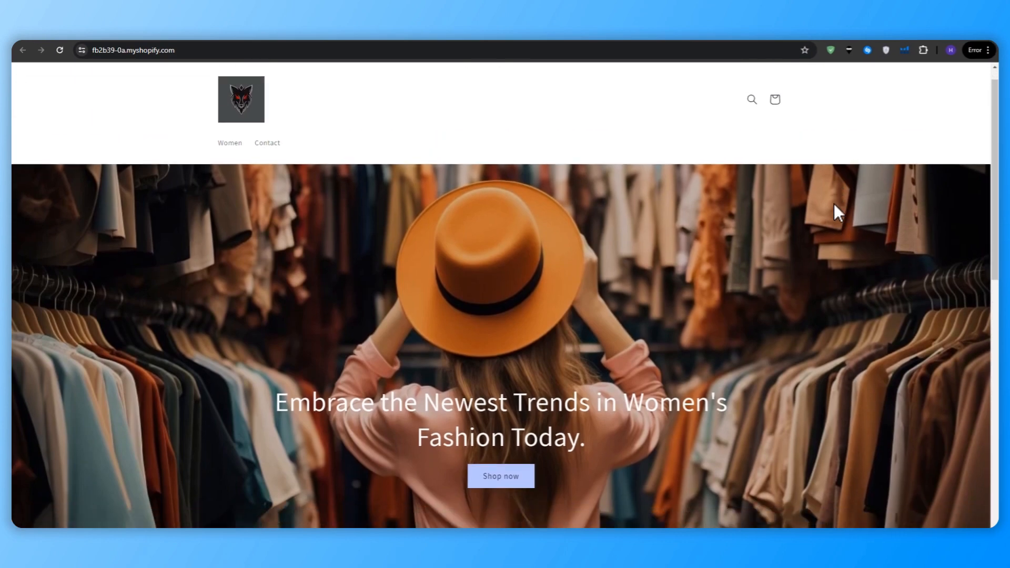
{"action": "scroll", "scroll_direction": "down", "scroll_amount": 3}
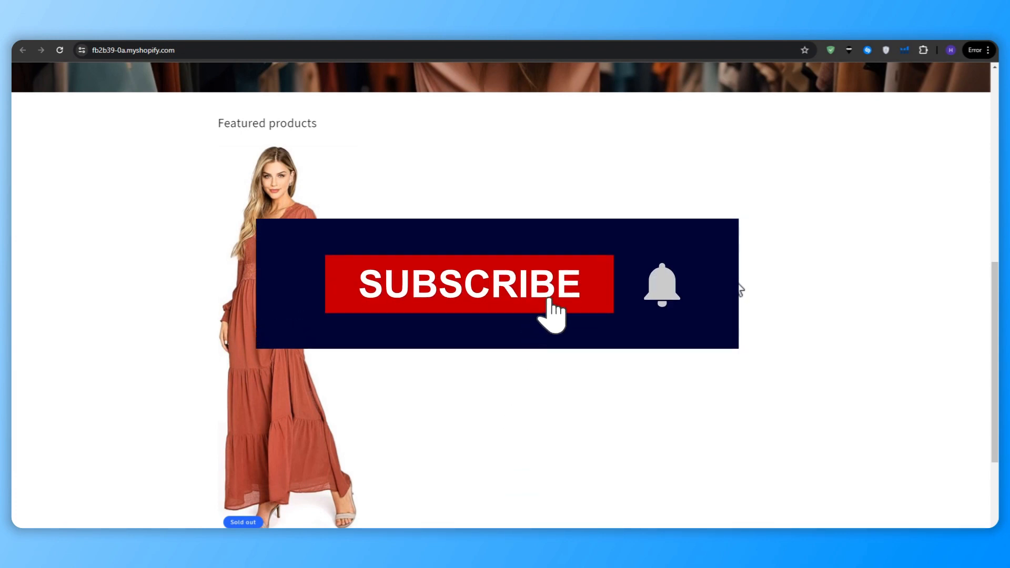
{"action": "left_click", "coordinate": [469, 284]}
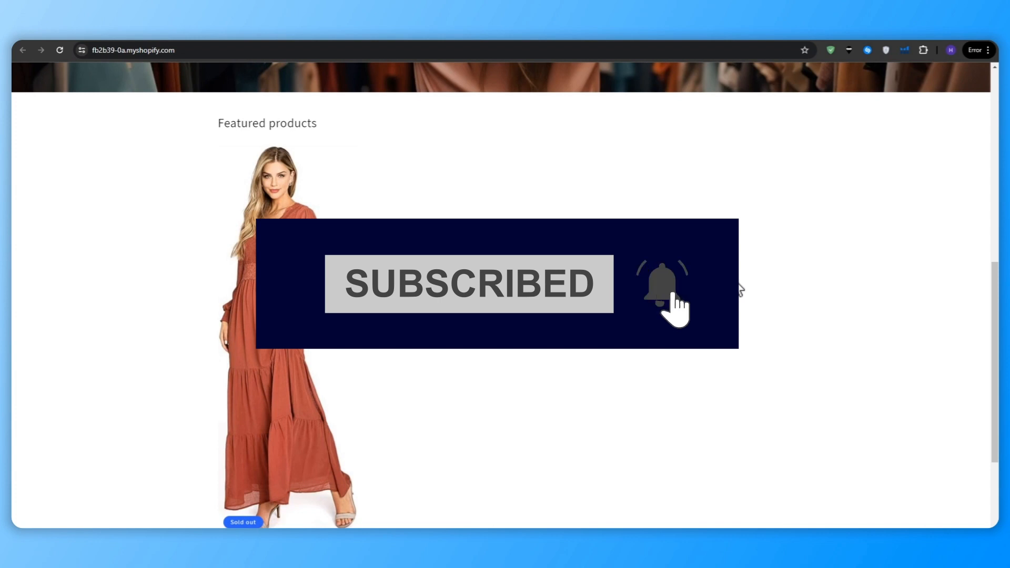